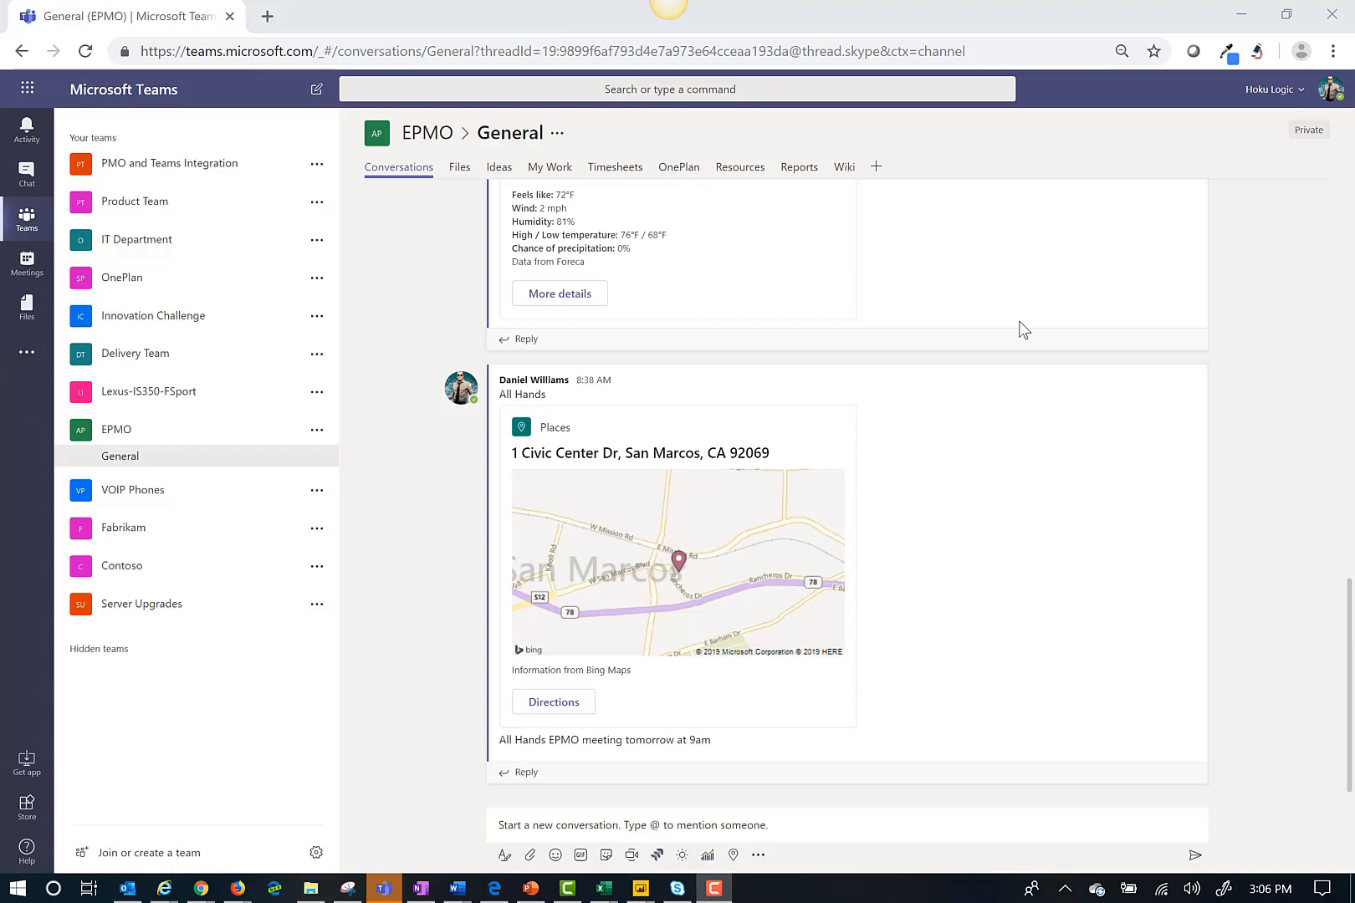
mouse_move(1018, 334)
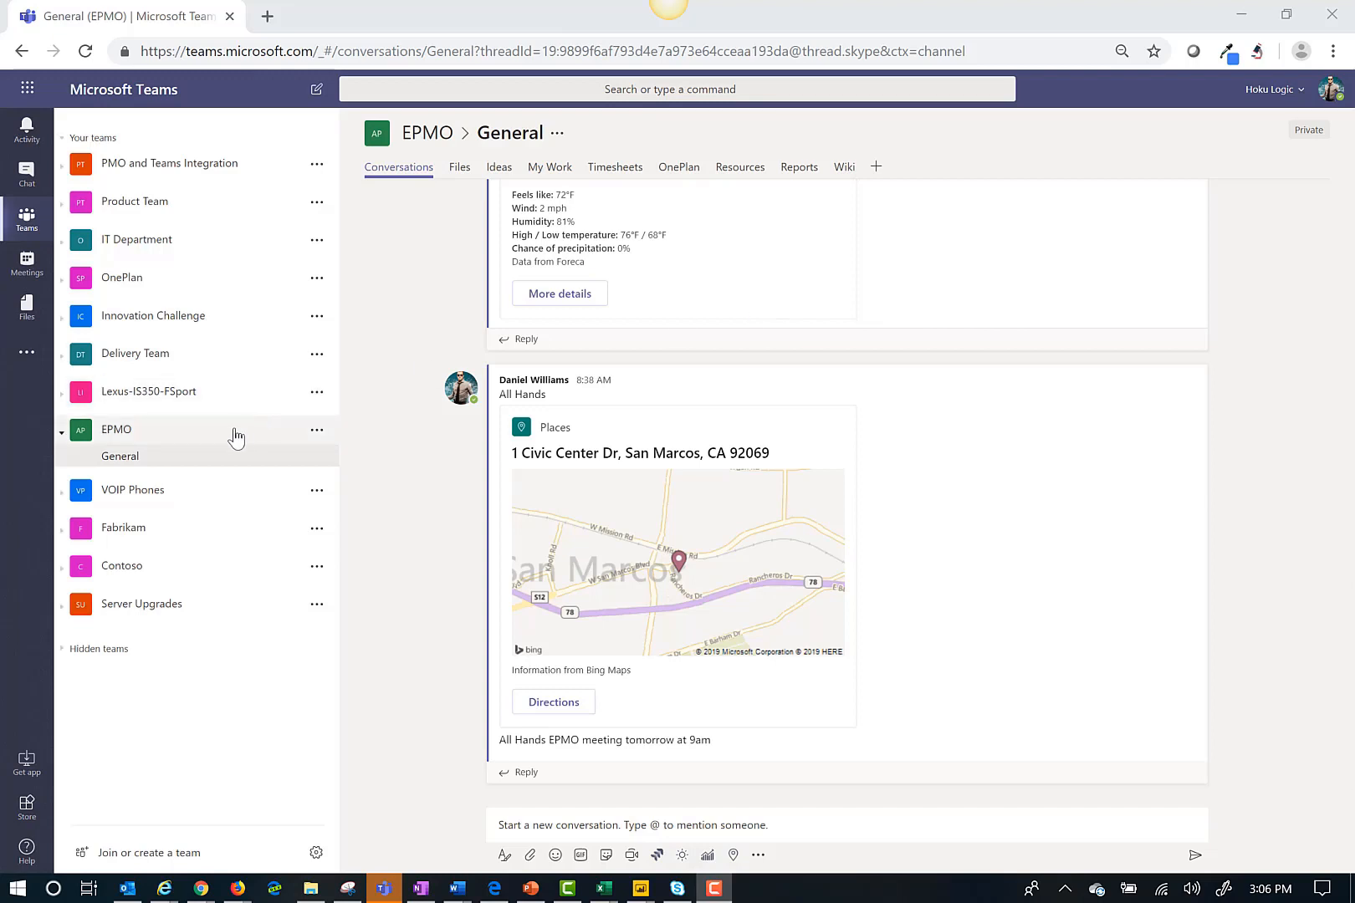
mouse_move(236, 438)
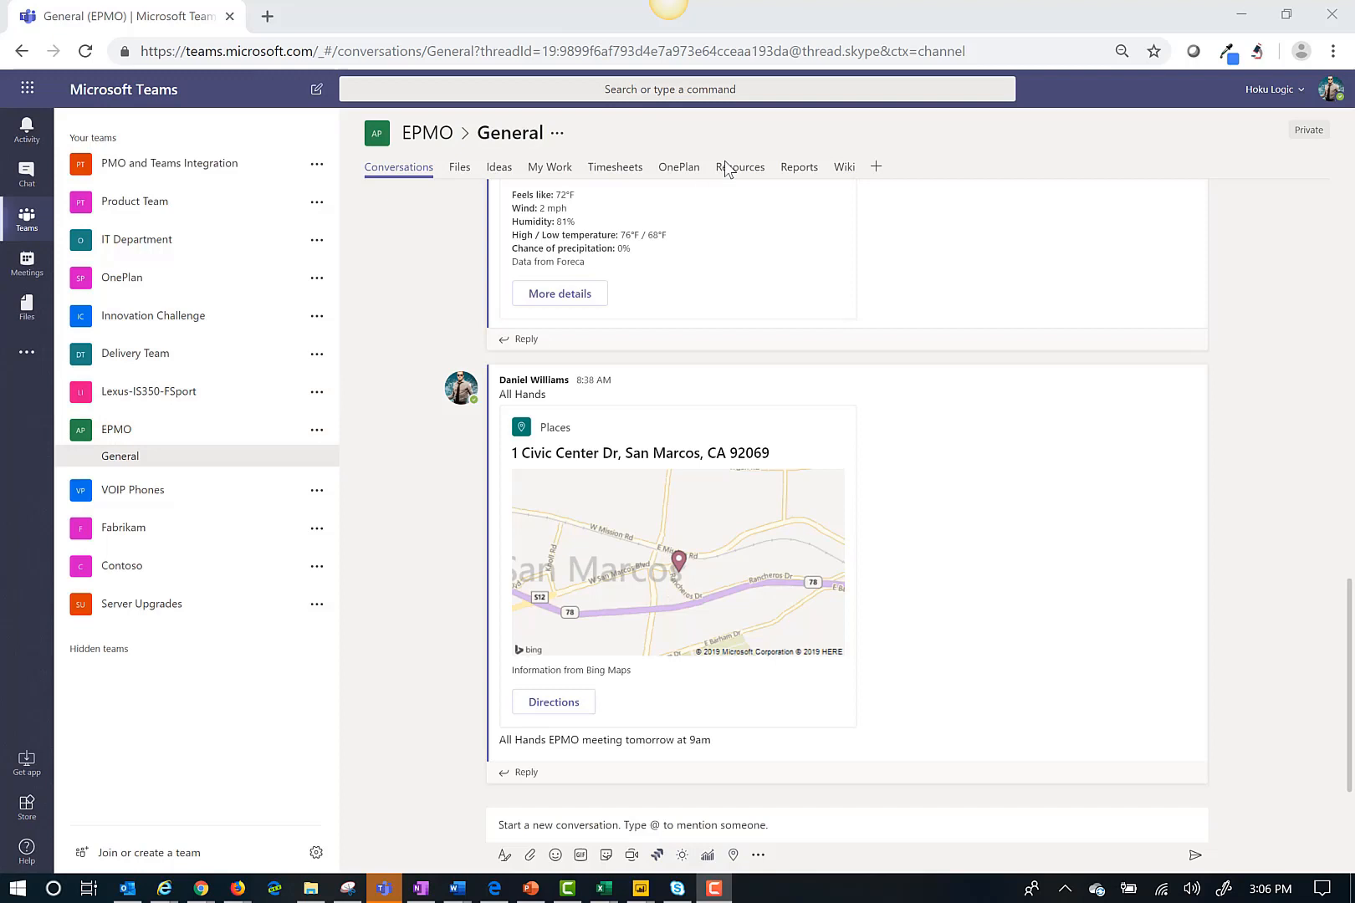
Step: Switch to the OnePlan tab and let My Portfolio load with its plan health statuses
left_click(678, 166)
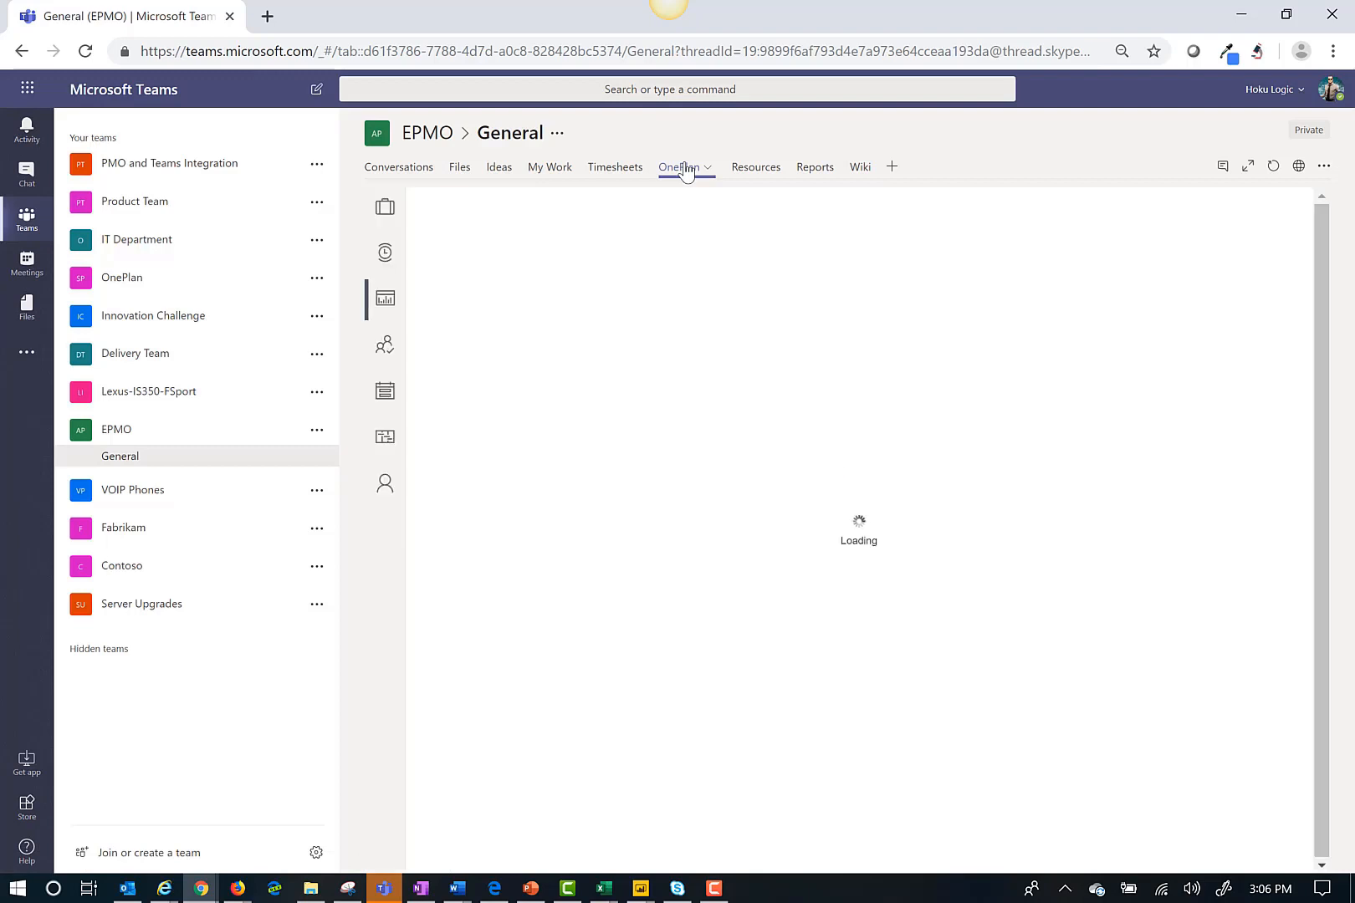
left_click(680, 167)
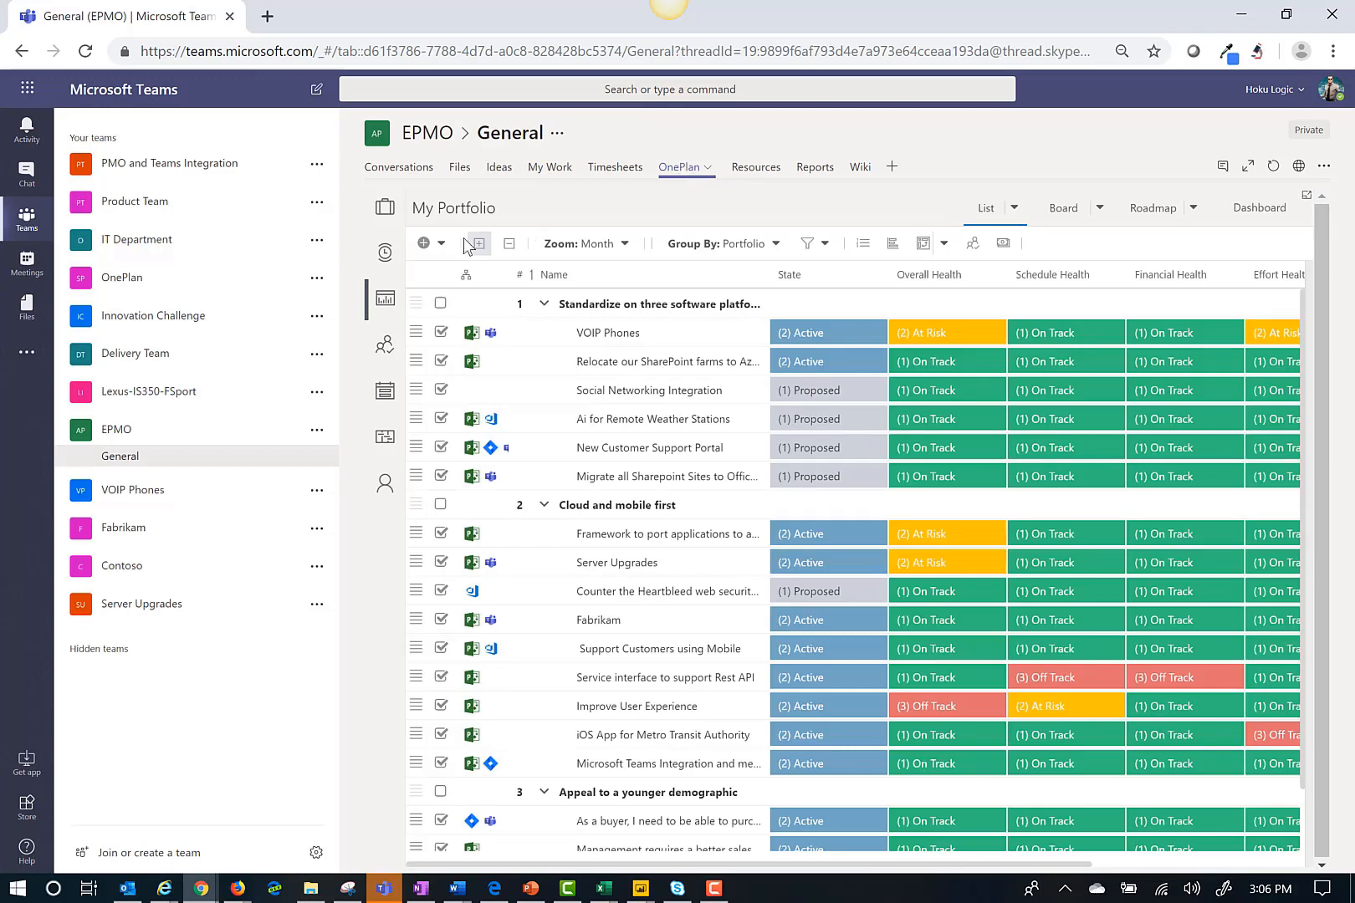
Step: Add a new plan named Teams Project to the portfolio
left_click(423, 242)
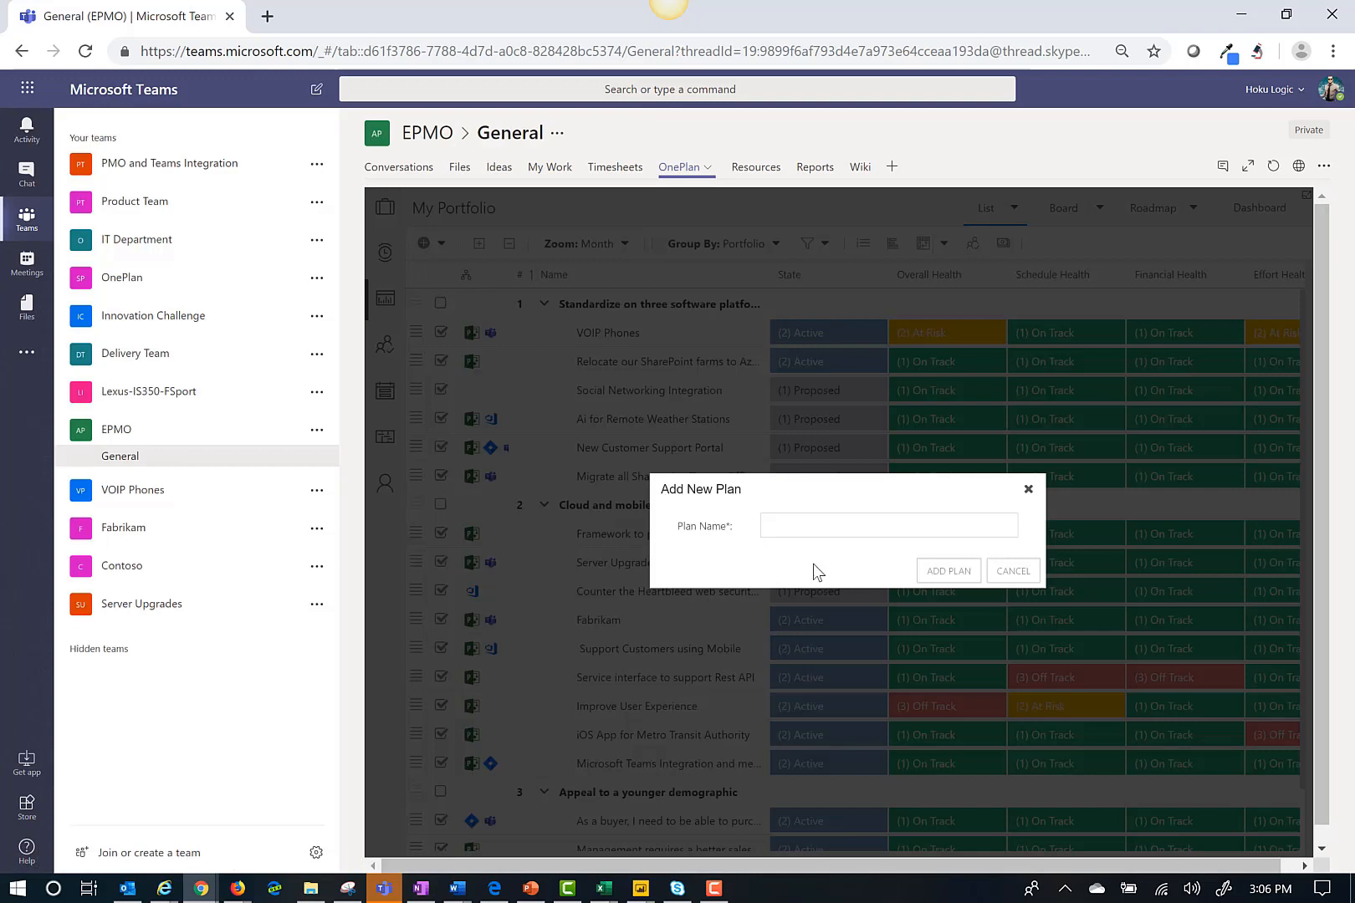
type("Teams Project")
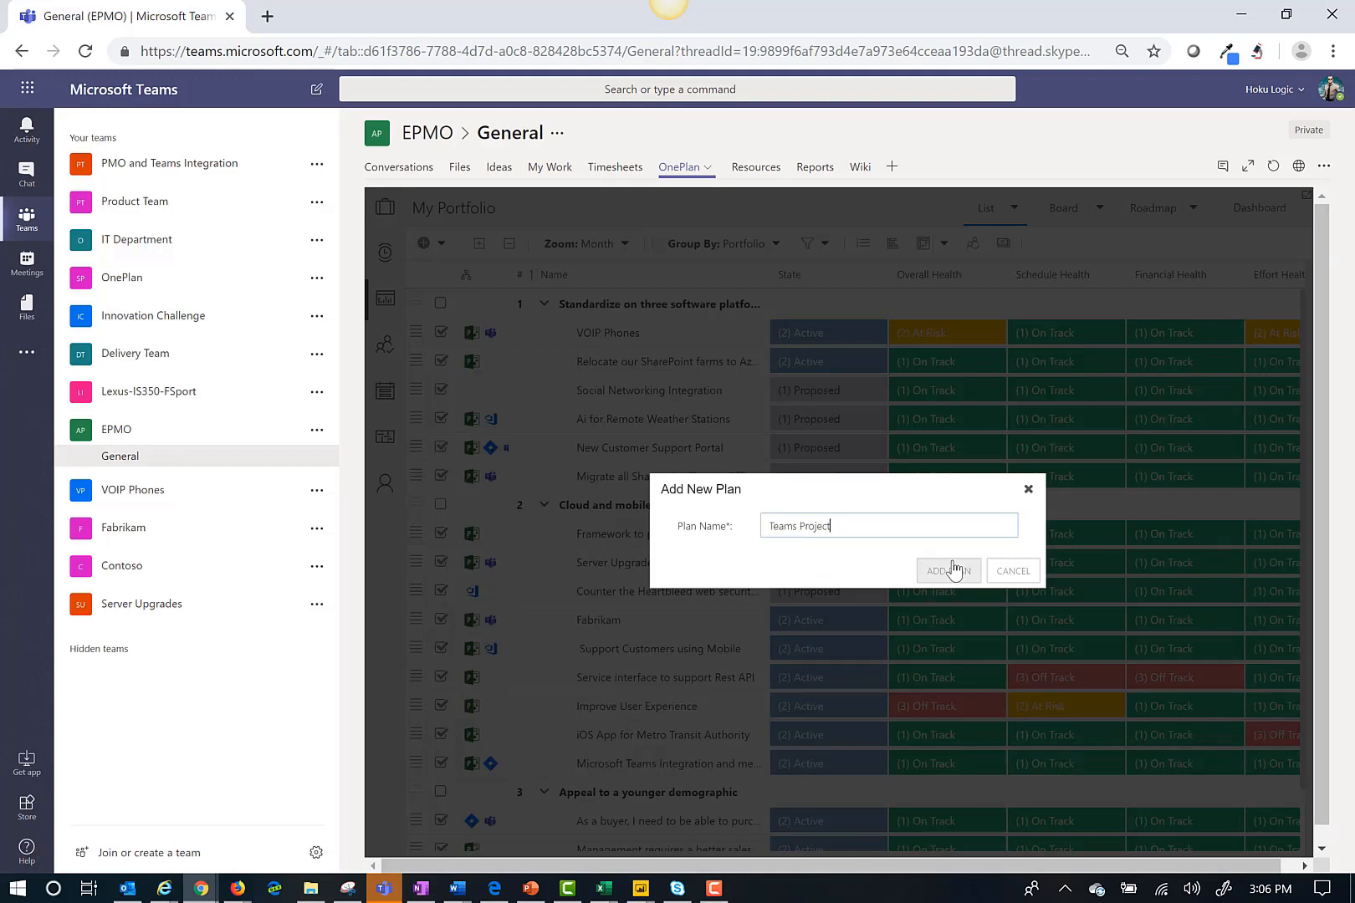
left_click(948, 570)
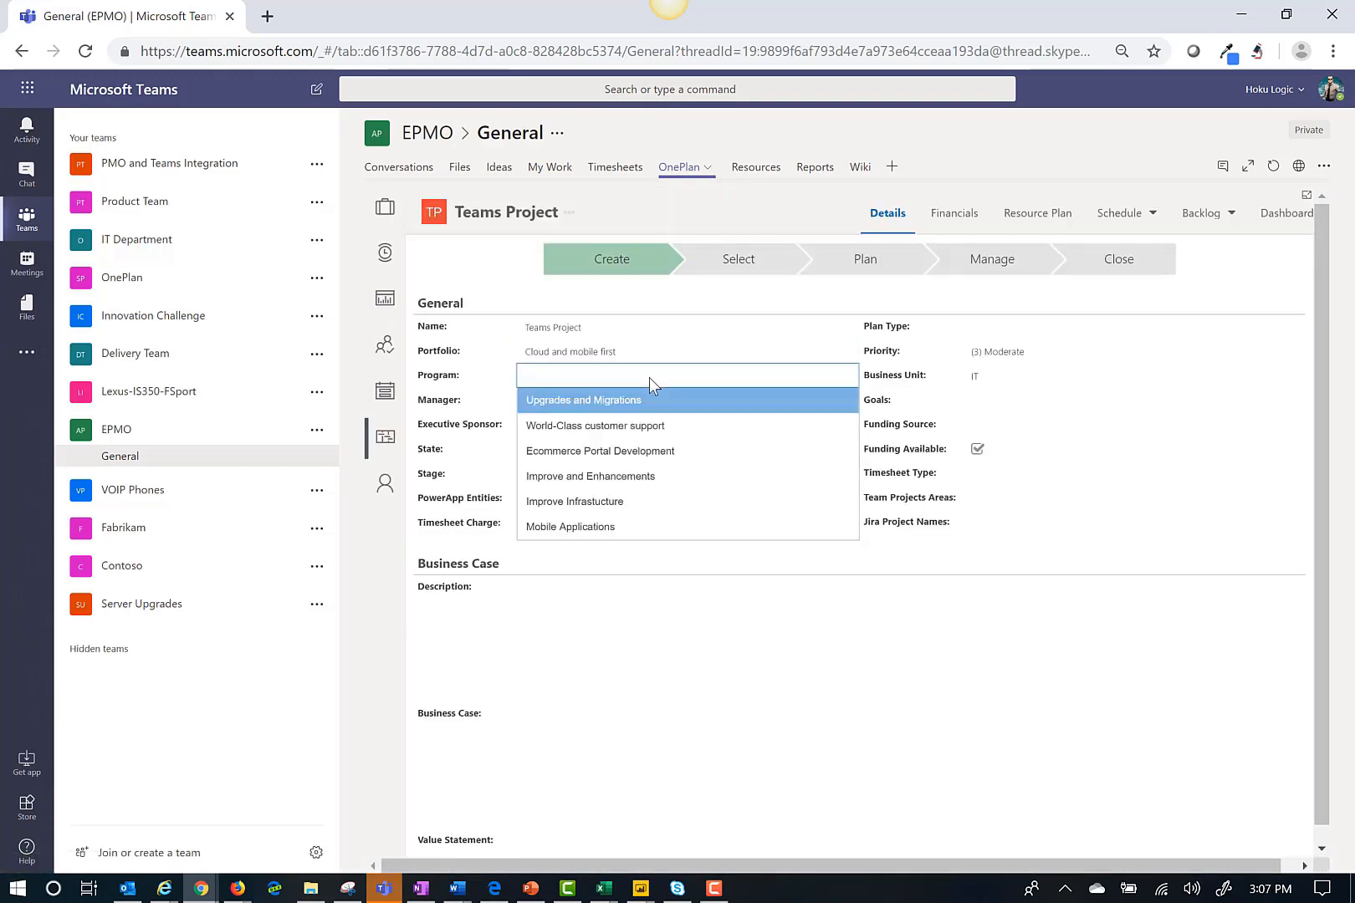
Step: Set program World-Class customer support, type Business Analytics, goal Grow Business, unit Product Development
left_click(595, 425)
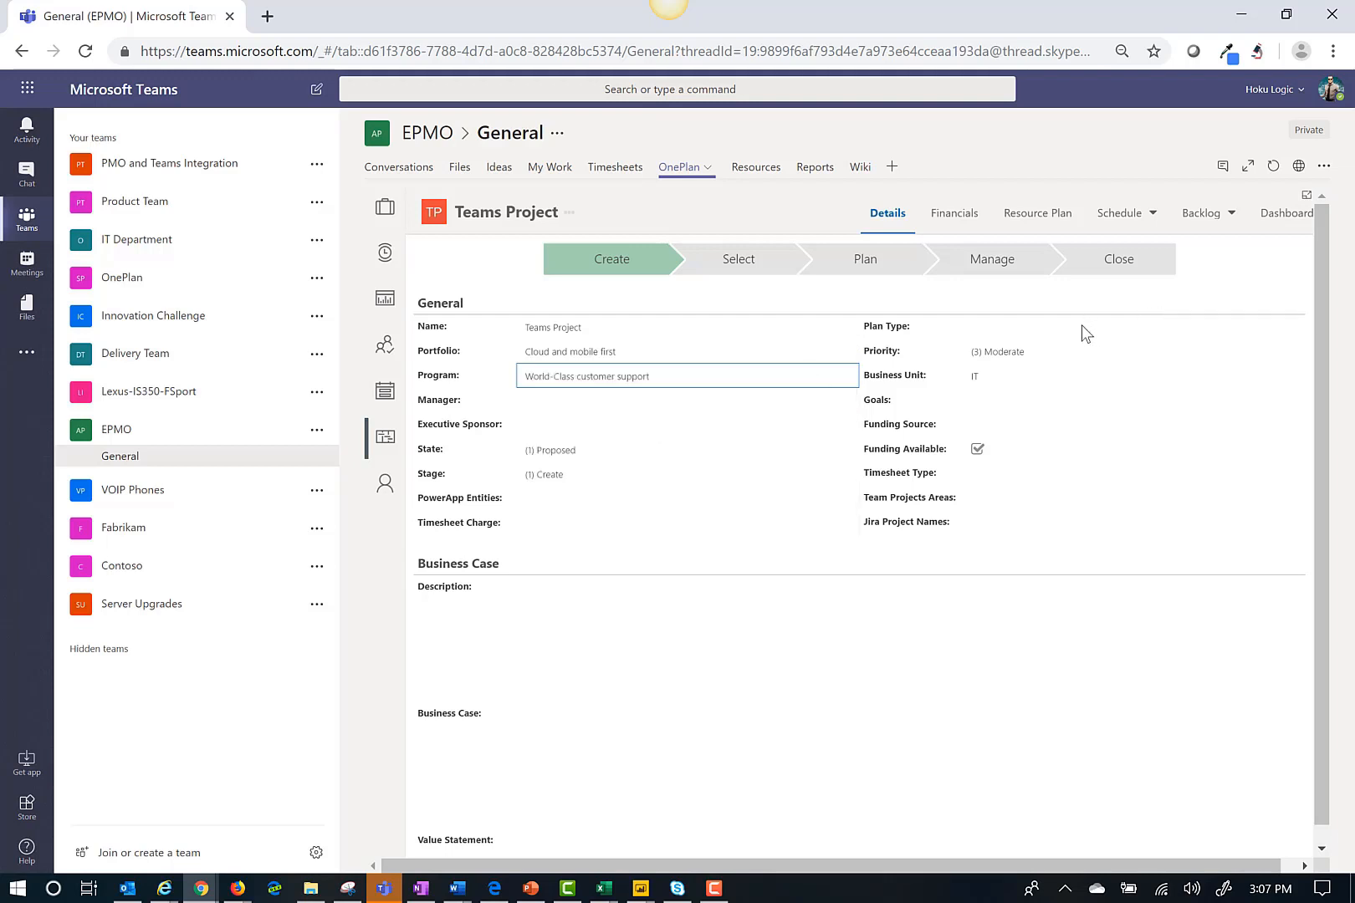
left_click(1123, 327)
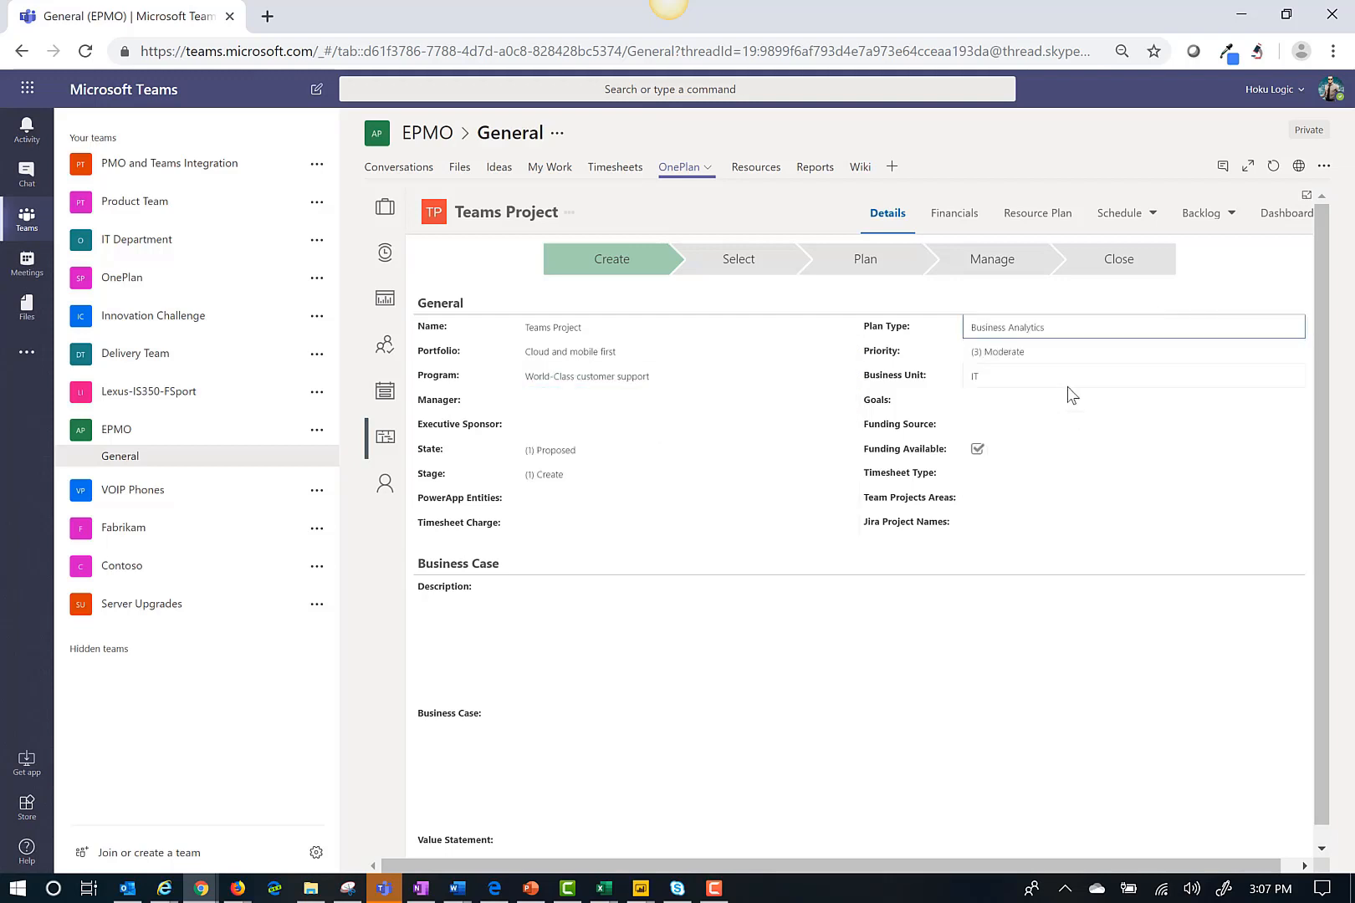
type("Grow Business")
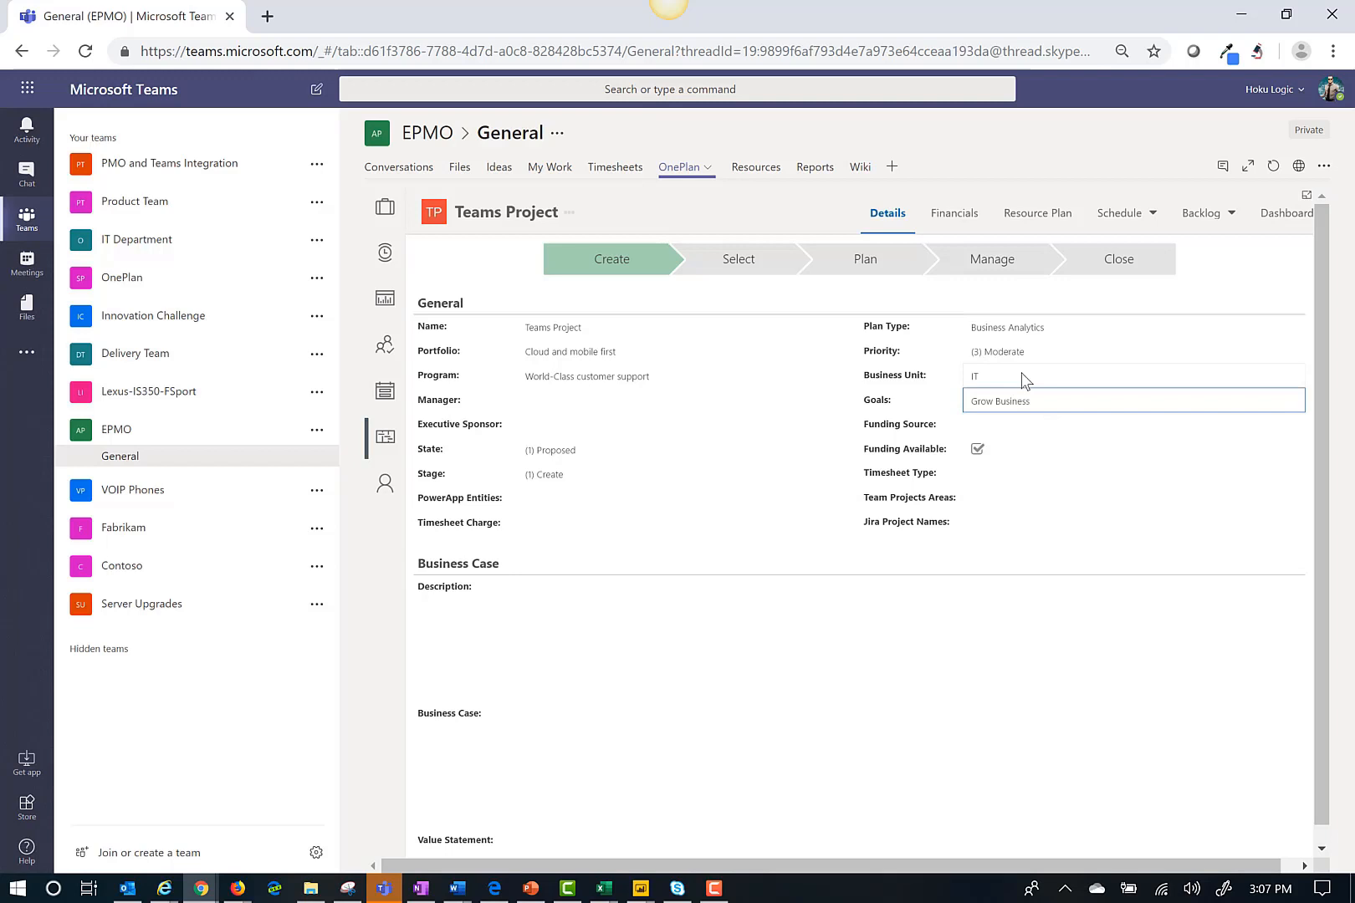
type("Product Development")
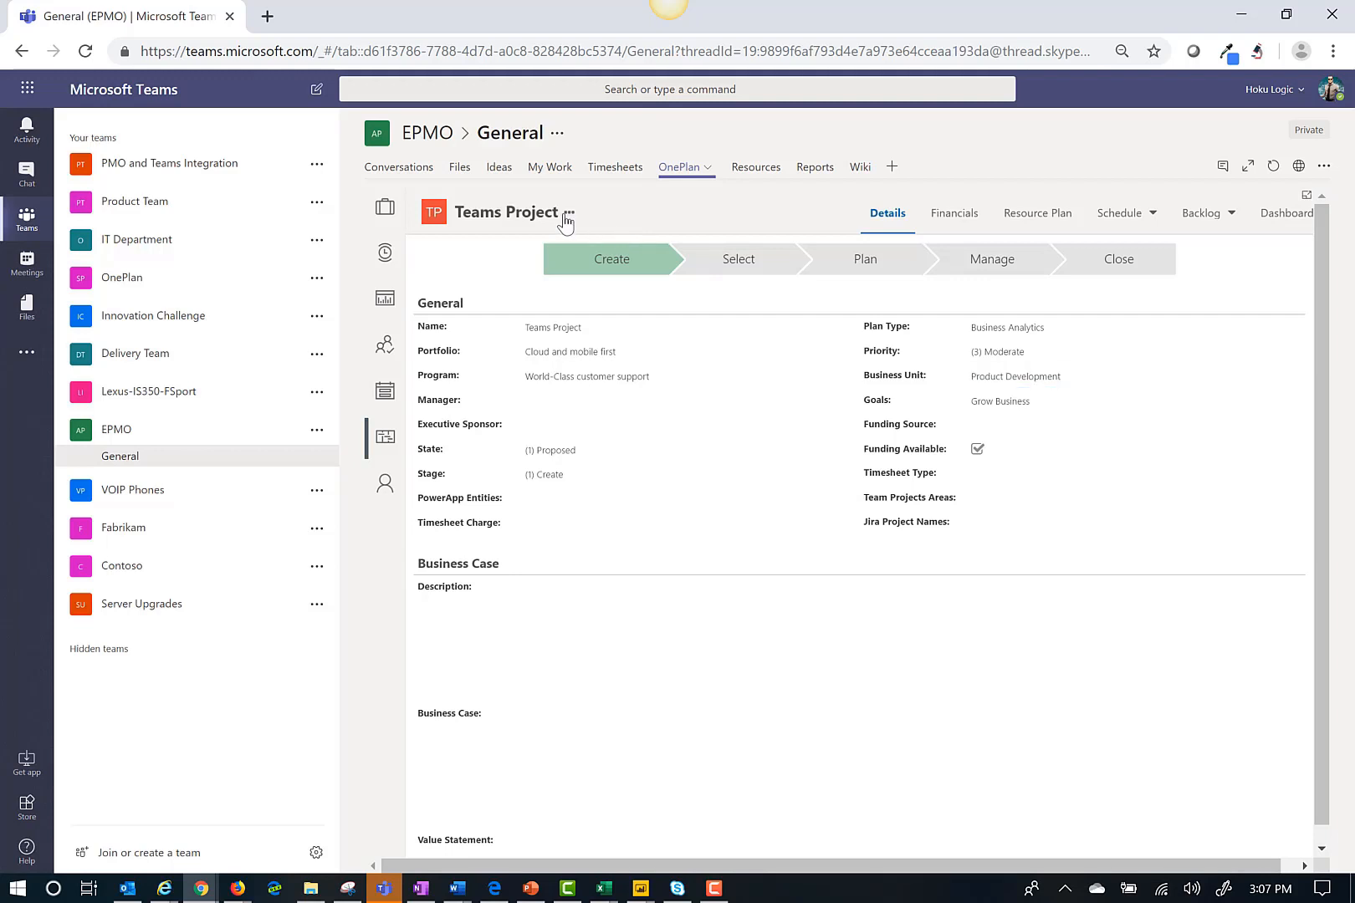
Step: Connect the plan to Teams as a new Teams Project team and go to its General channel
left_click(568, 213)
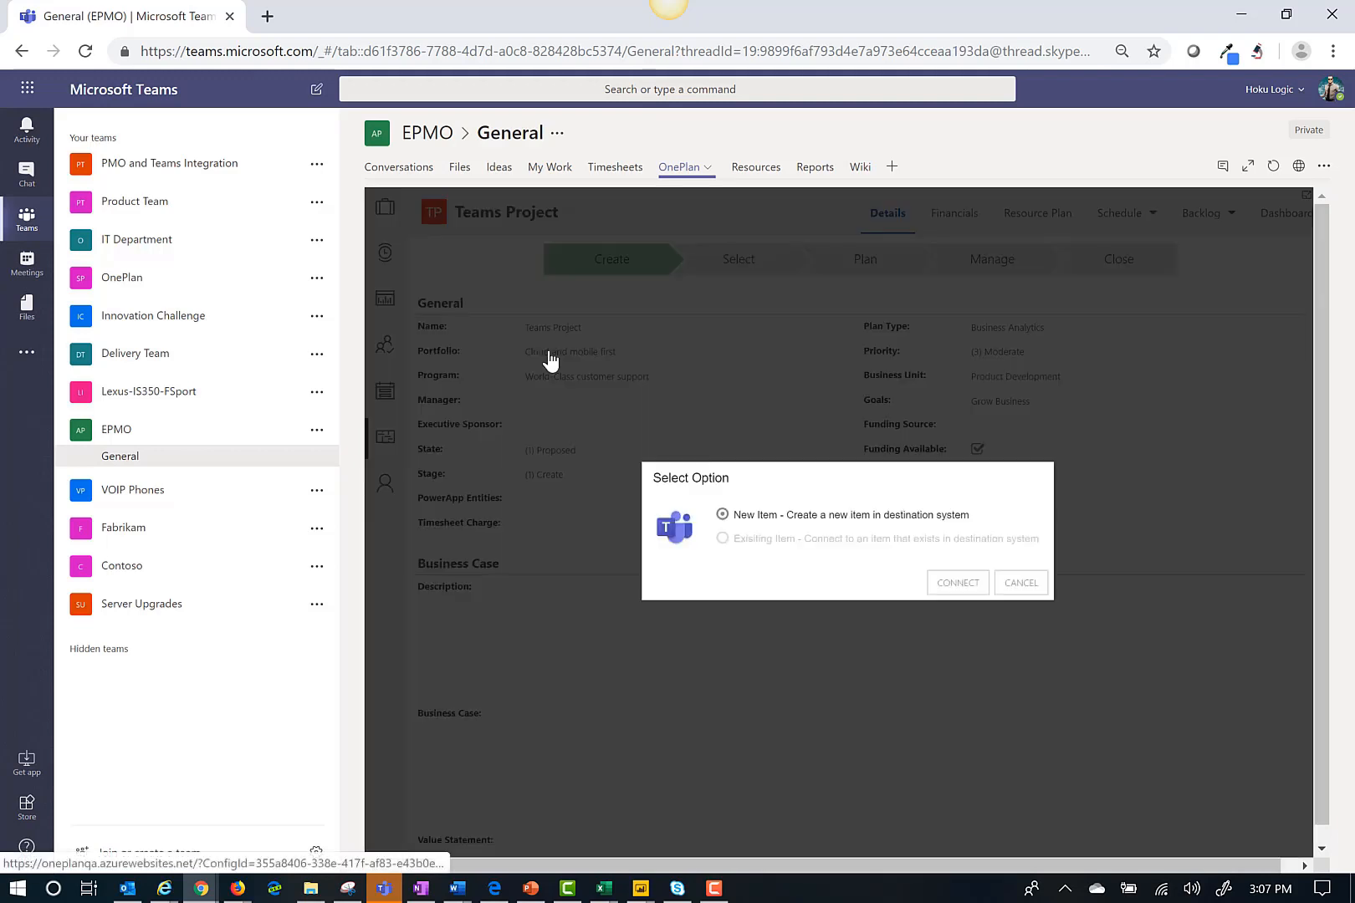
mouse_move(853, 568)
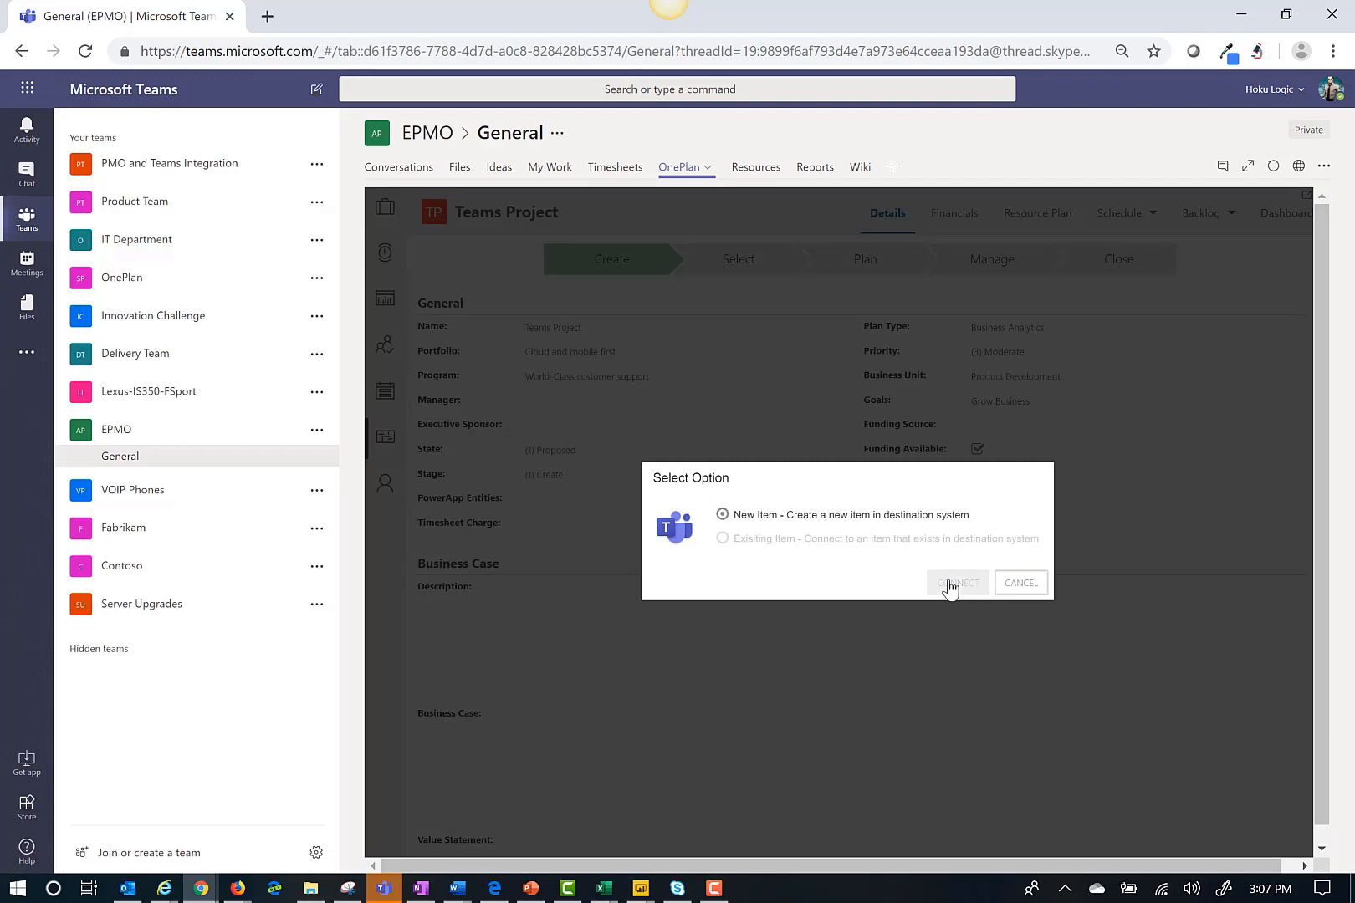
left_click(956, 583)
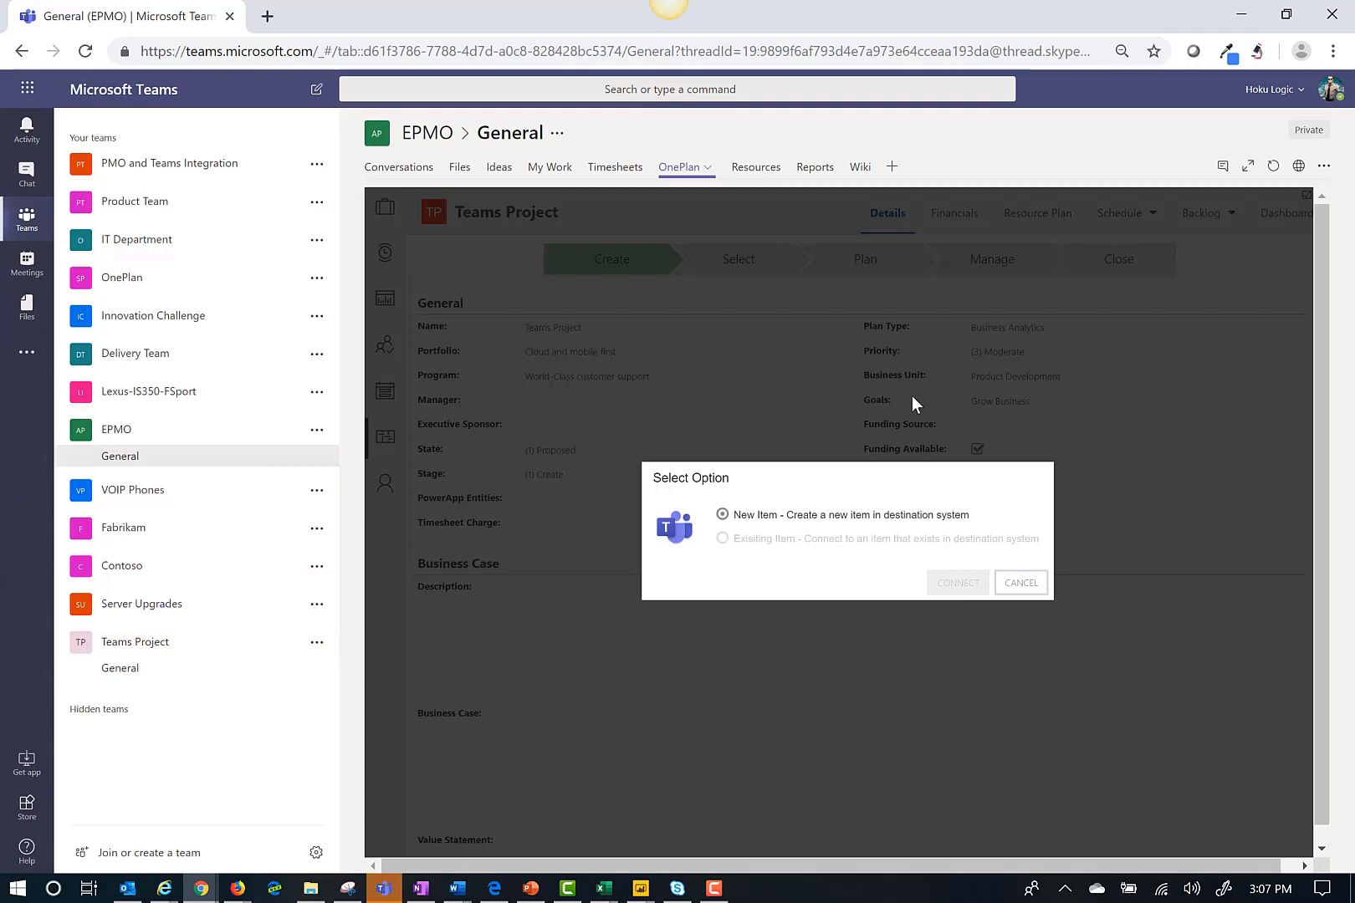
left_click(957, 583)
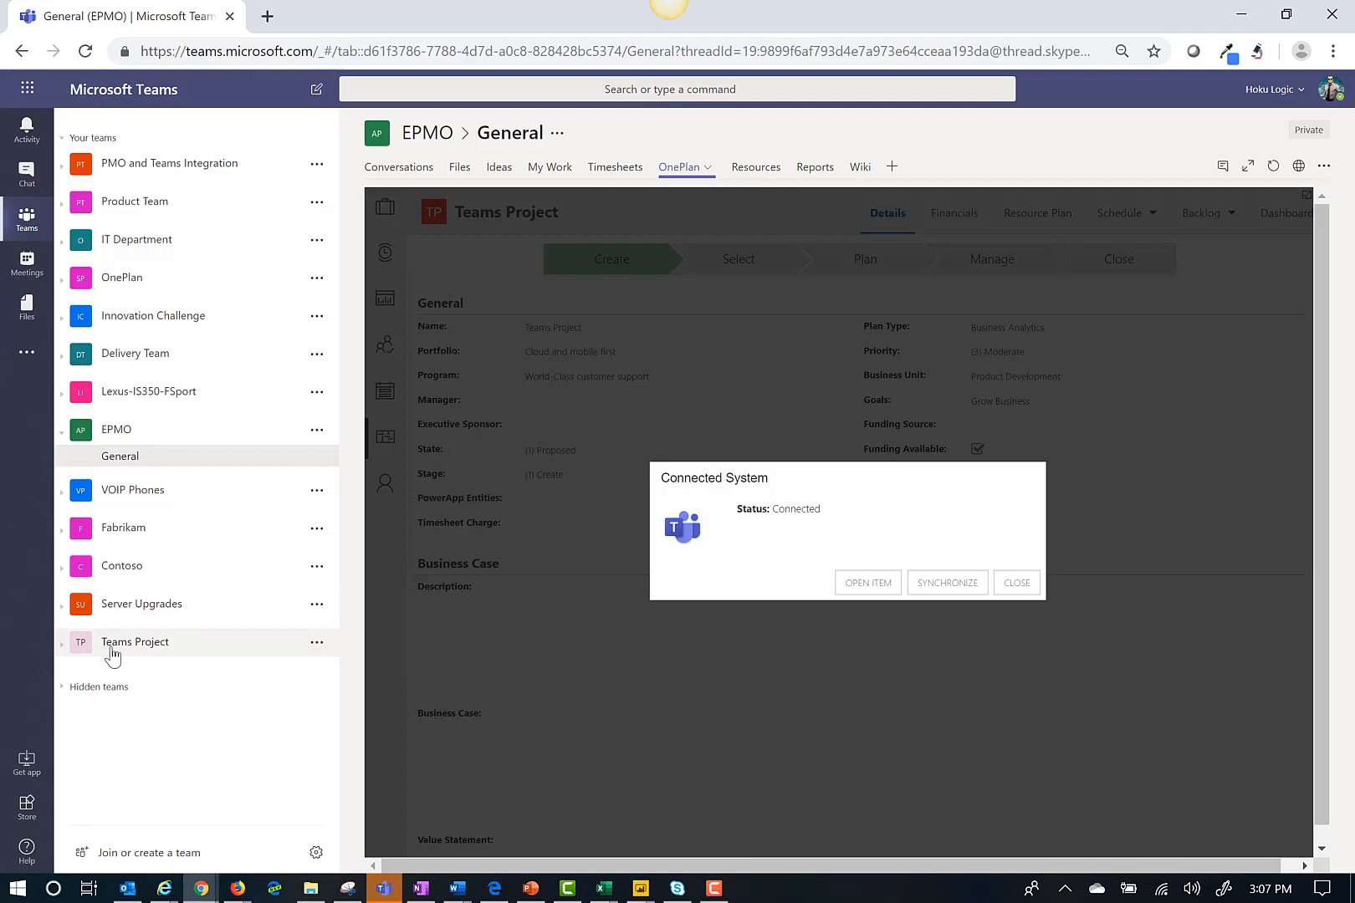
left_click(134, 641)
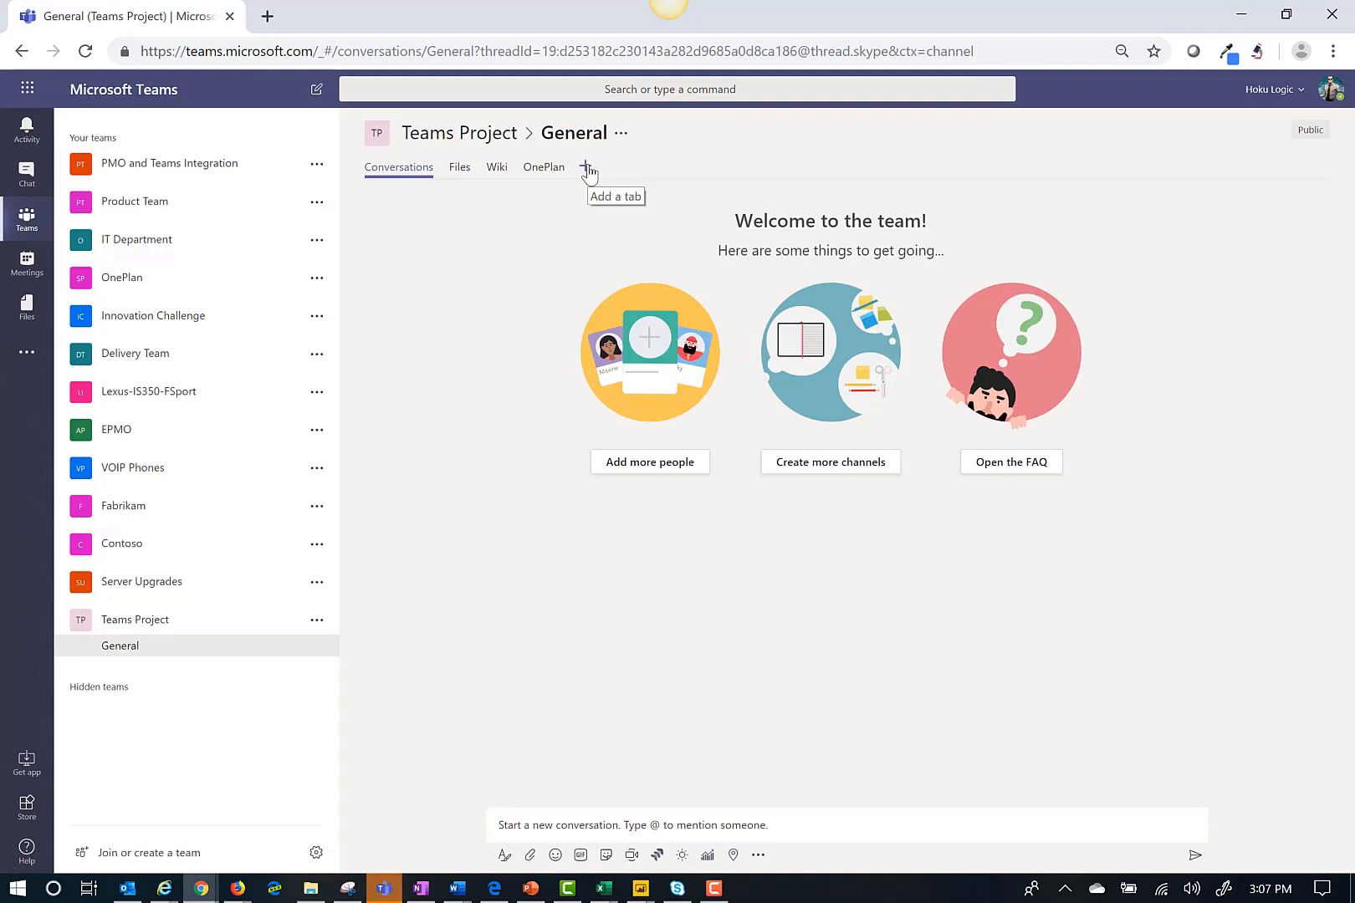
Step: Show the plan's empty Schedule view in the new team's OnePlan tab
left_click(543, 167)
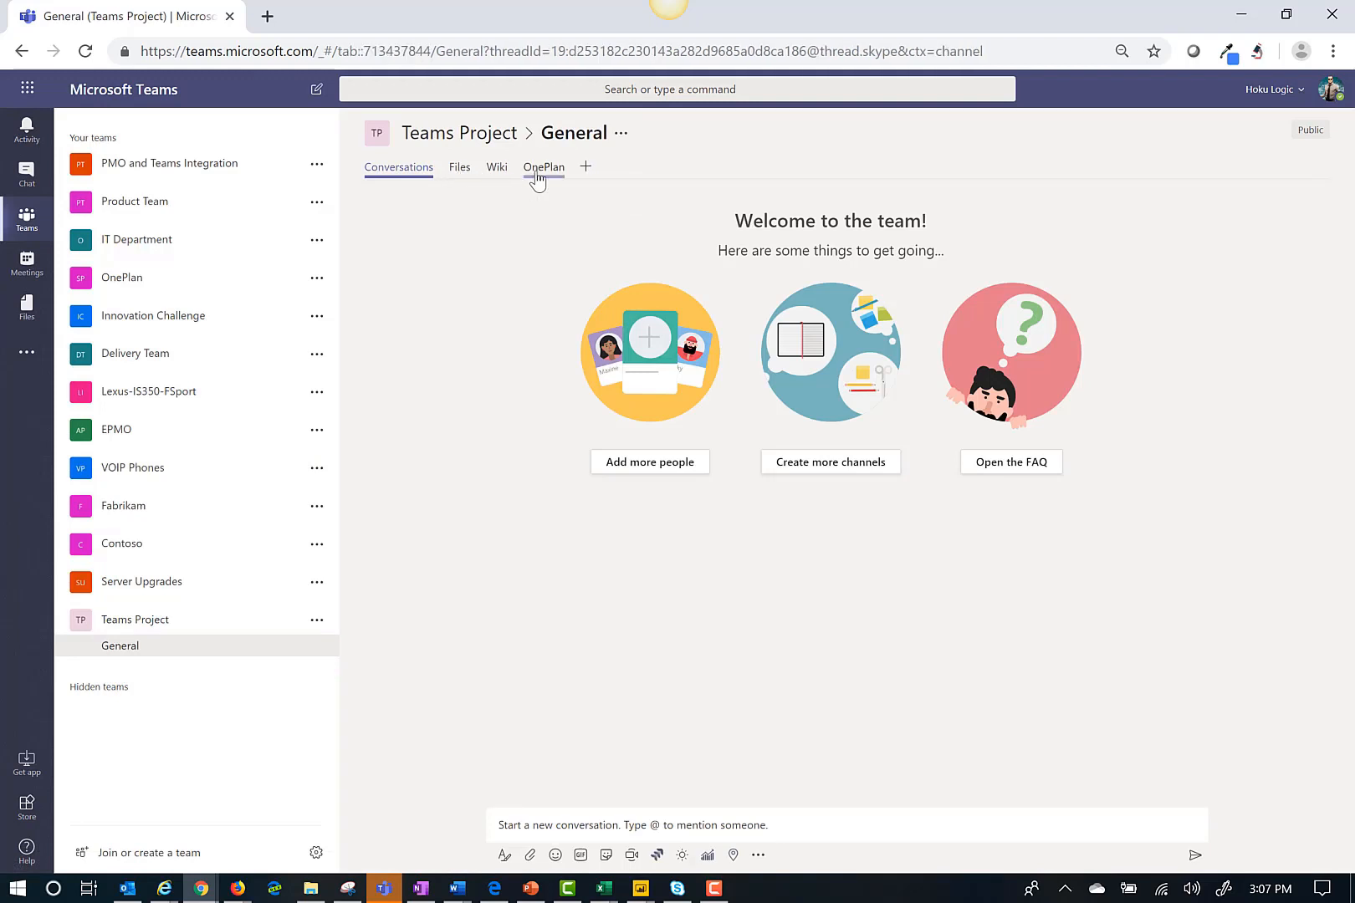
left_click(543, 167)
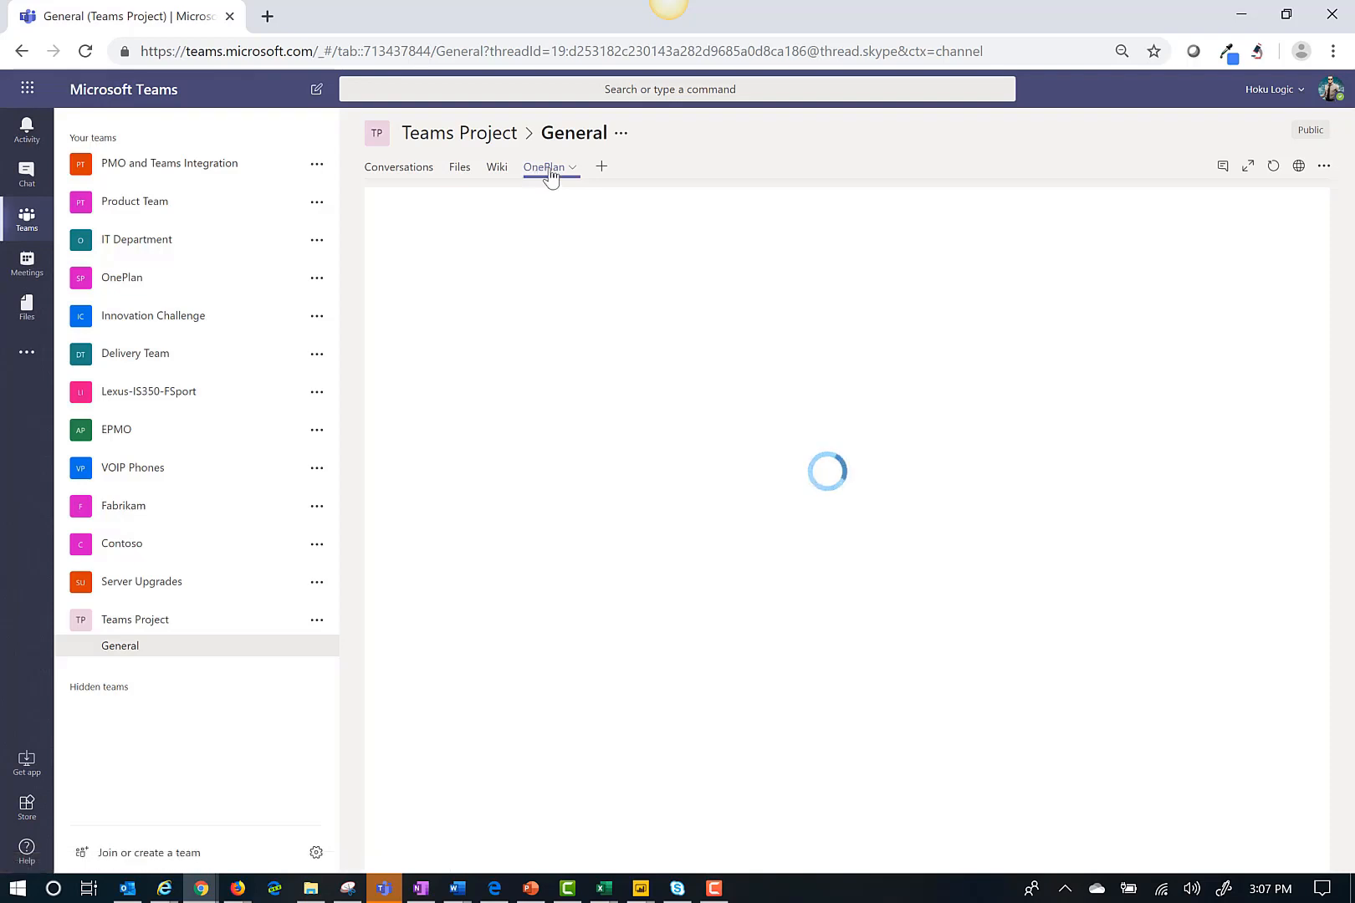
left_click(544, 167)
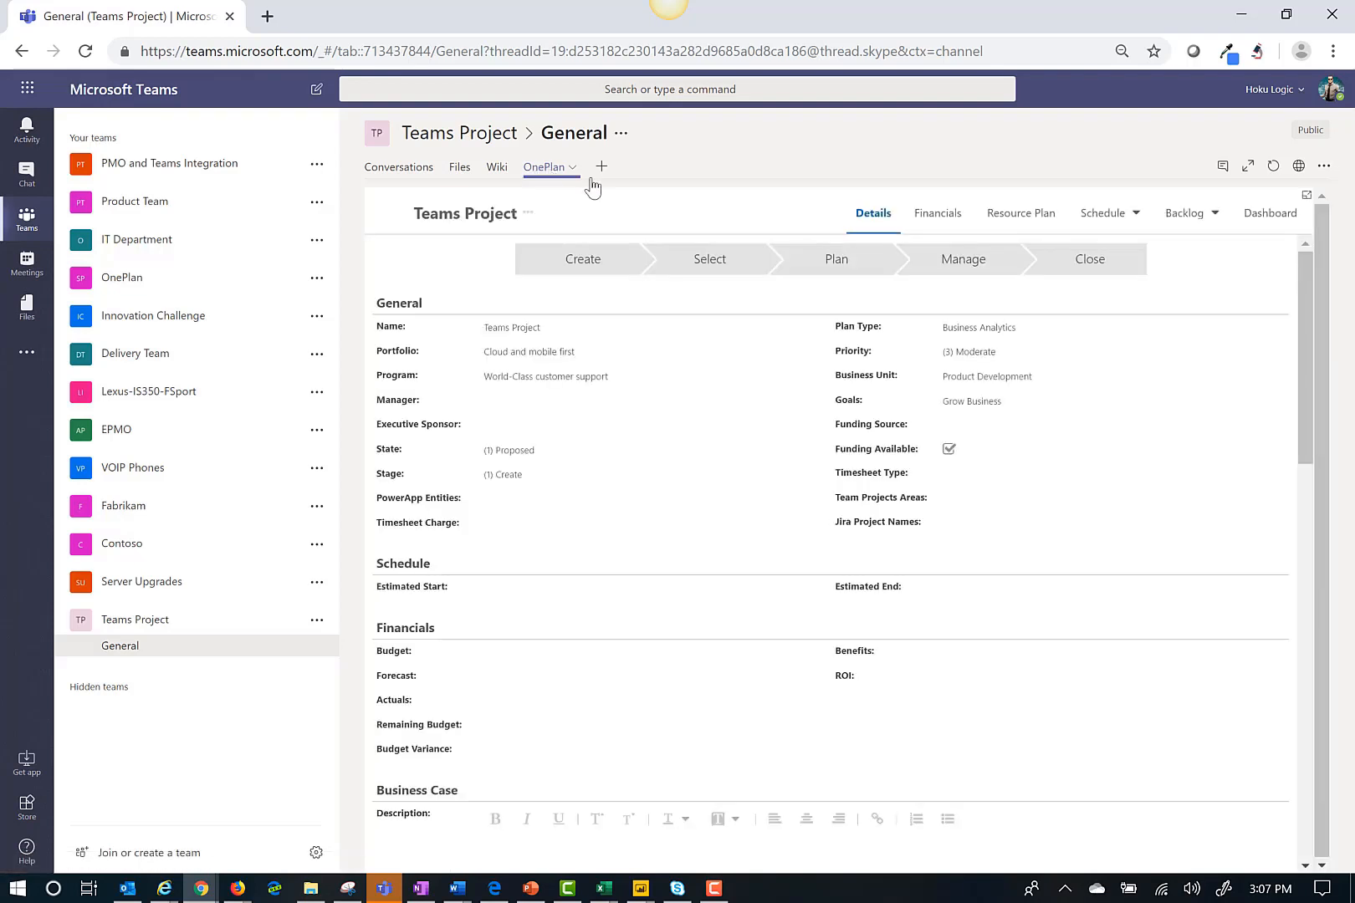
left_click(1103, 235)
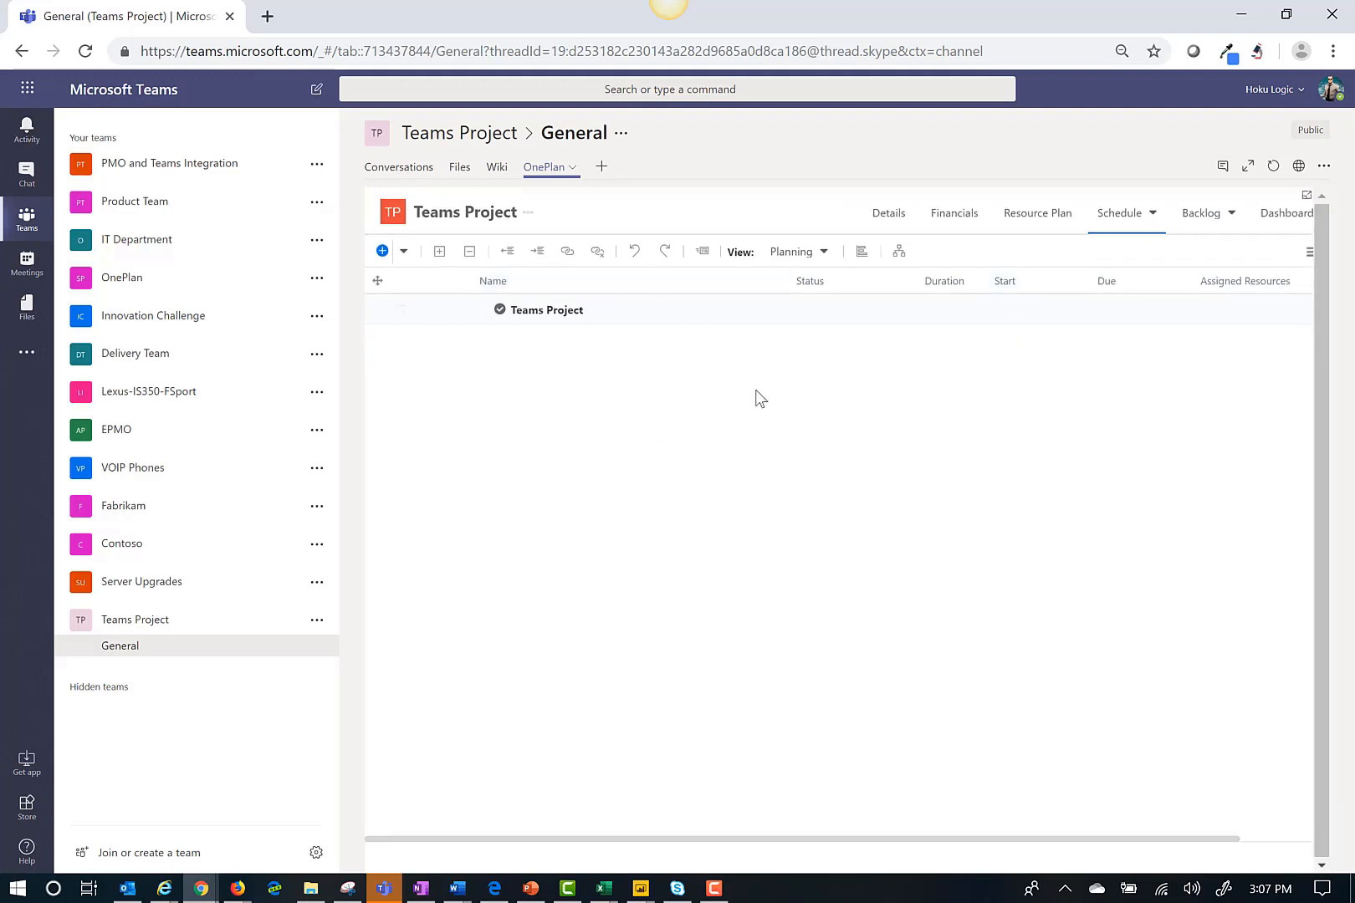
mouse_move(508, 331)
type("project")
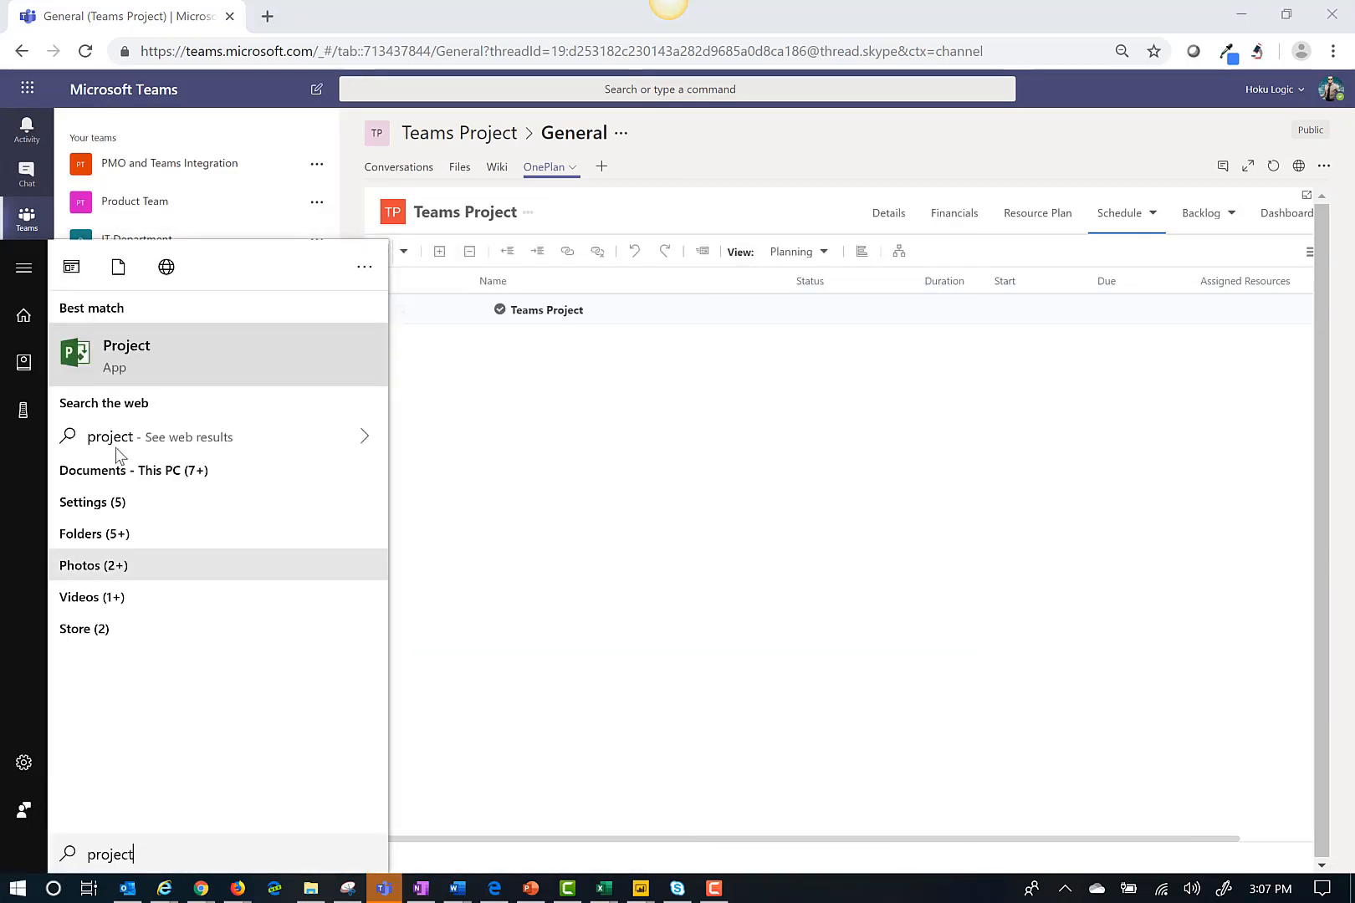
Step: Launch Microsoft Project, sign in, and load the Software Development Plan schedule
left_click(127, 354)
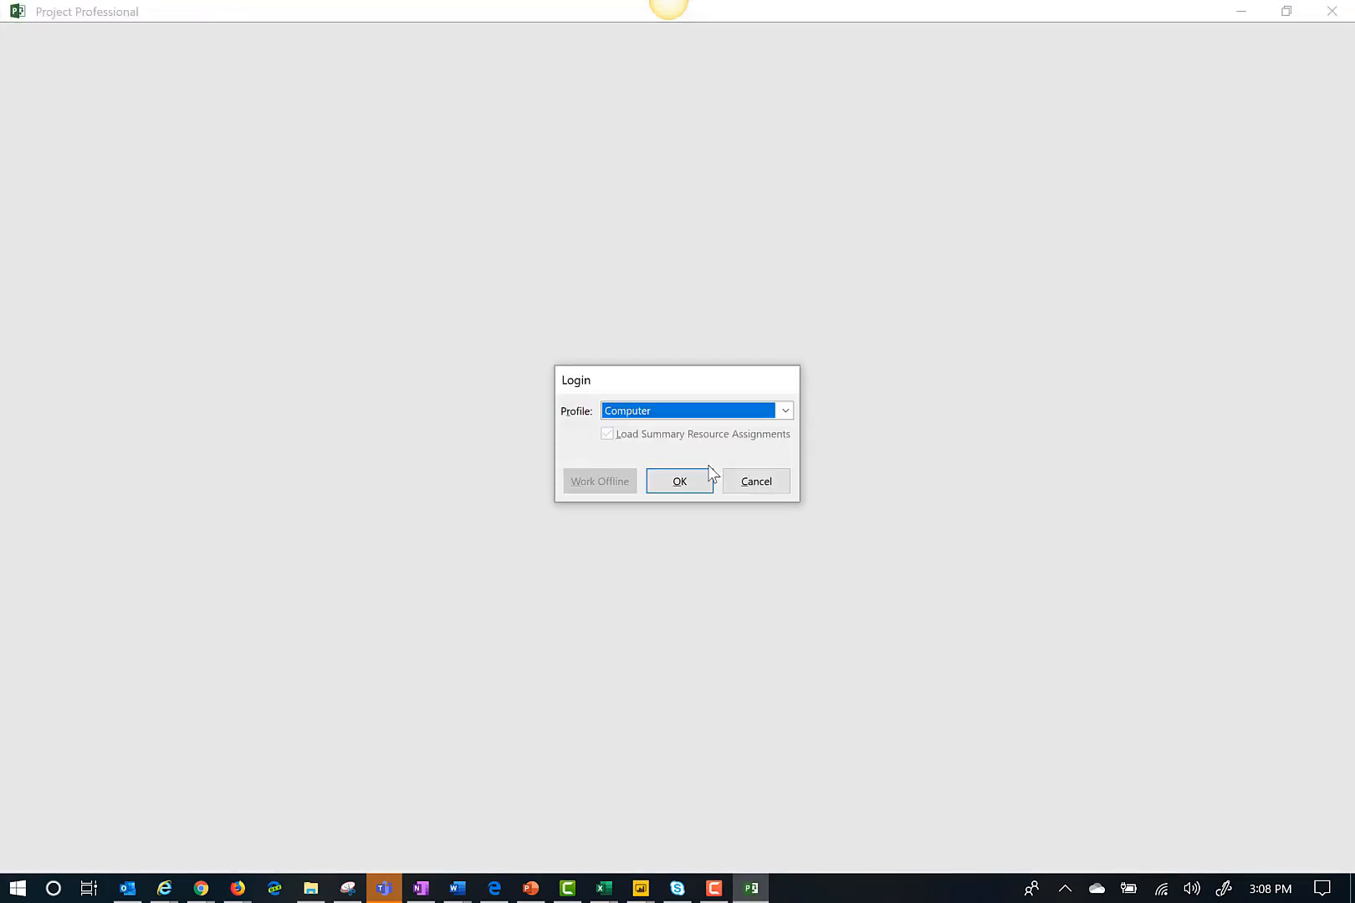
left_click(679, 481)
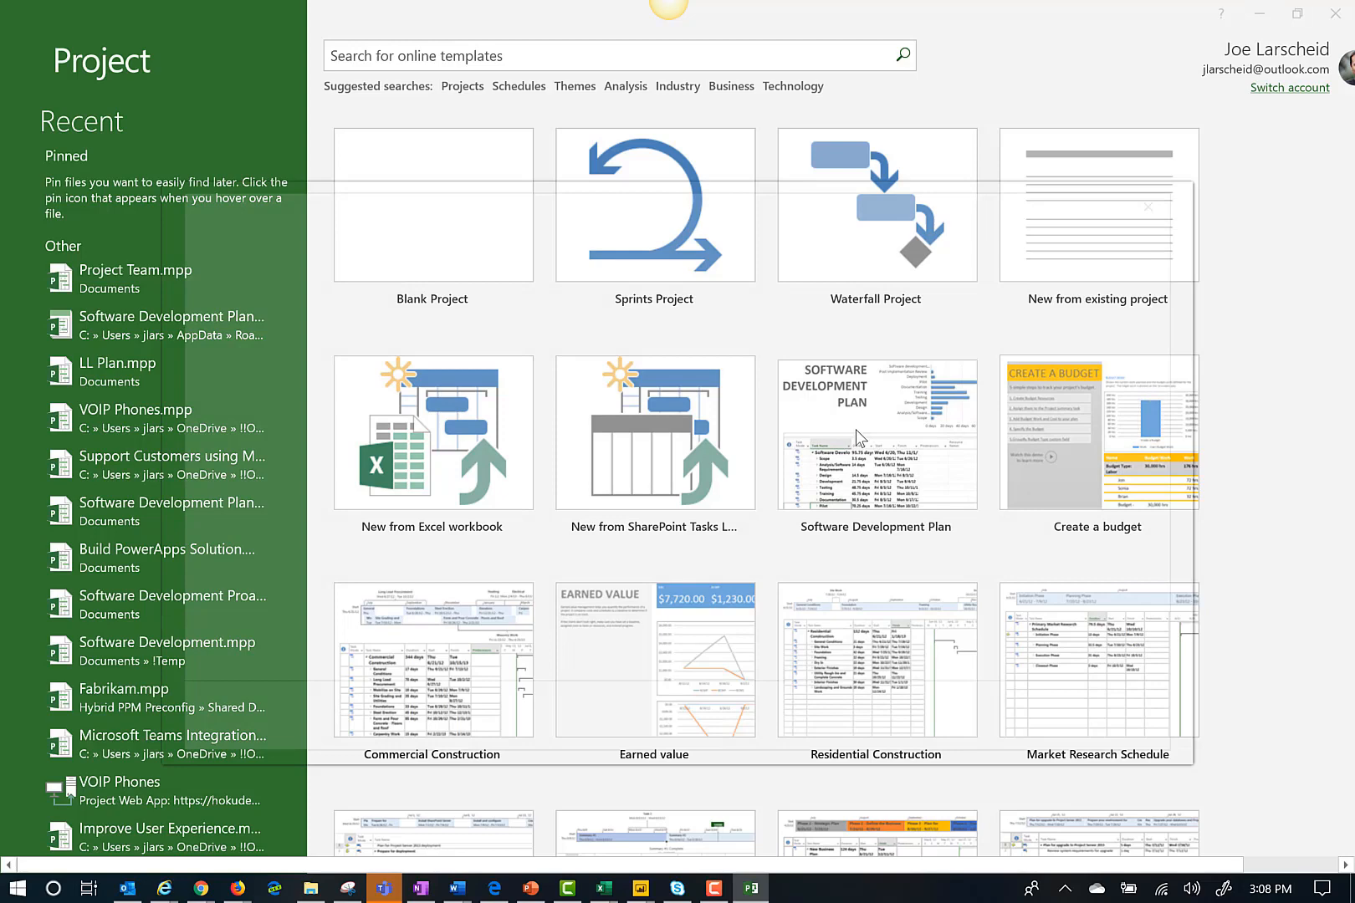
left_click(432, 205)
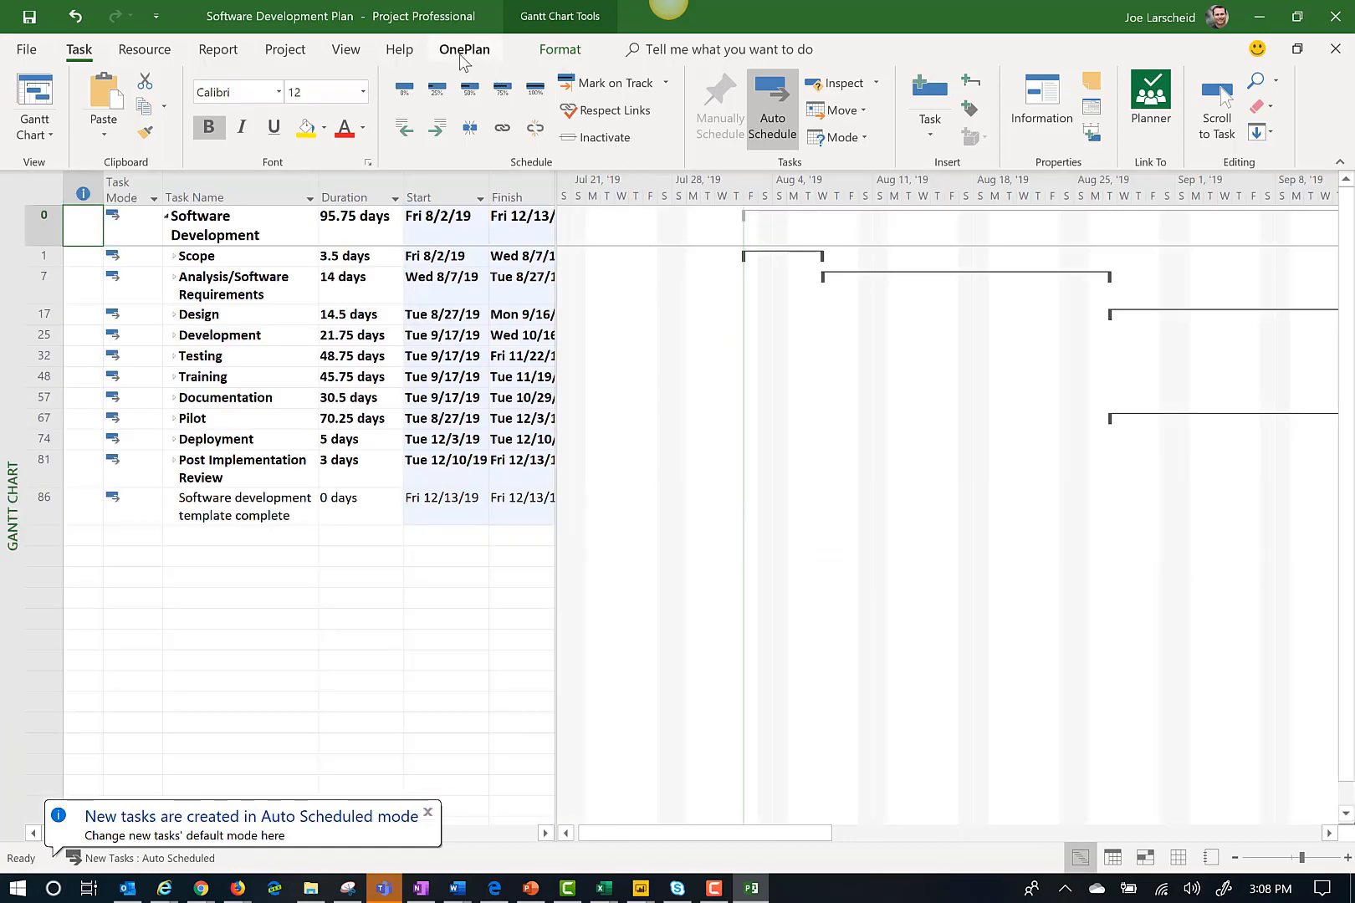
Step: Connect the schedule to the OnePlan QA instance and complete sign-in
left_click(464, 49)
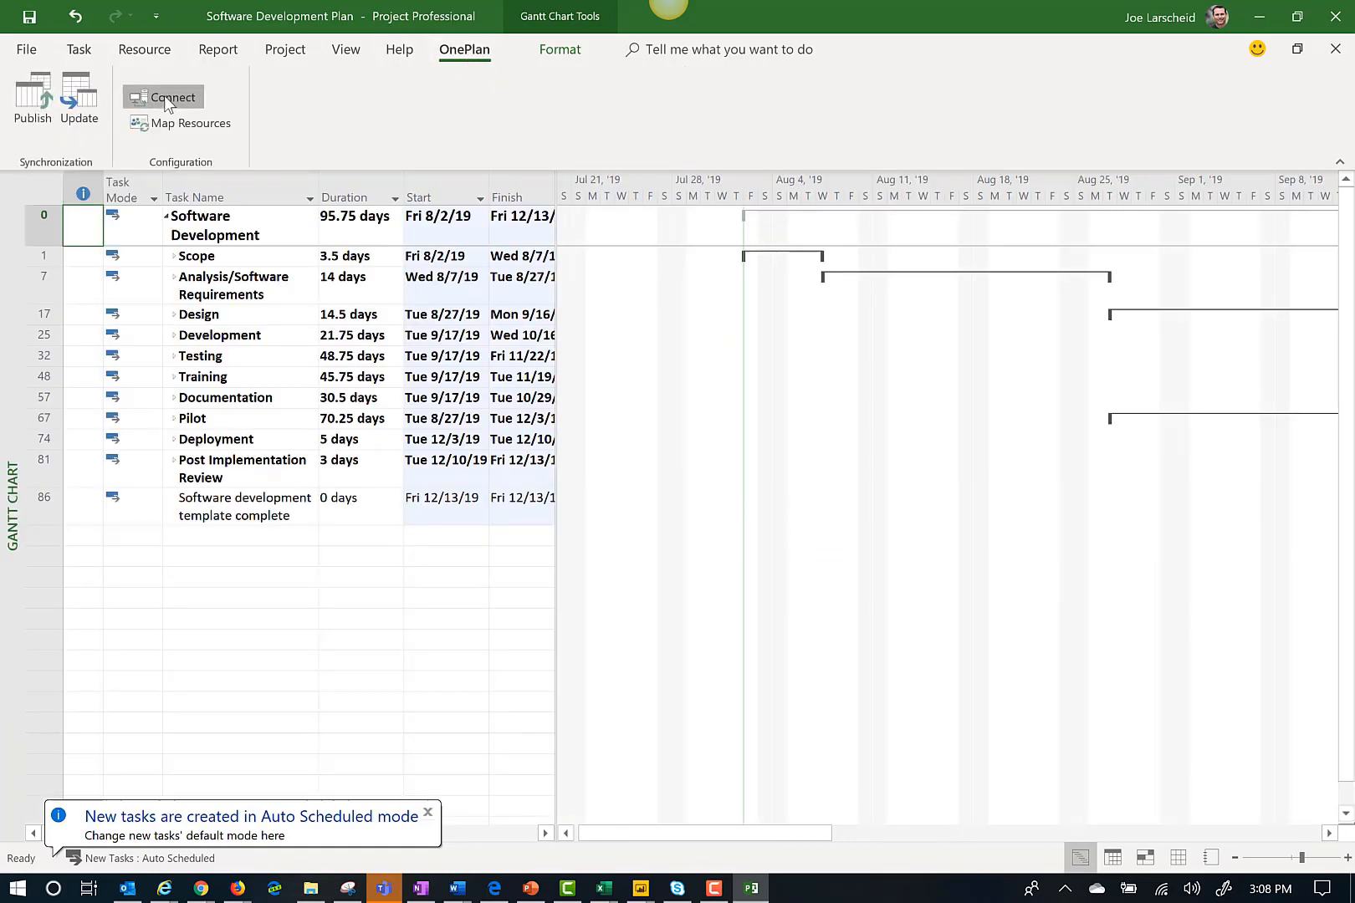
left_click(173, 97)
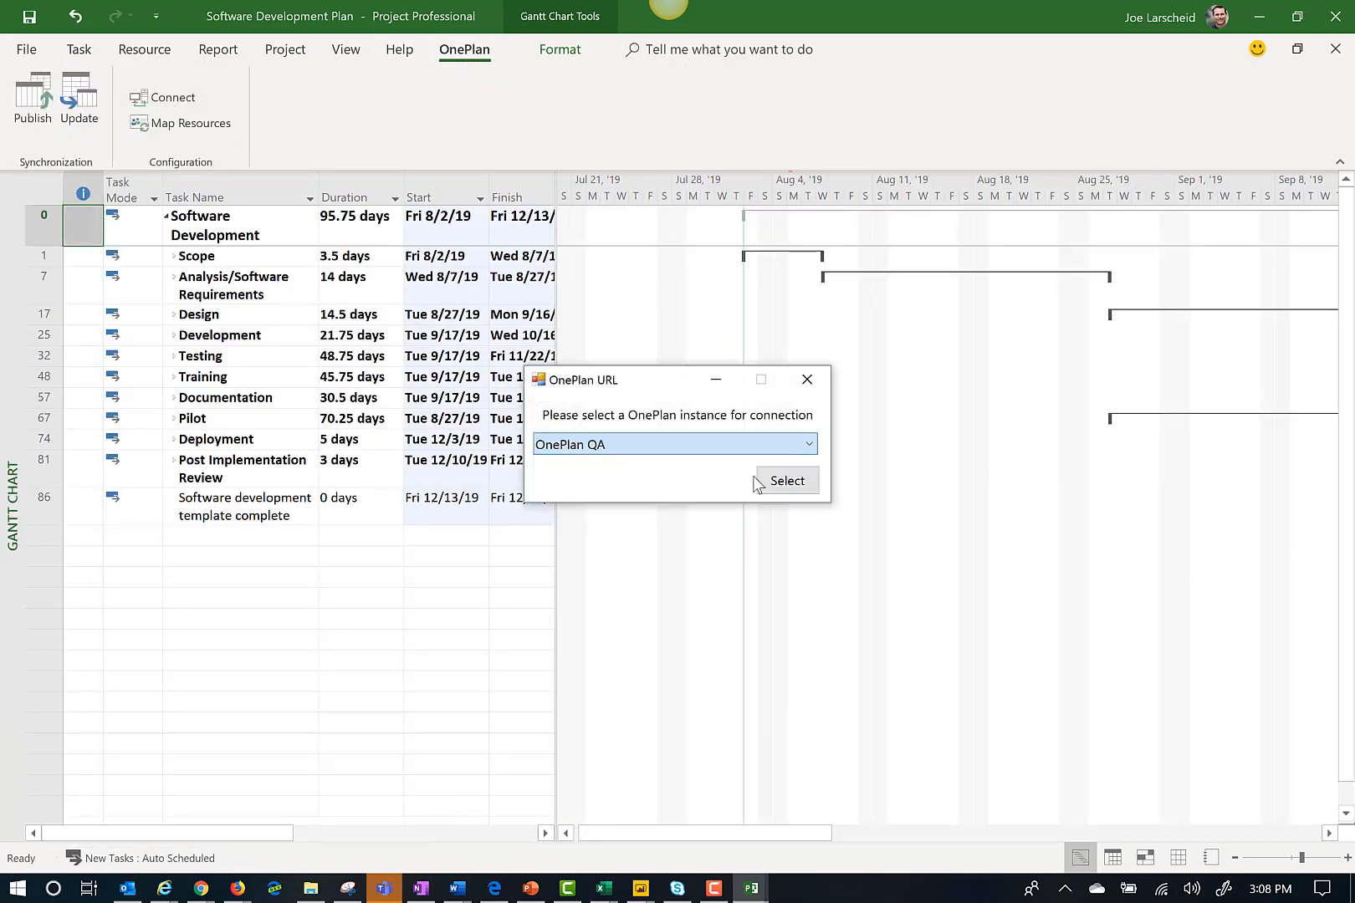
left_click(785, 481)
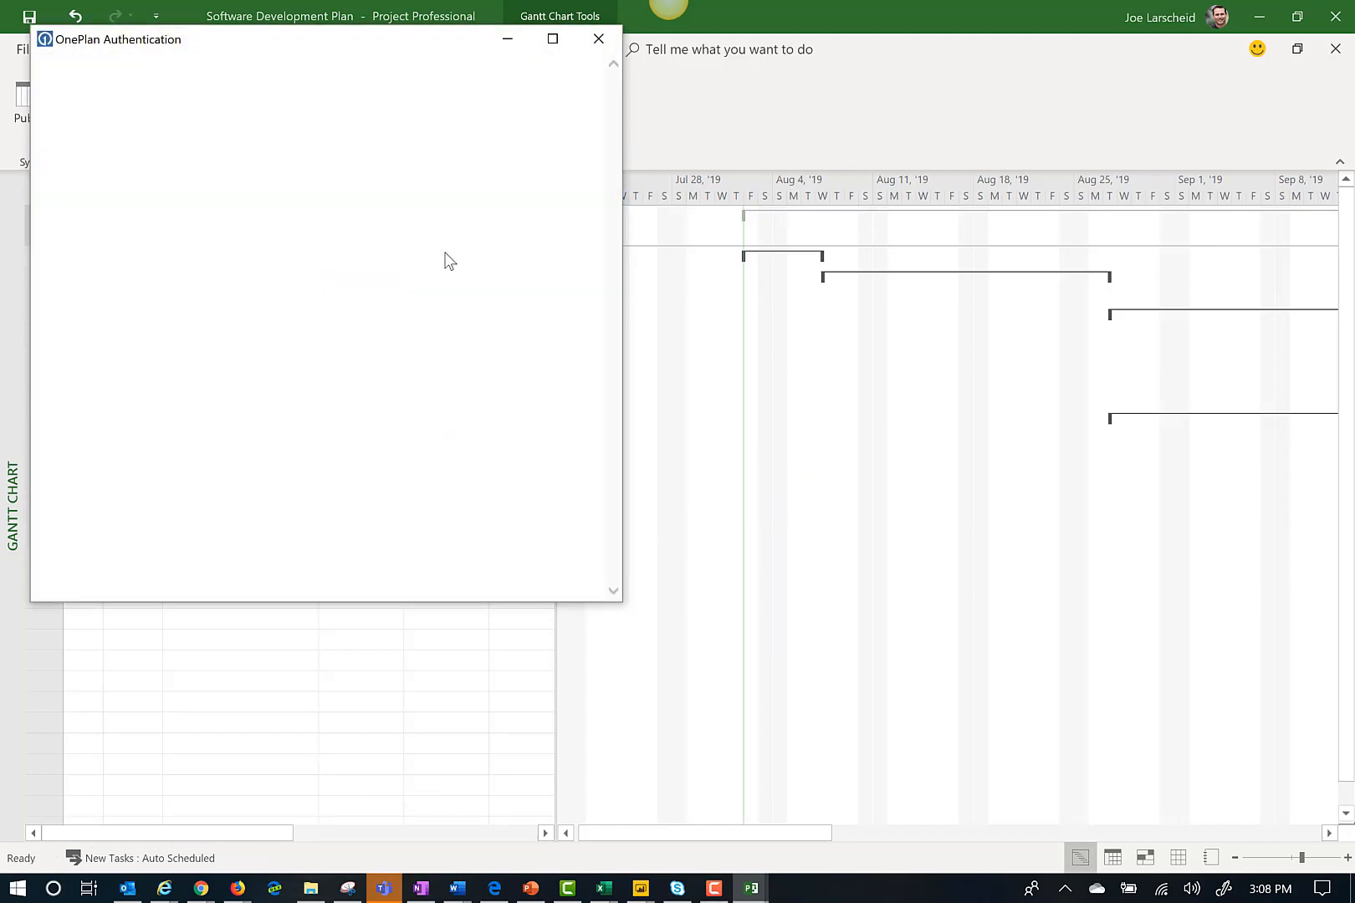
left_click(598, 40)
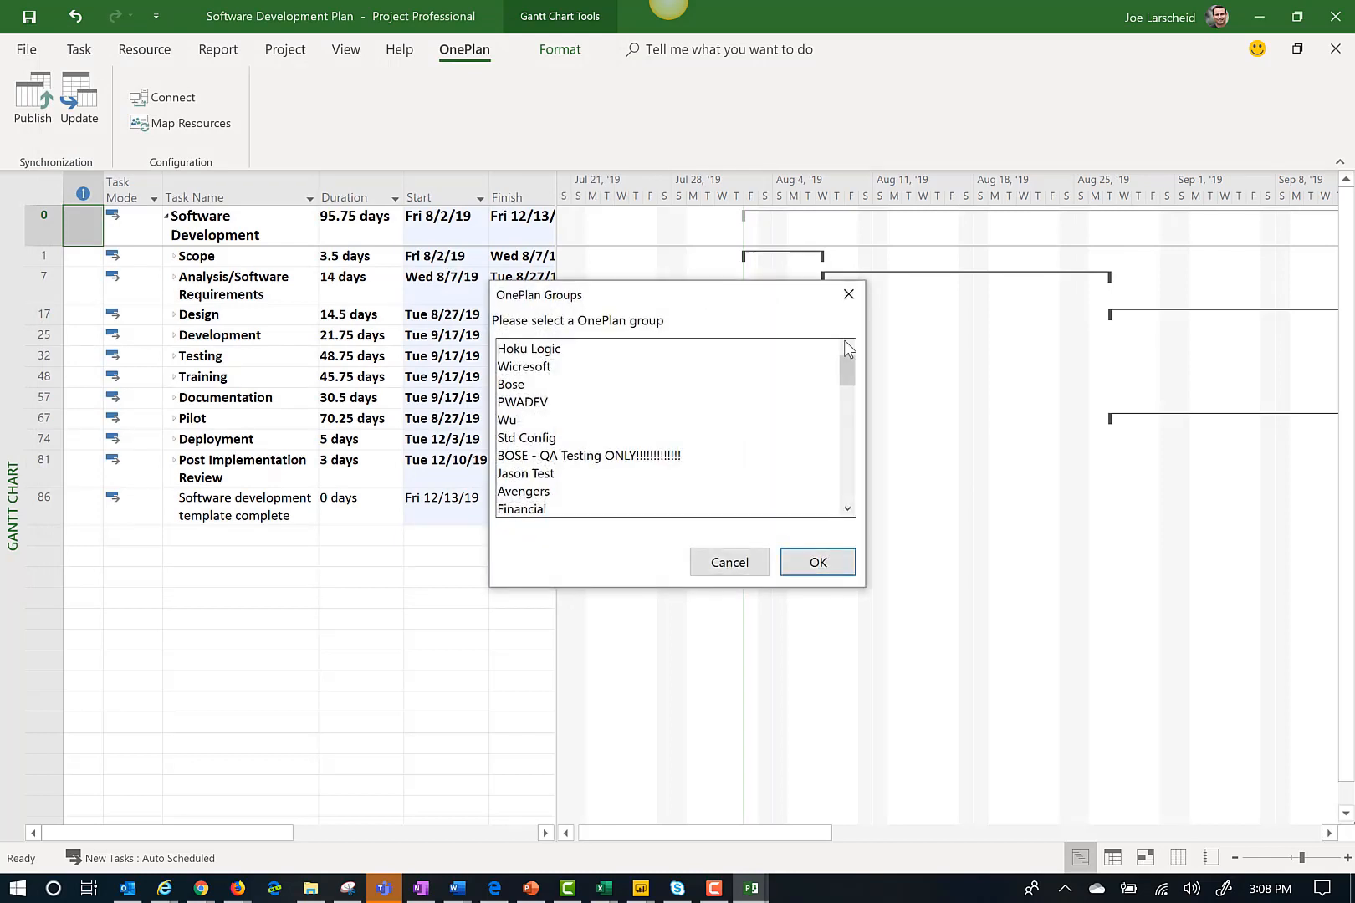
Step: Choose the Hybrid PPM PowerApps group for the connection and confirm it
scroll("down", 3)
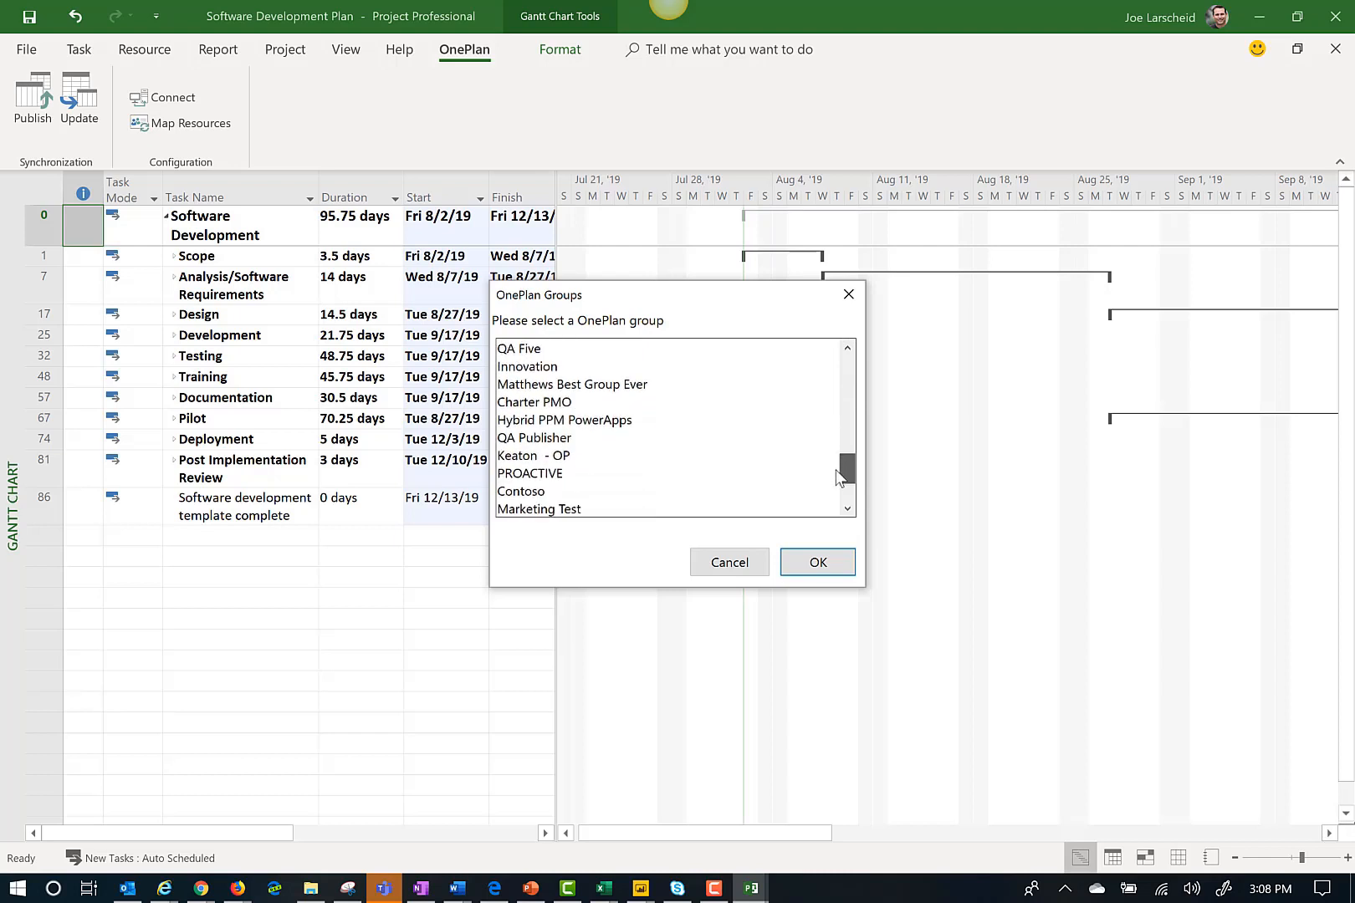
left_click(564, 384)
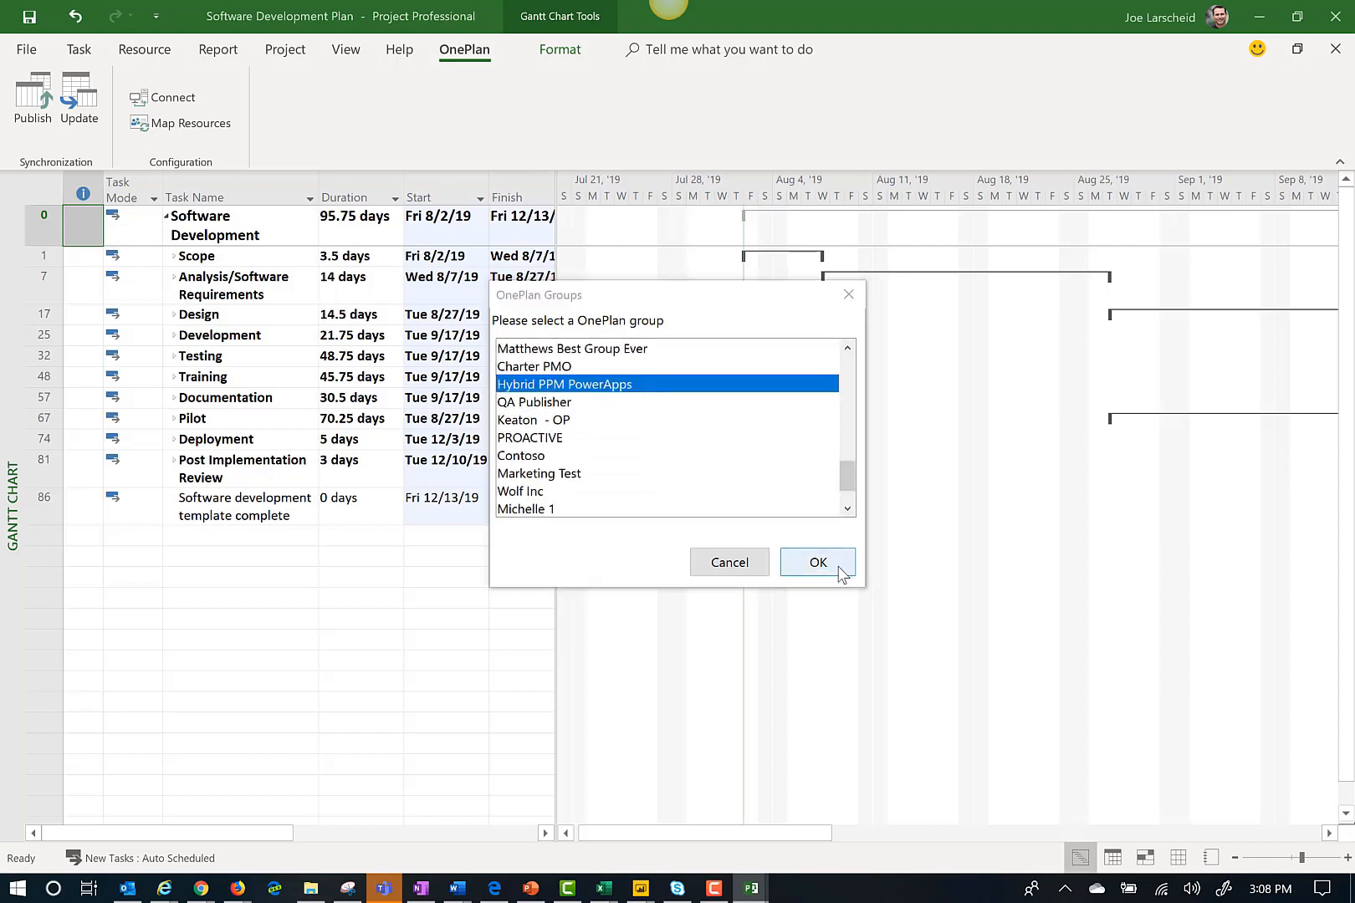
left_click(815, 562)
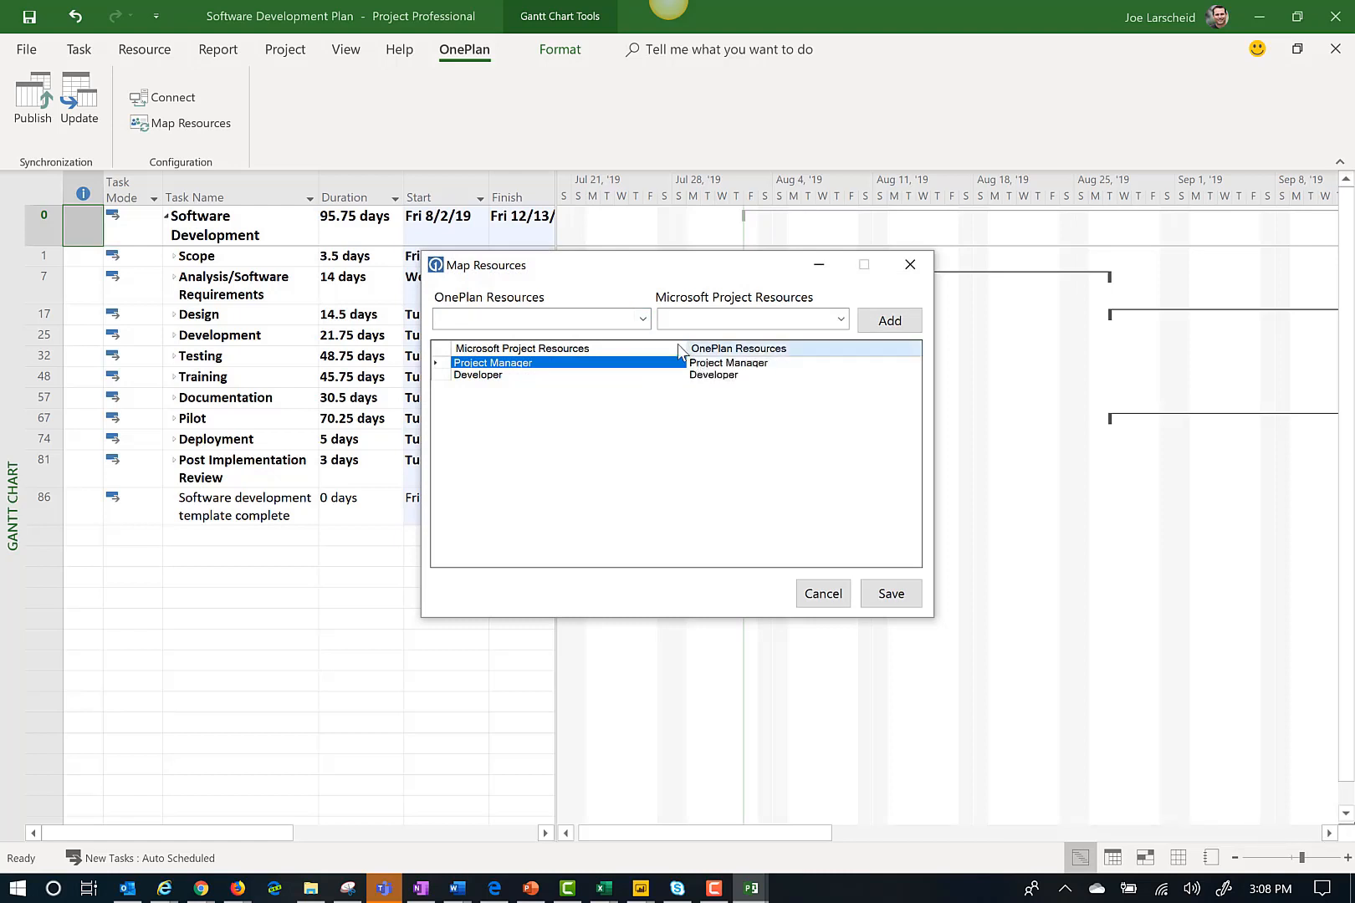
Step: Map OnePlan resources to the Management and Technical Communicators project roles
left_click(641, 318)
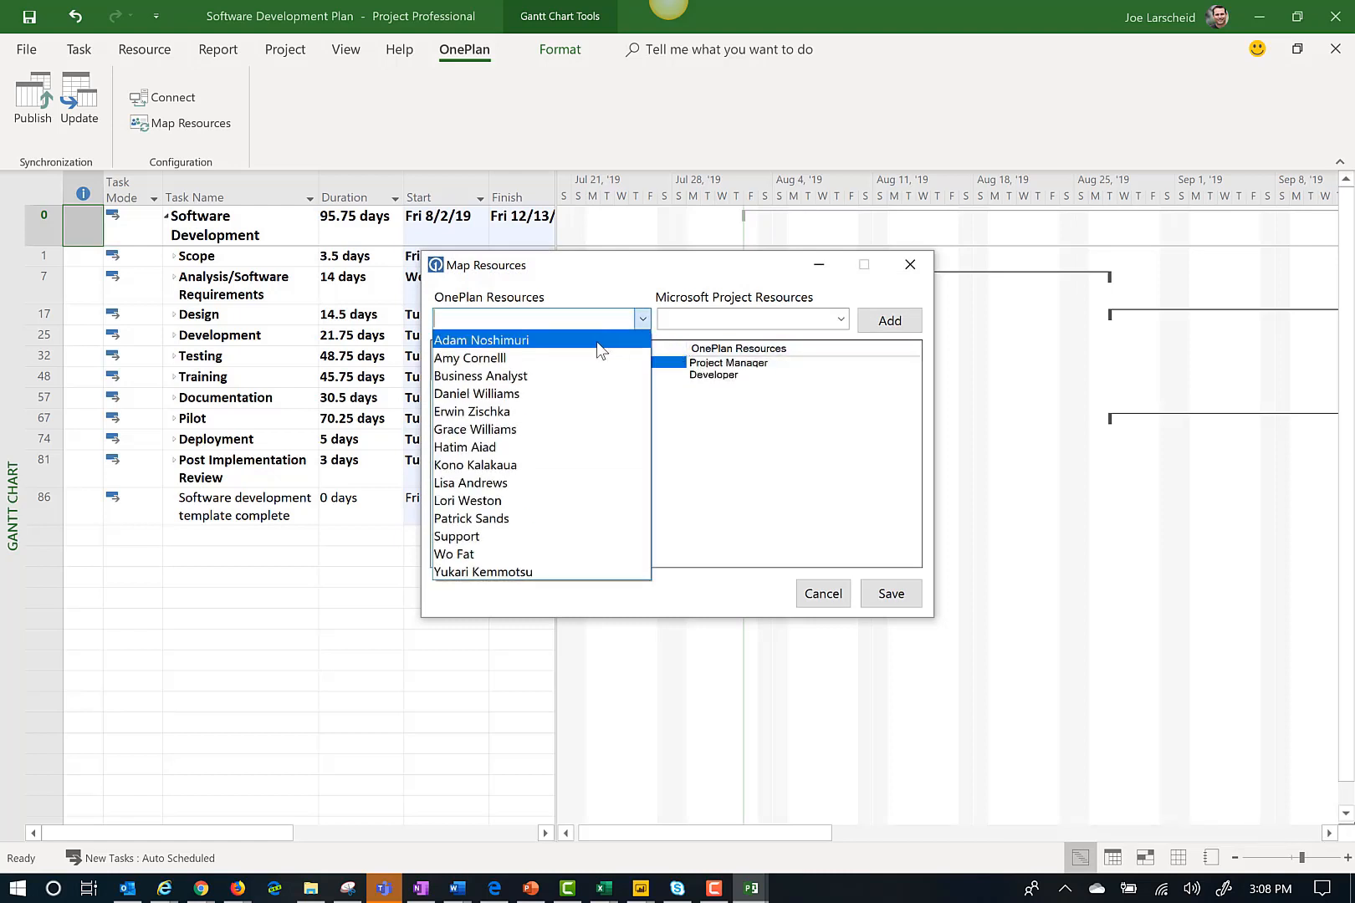
left_click(480, 339)
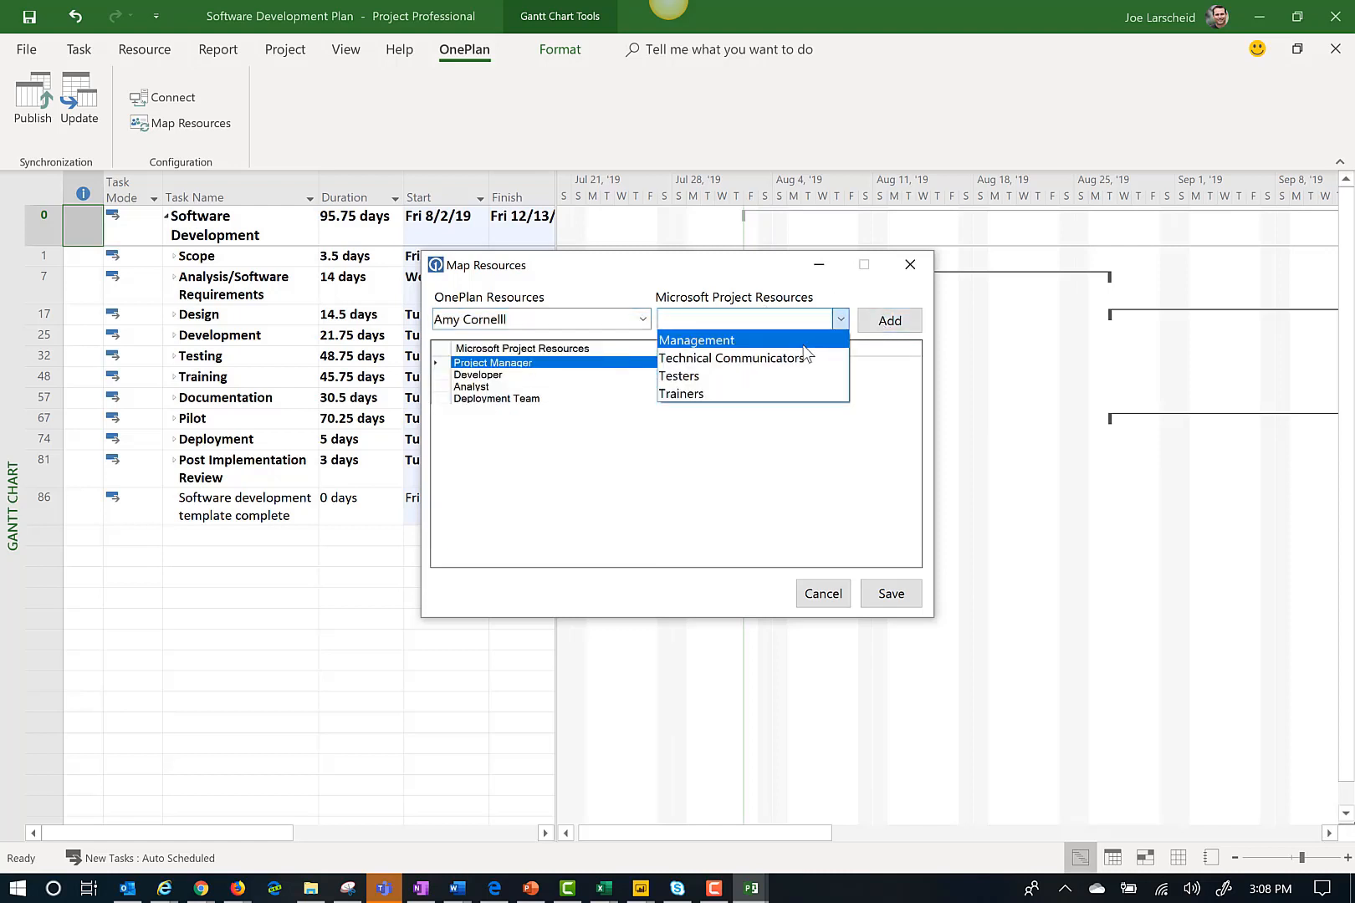
left_click(642, 319)
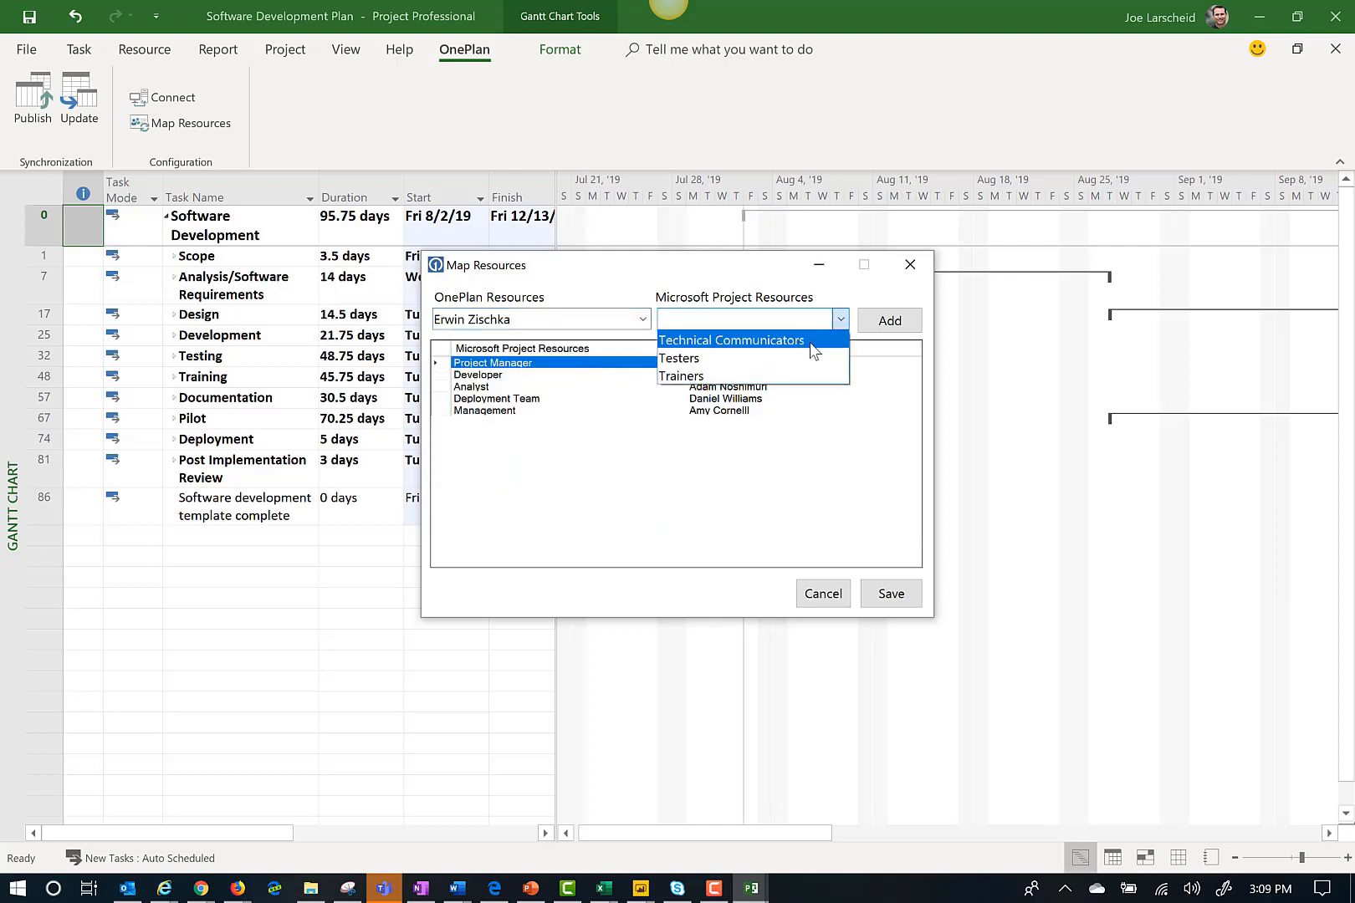
left_click(730, 339)
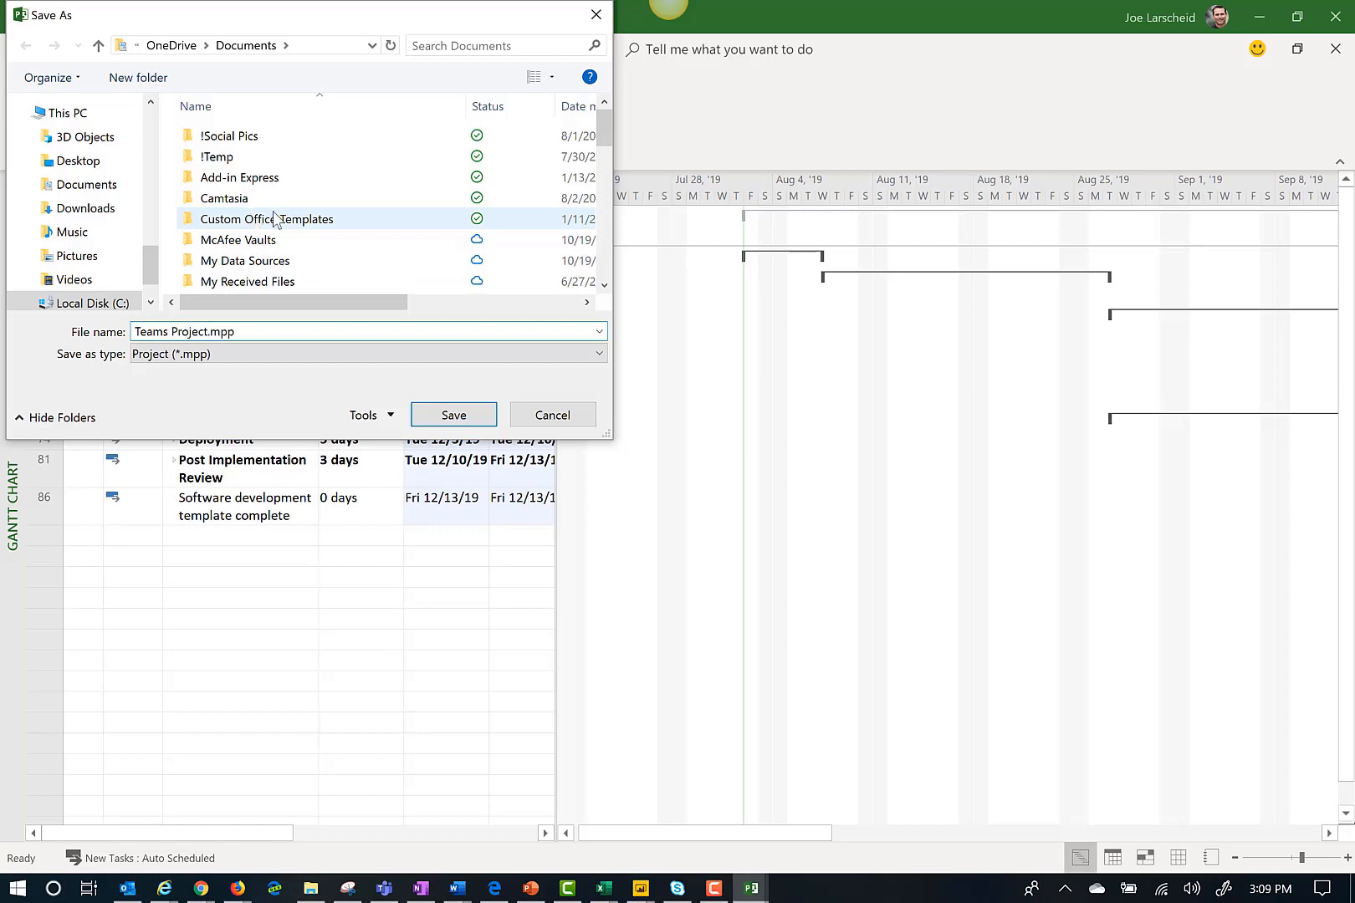
Step: Save the schedule as Teams Project.mpp, expand Scope's subtasks, and start publishing to OnePlan
left_click(453, 414)
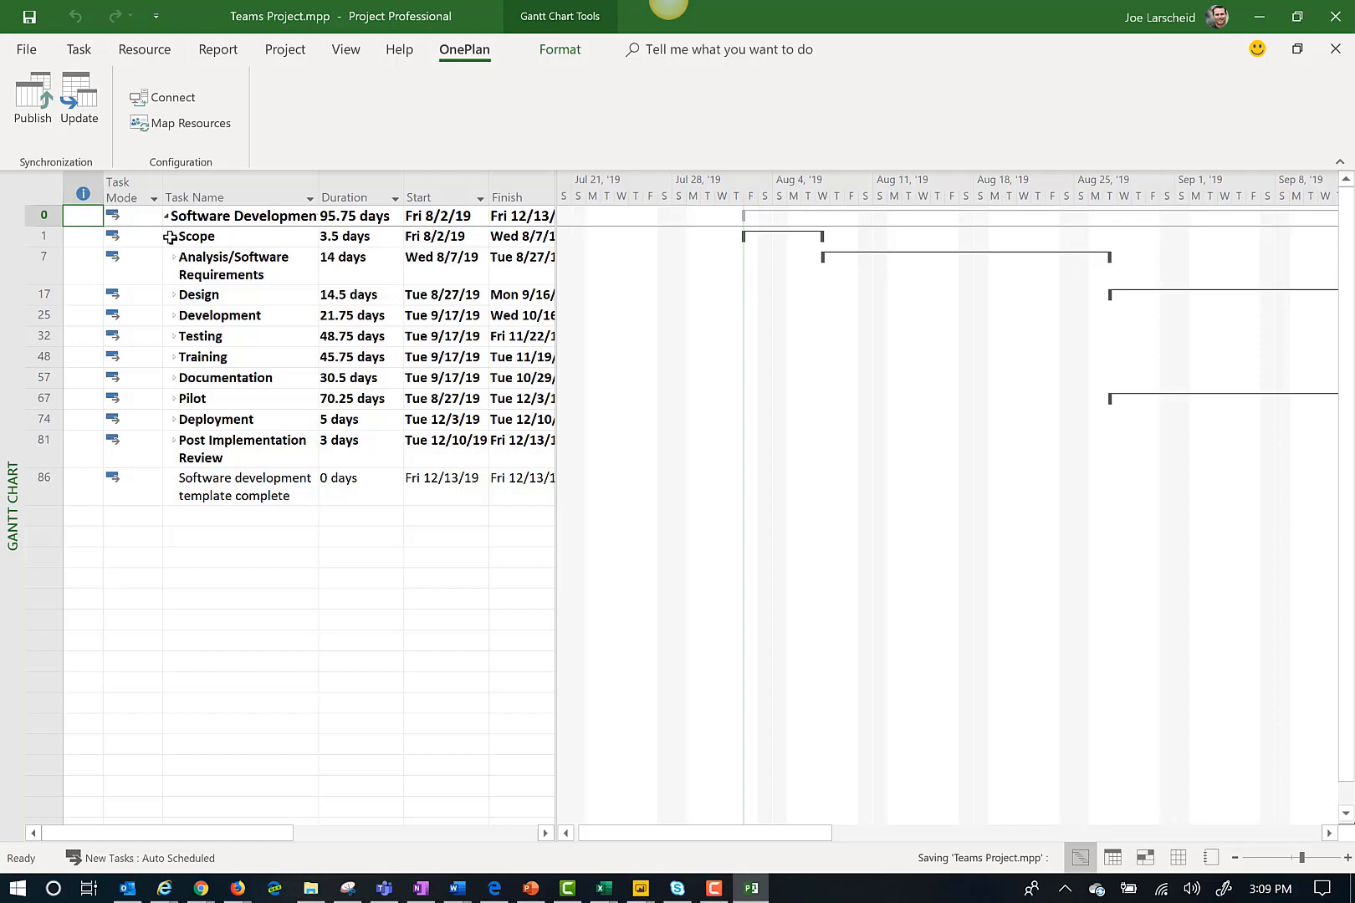
left_click(194, 236)
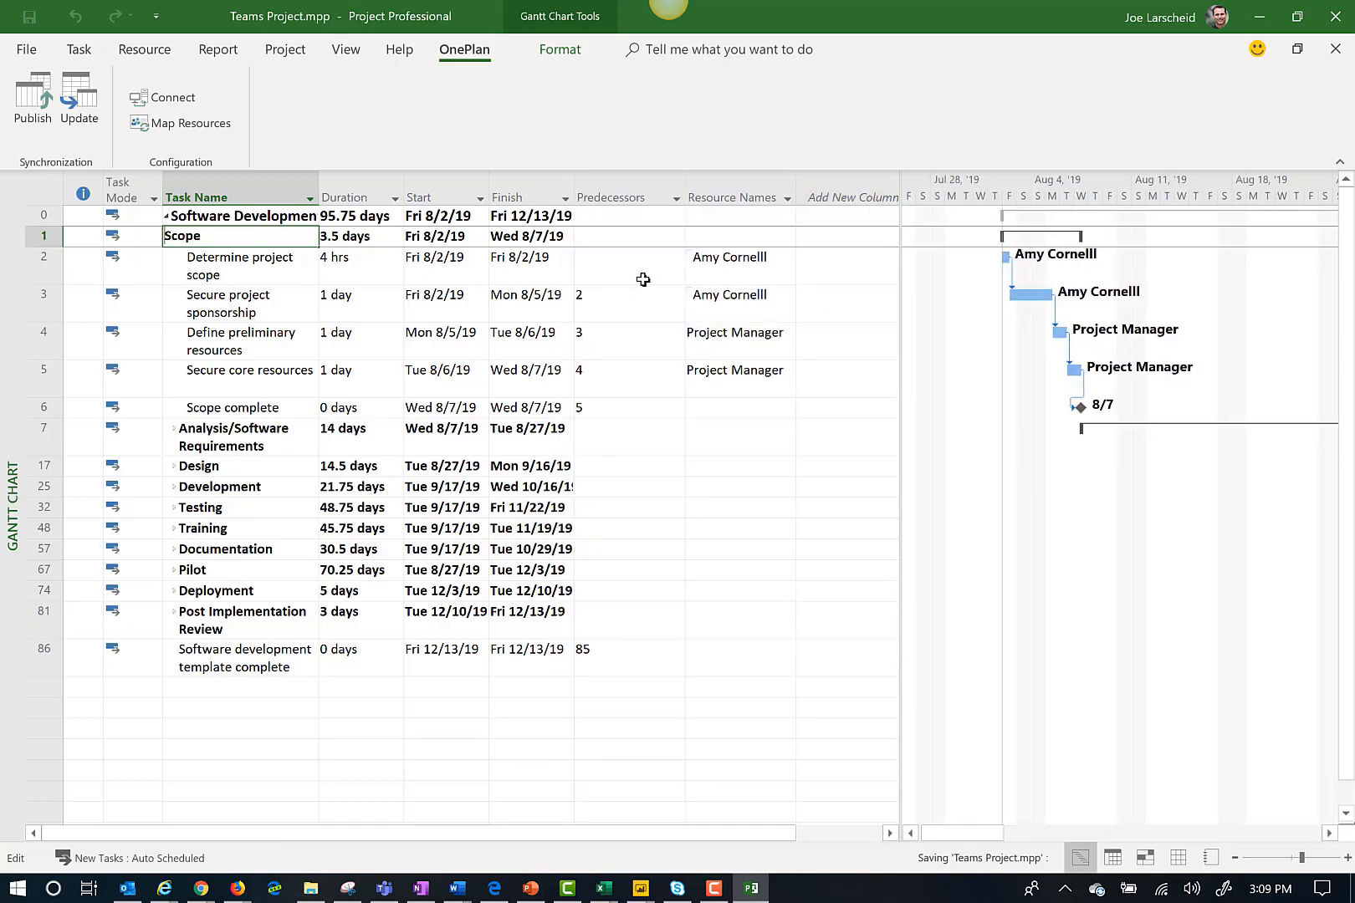
left_click(32, 98)
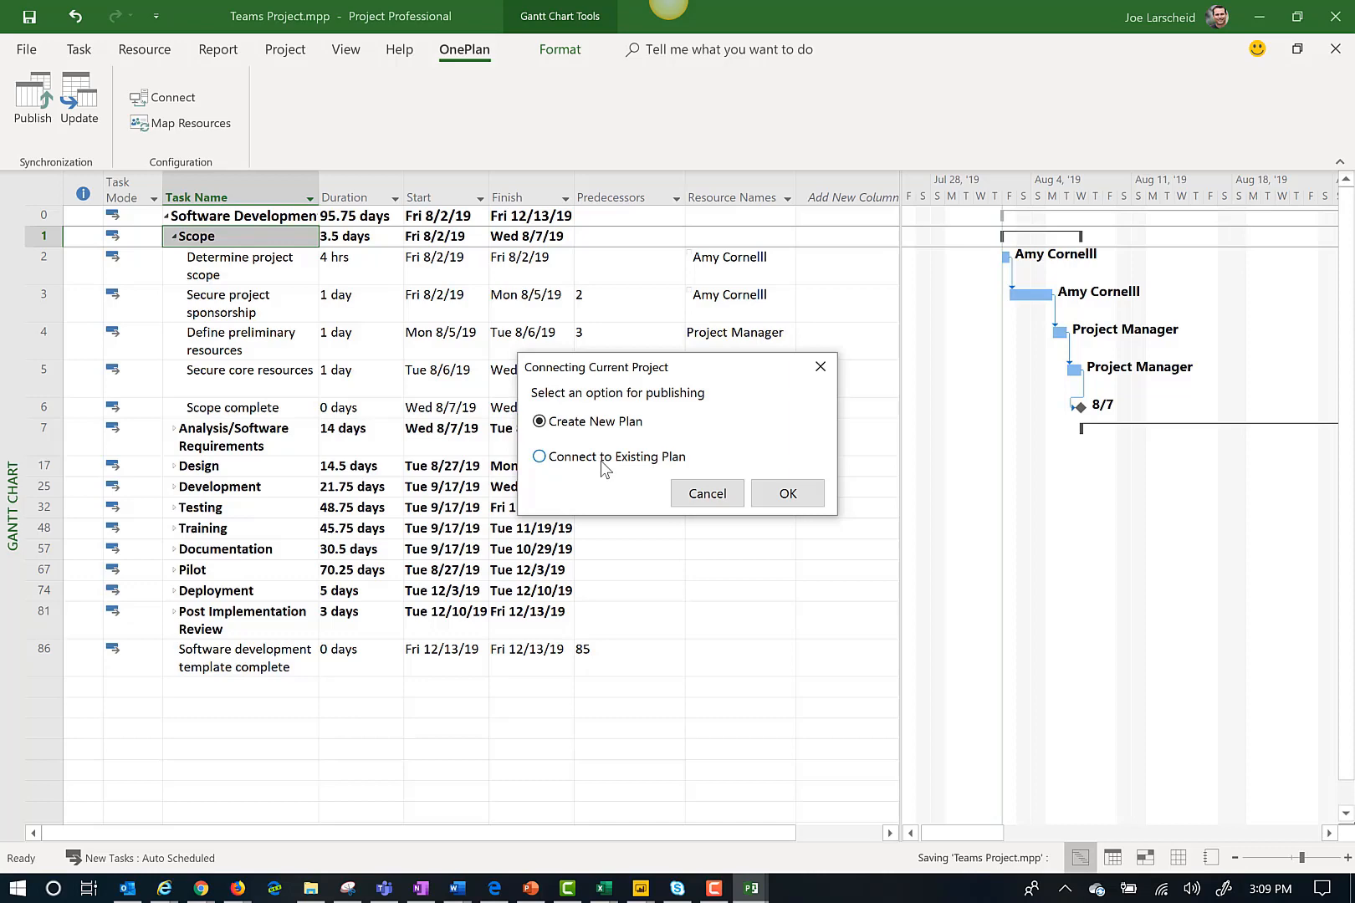
Step: Publish into the existing Teams Project plan and close the success message
left_click(786, 493)
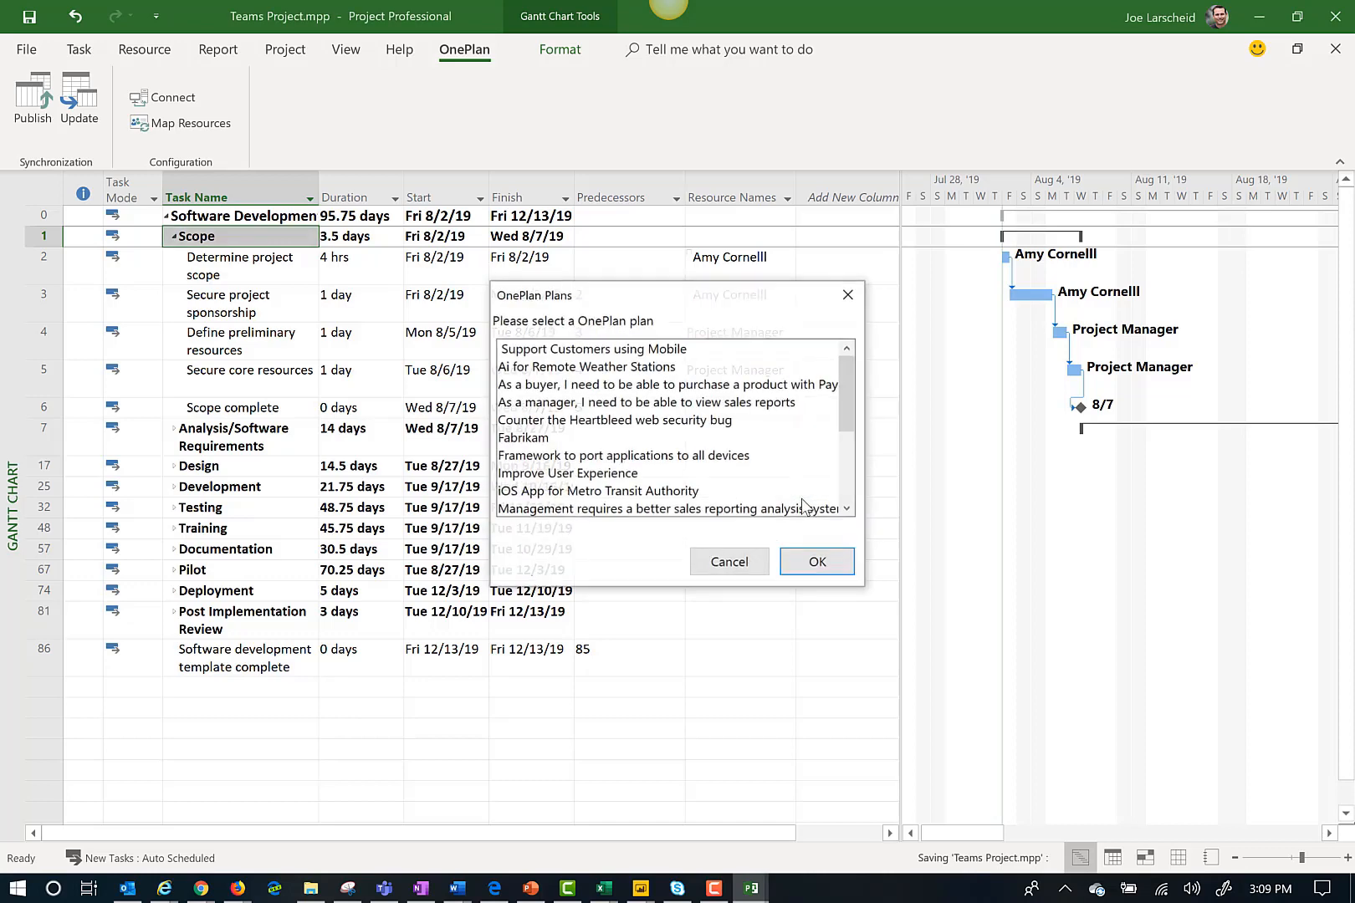
scroll("down", 3)
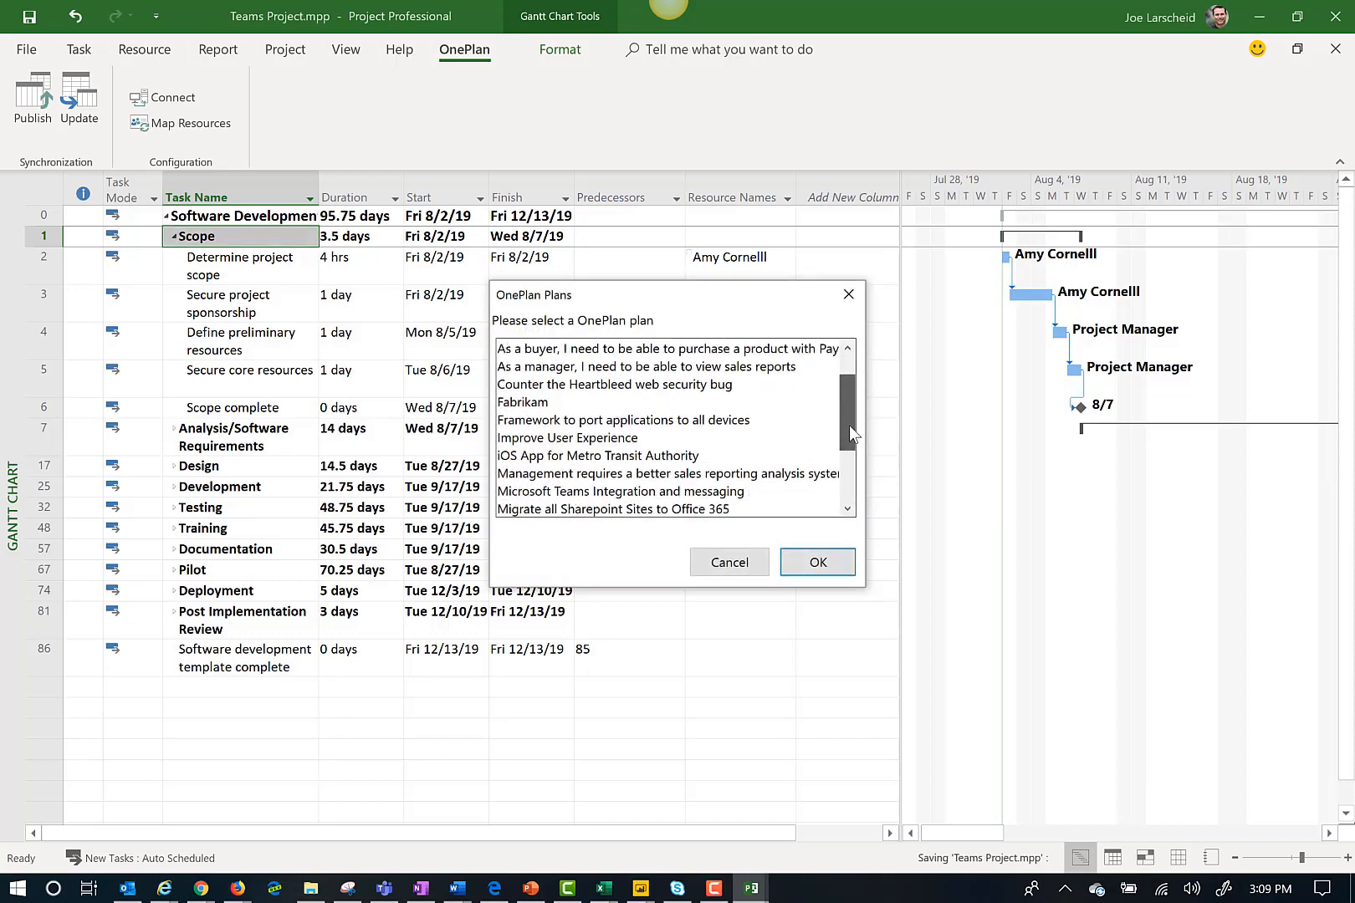
scroll("down", 3)
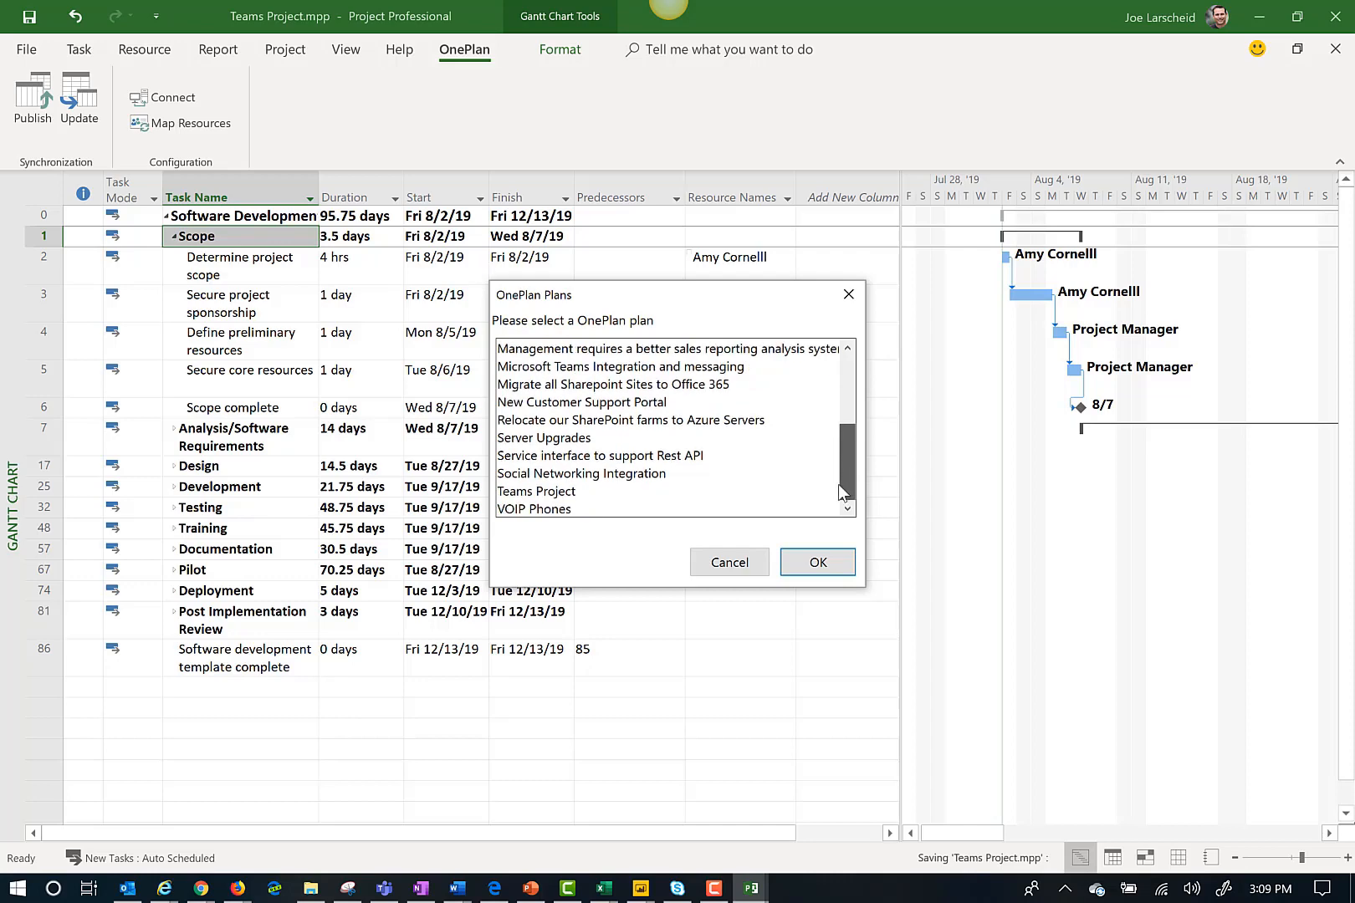
left_click(537, 491)
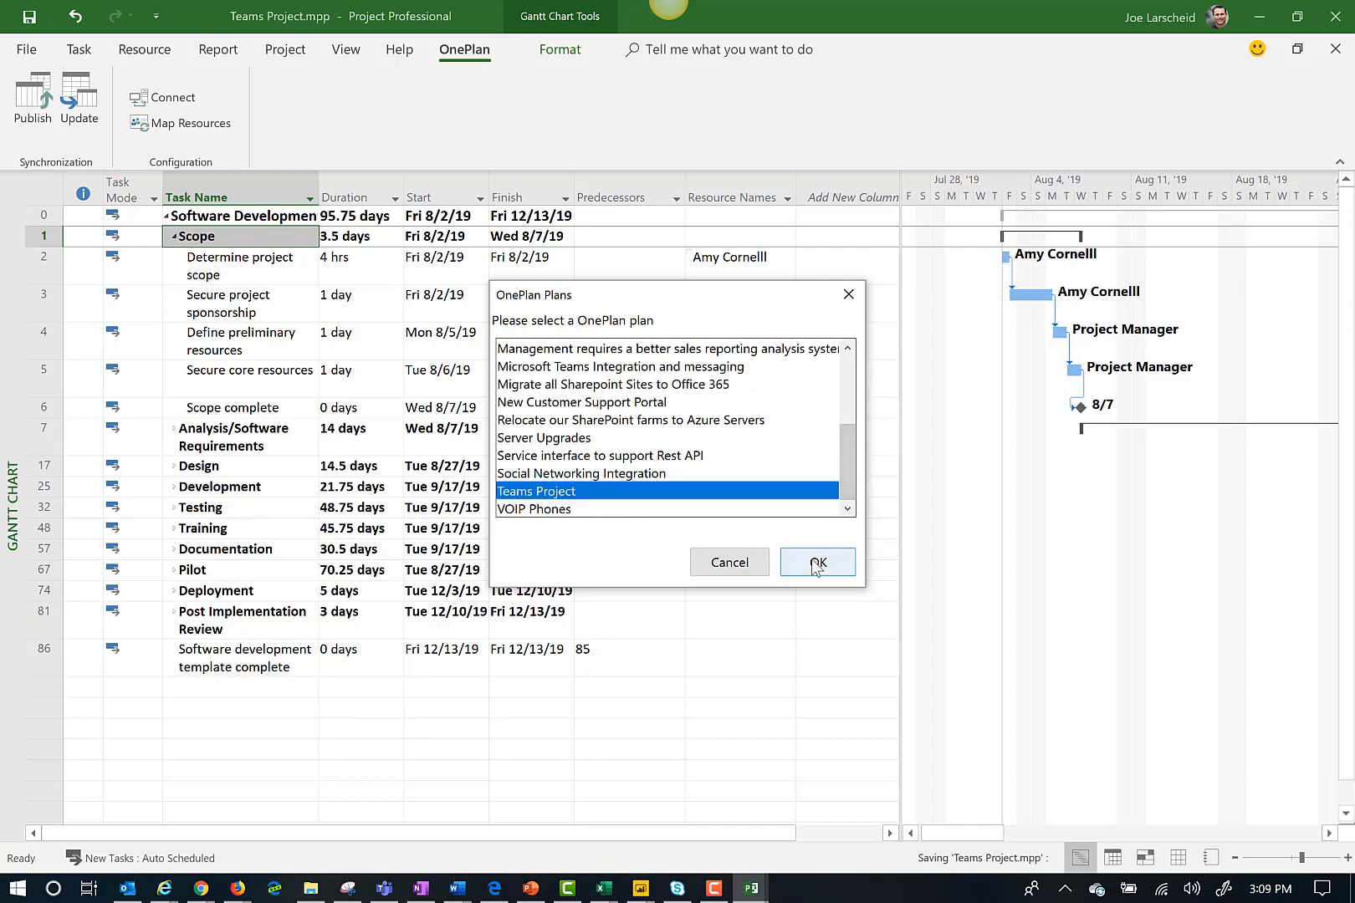
left_click(817, 562)
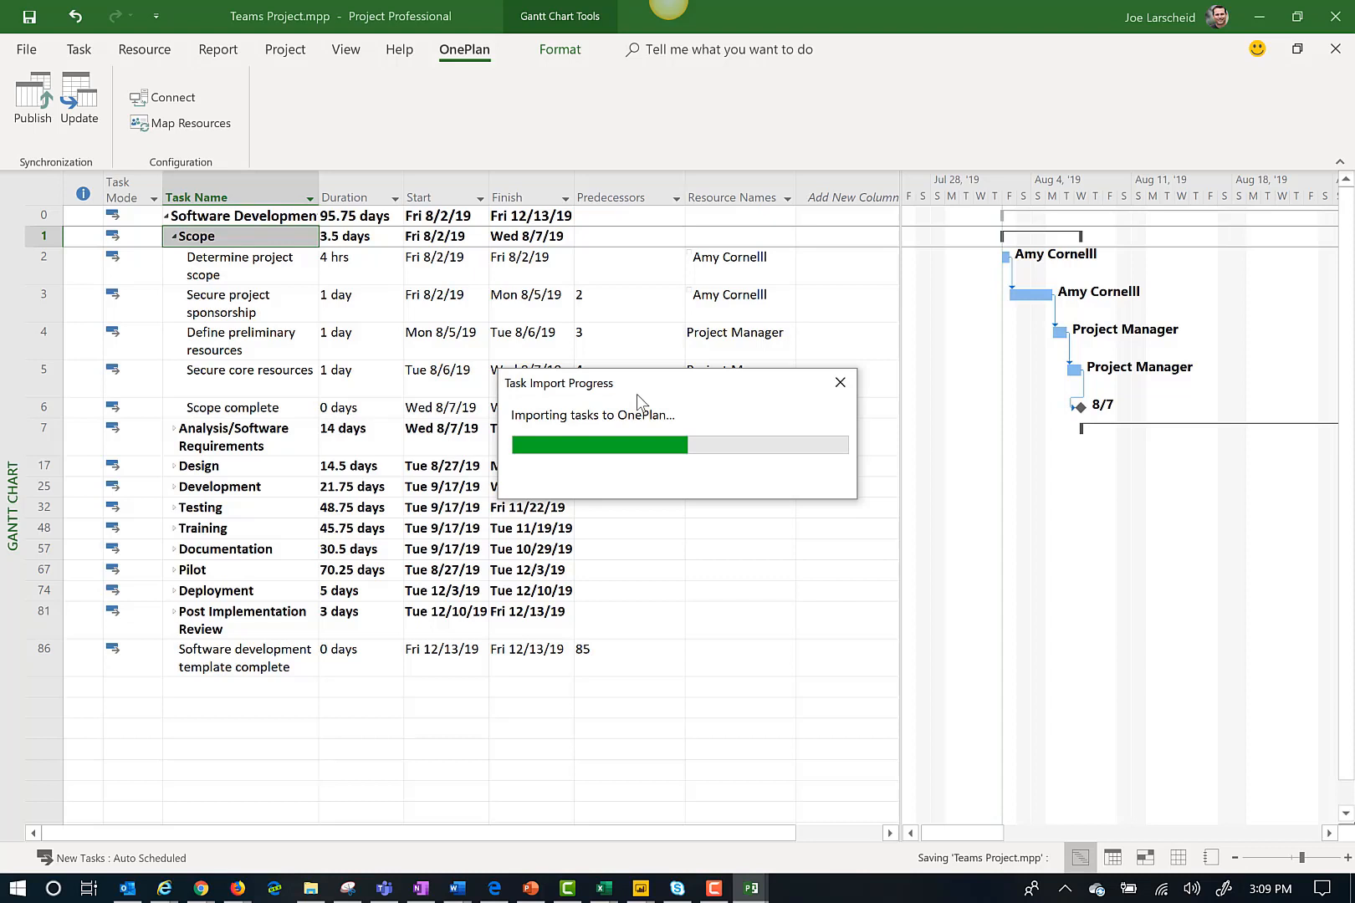
mouse_move(666, 399)
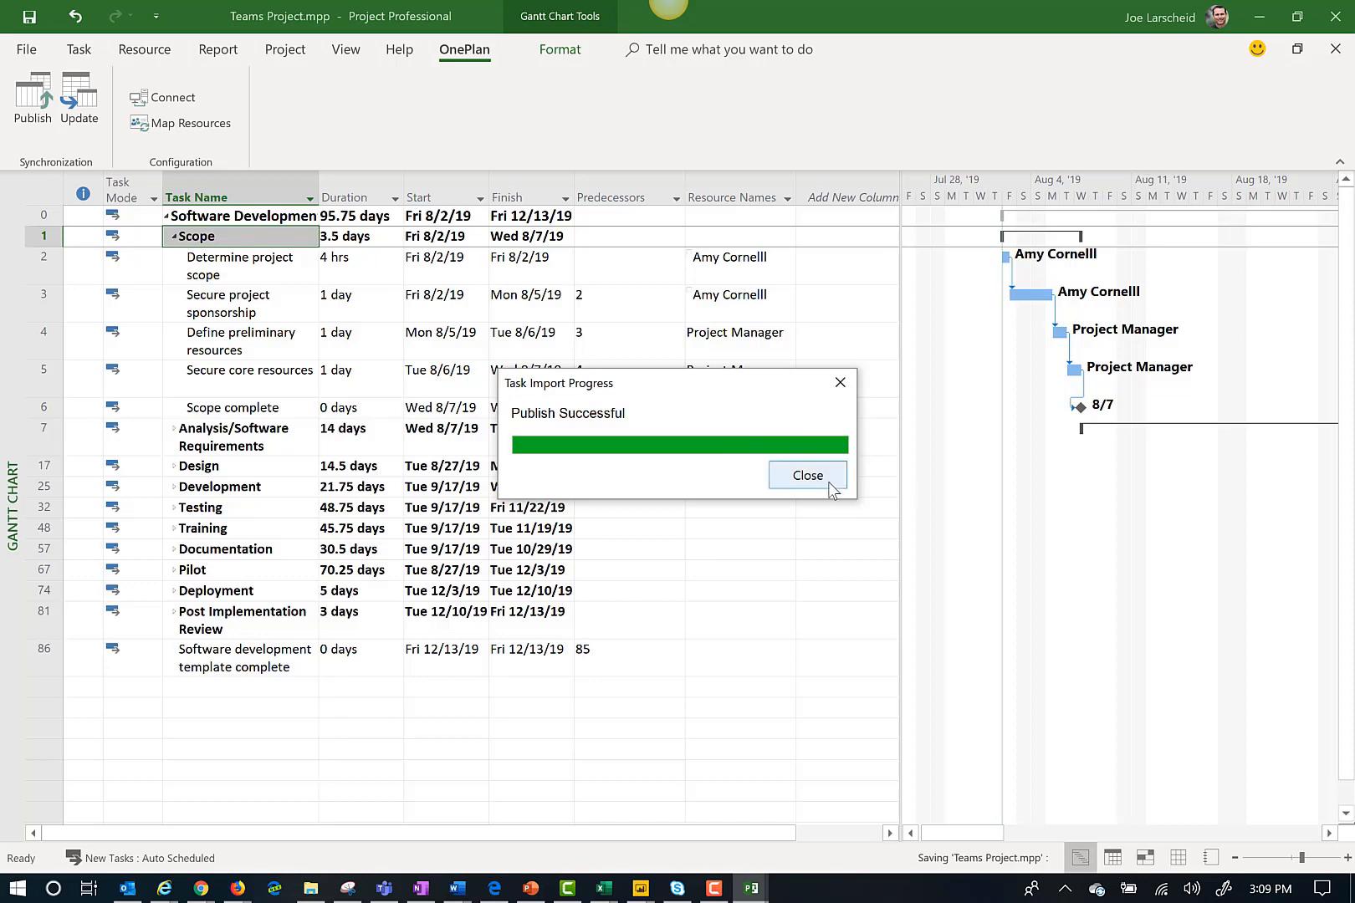
left_click(807, 475)
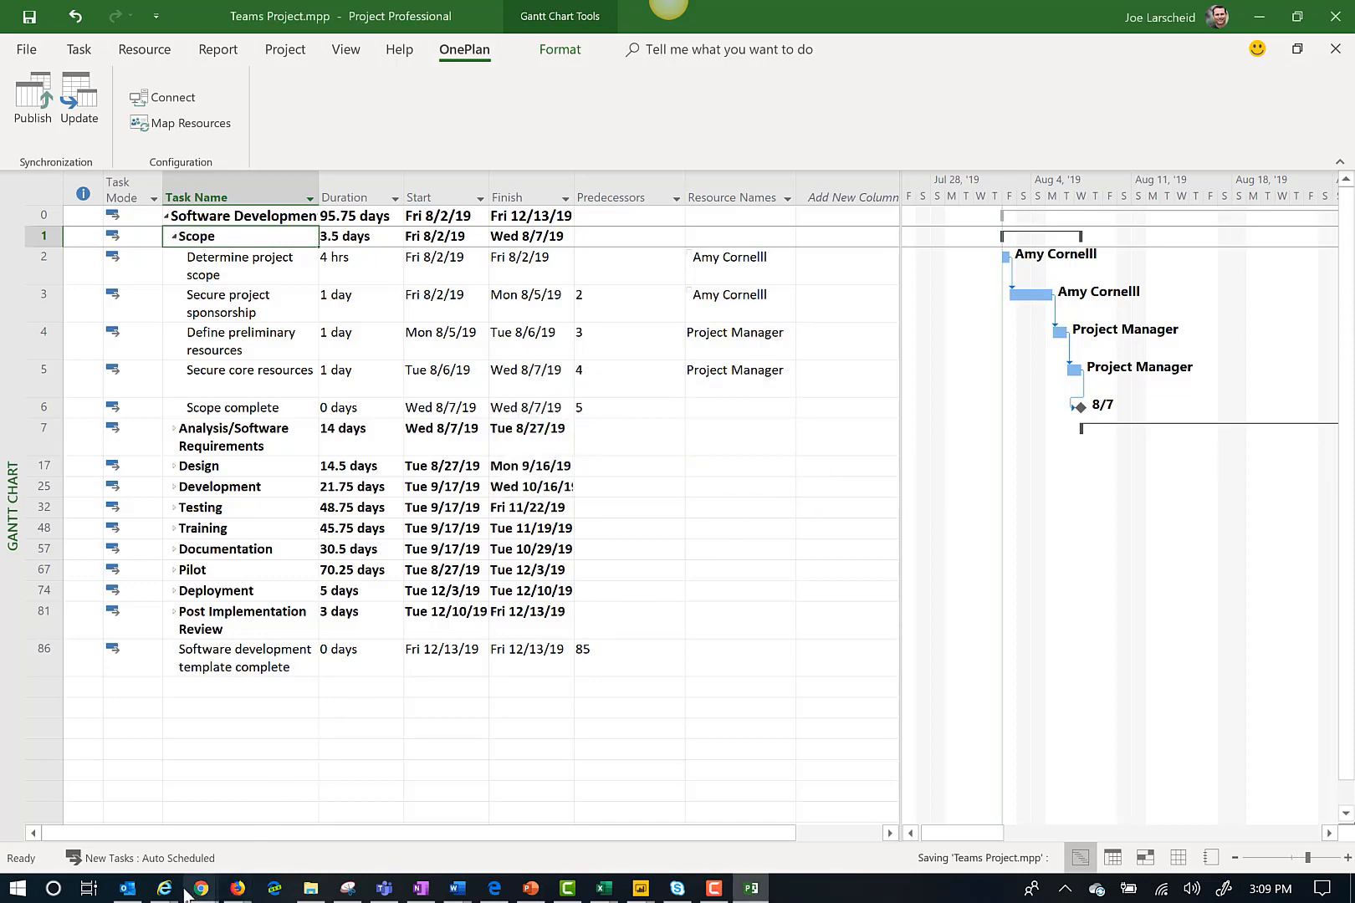
mouse_move(200, 887)
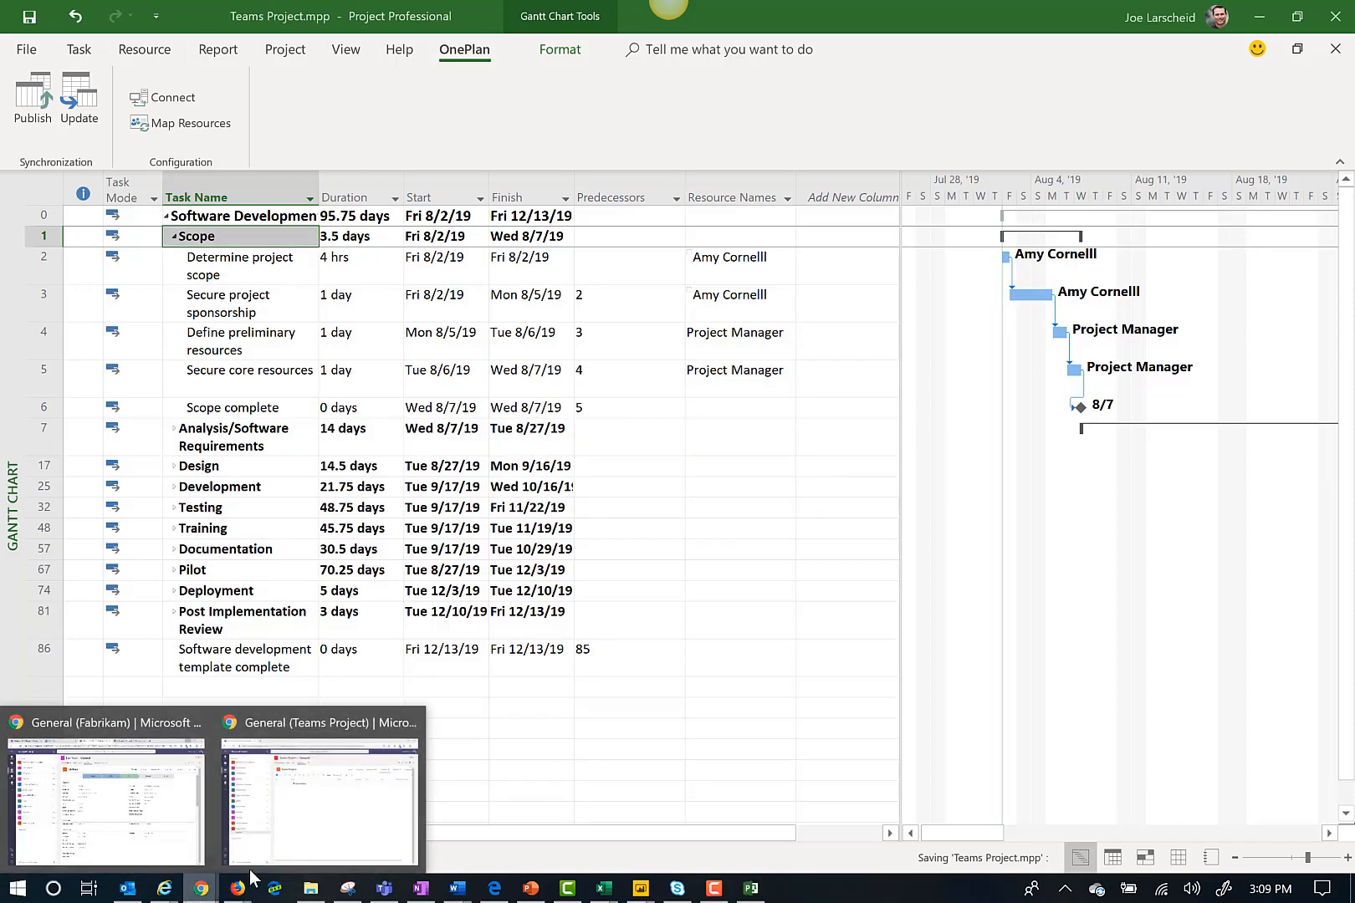
Step: In the Teams Project OnePlan tab, expand Scope and Analysis/Software Requirements tasks
left_click(320, 795)
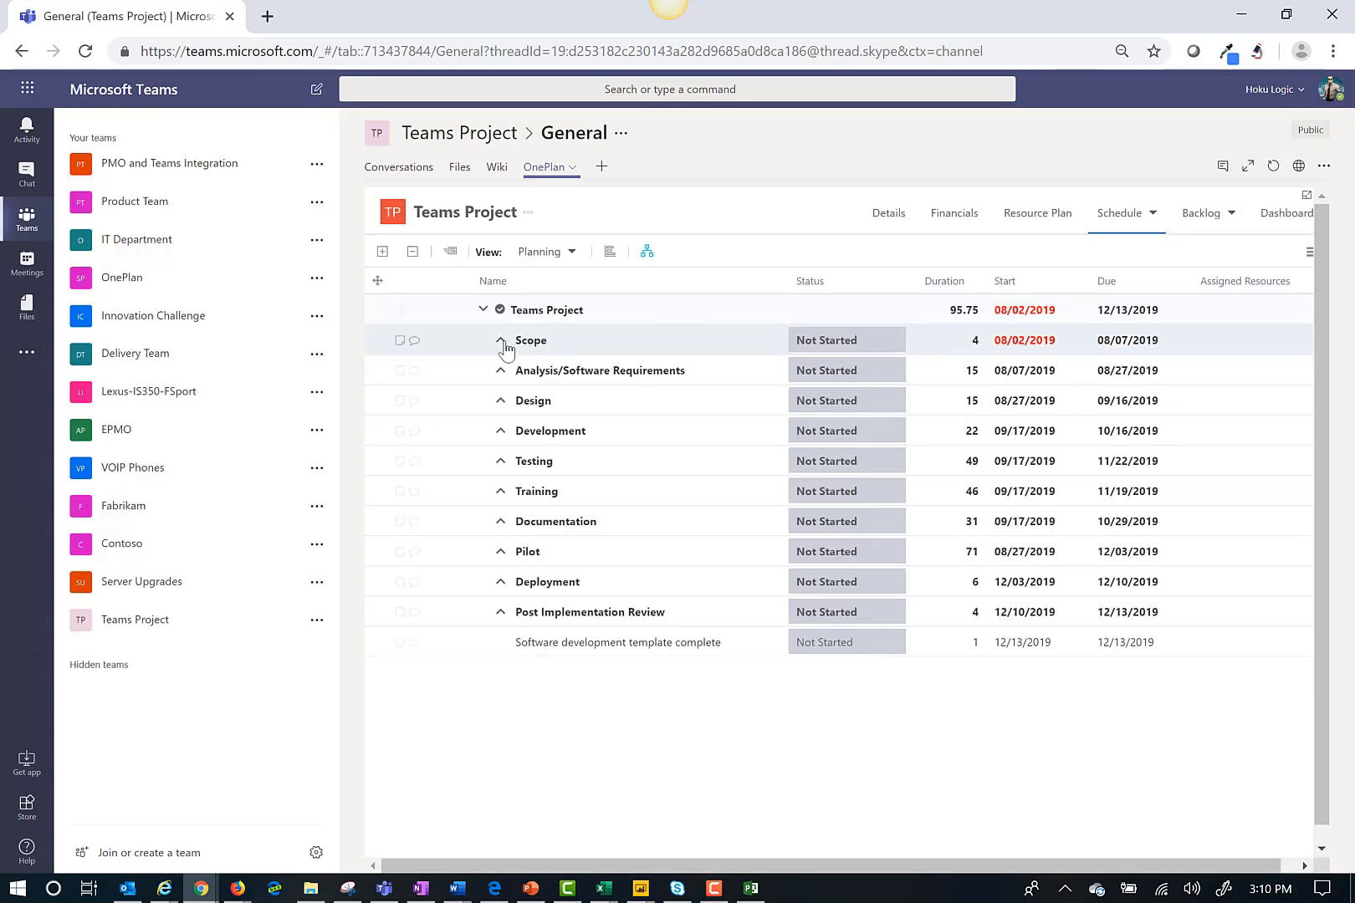
left_click(499, 339)
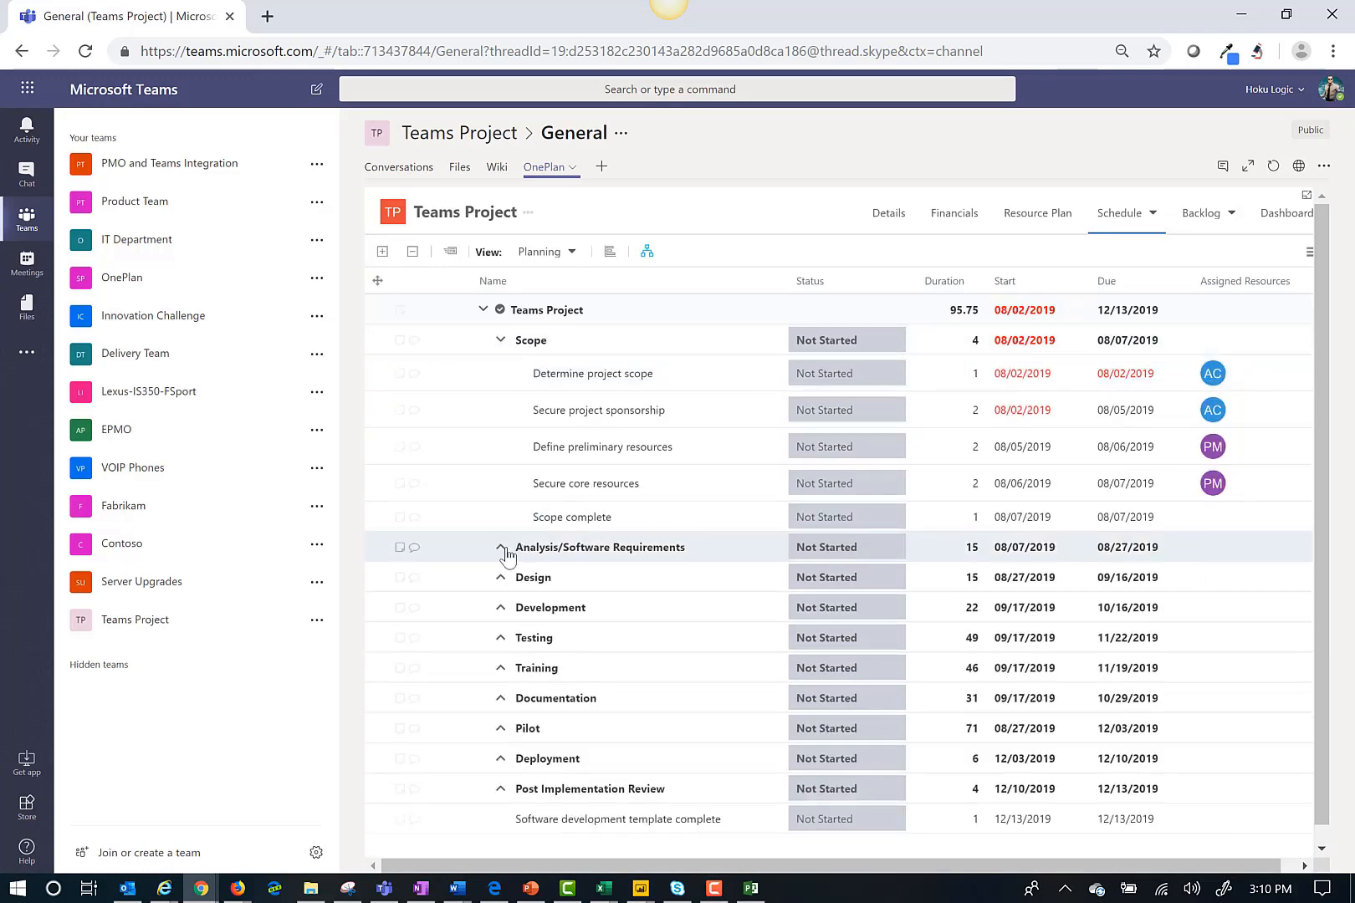
left_click(499, 547)
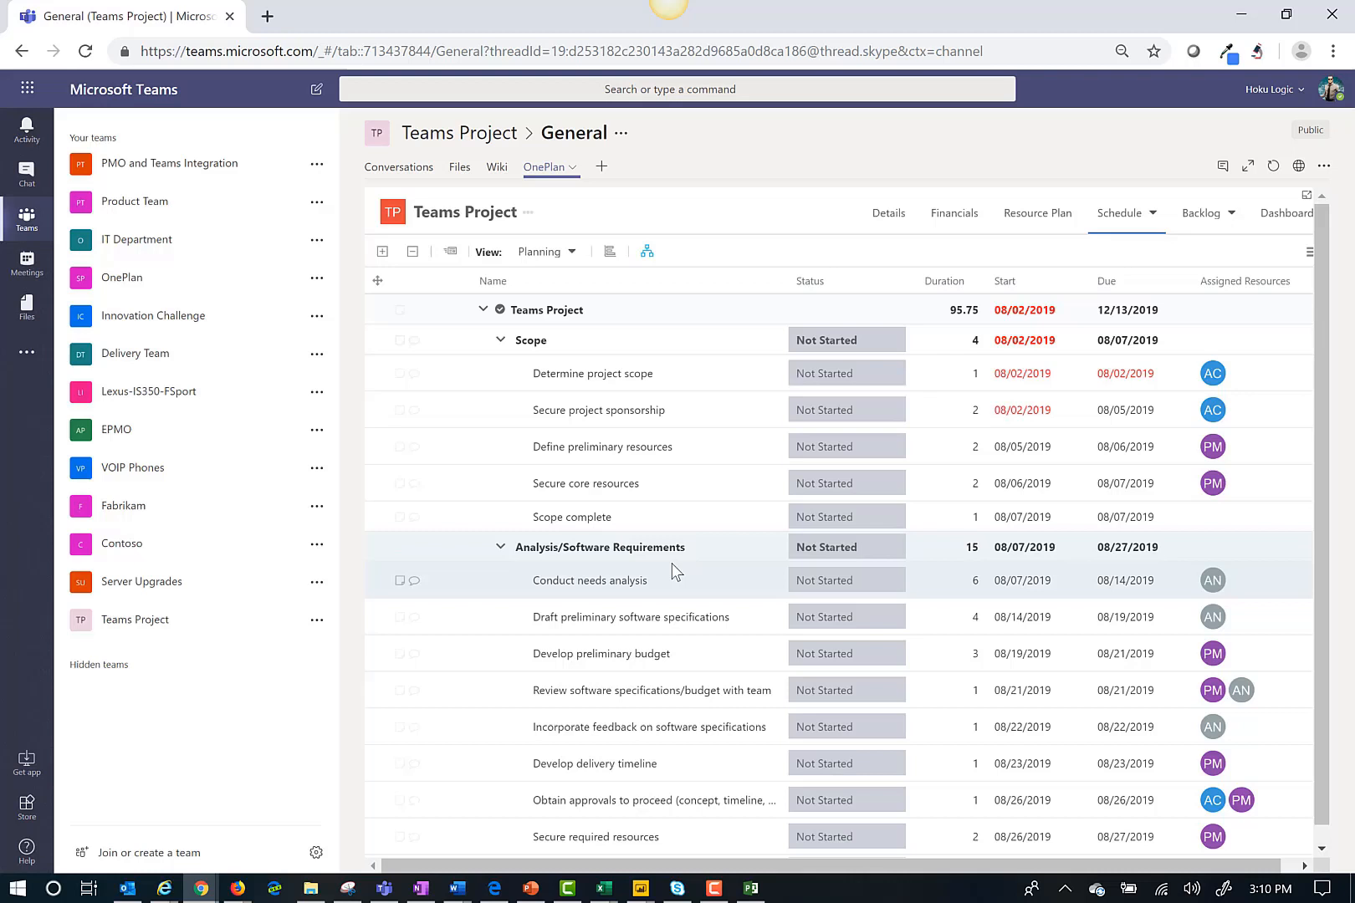
Step: Show the Gantt chart beside the tasks and zoom its timeline out to weeks
left_click(1309, 252)
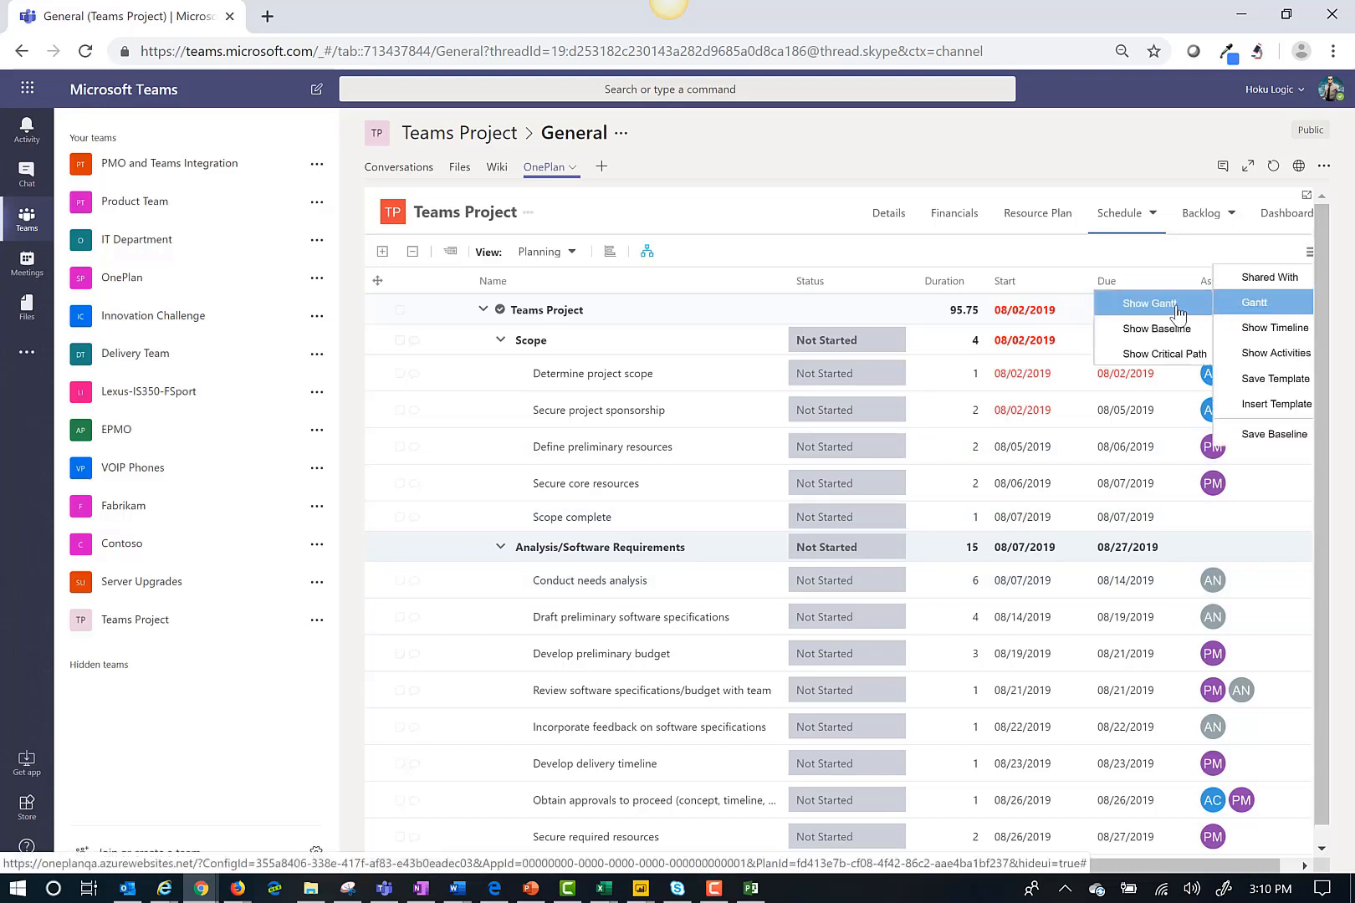
left_click(1149, 302)
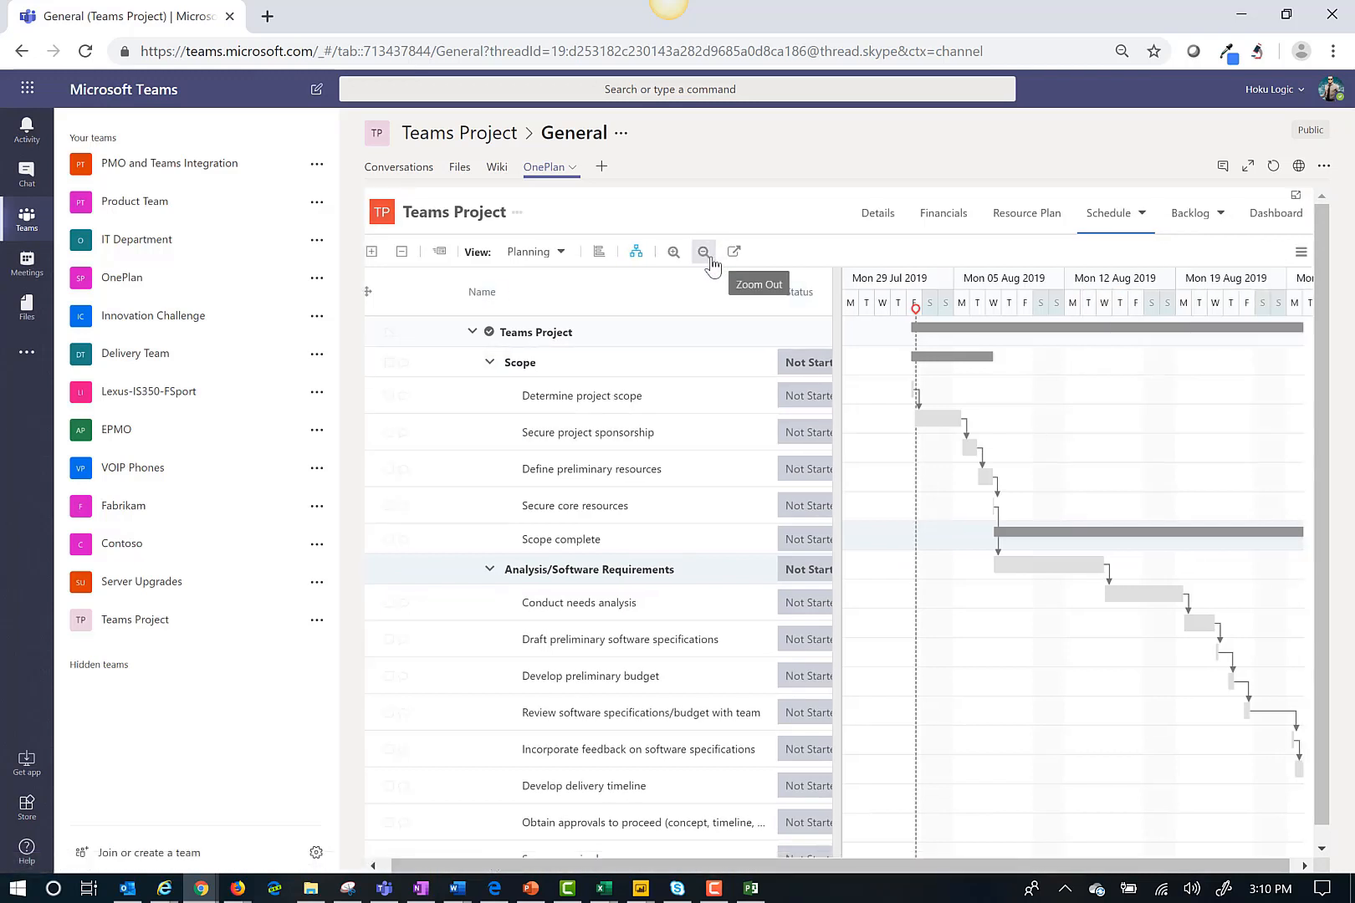
left_click(703, 252)
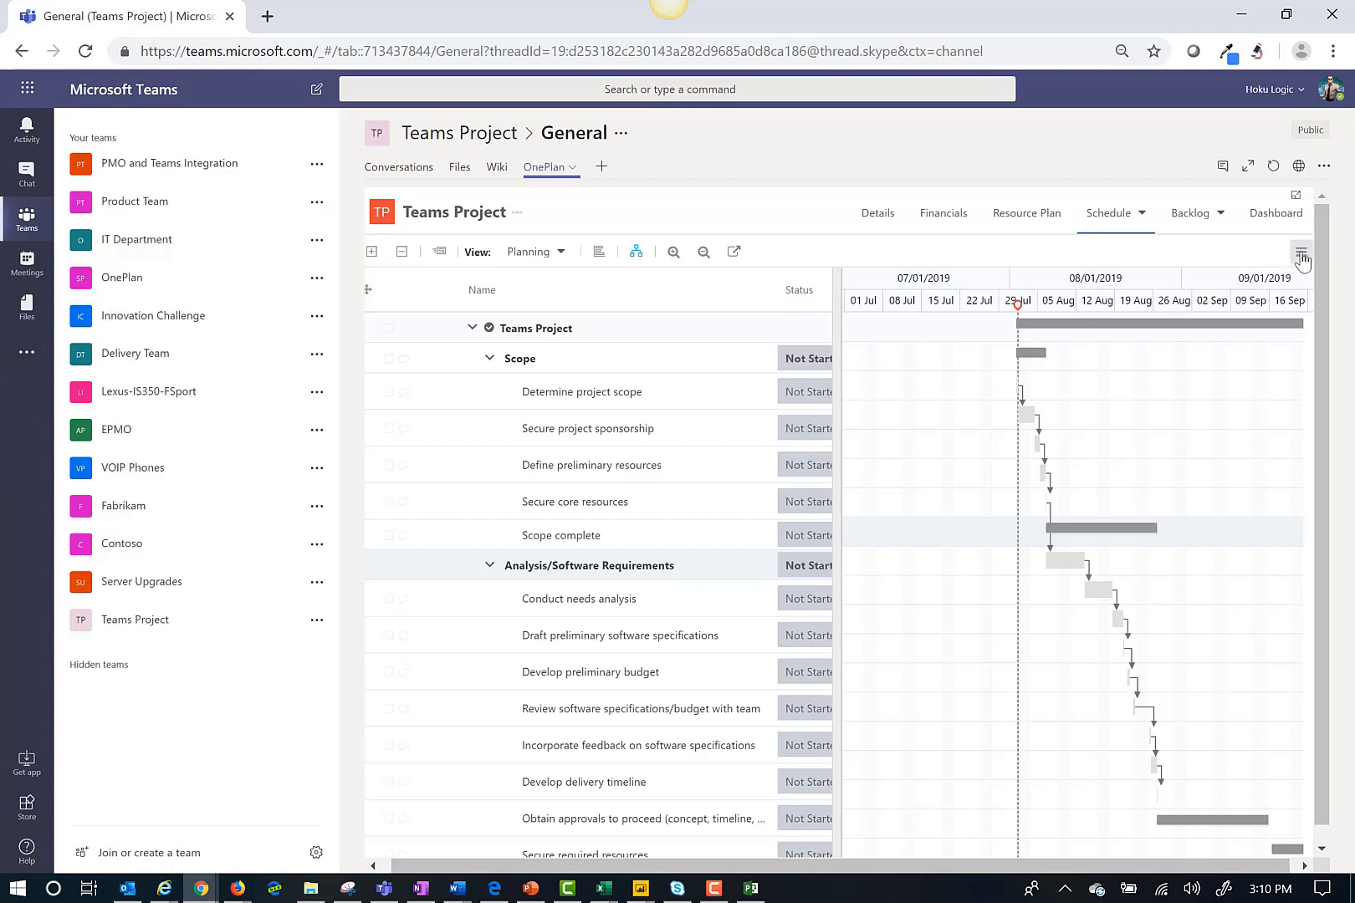
left_click(1303, 252)
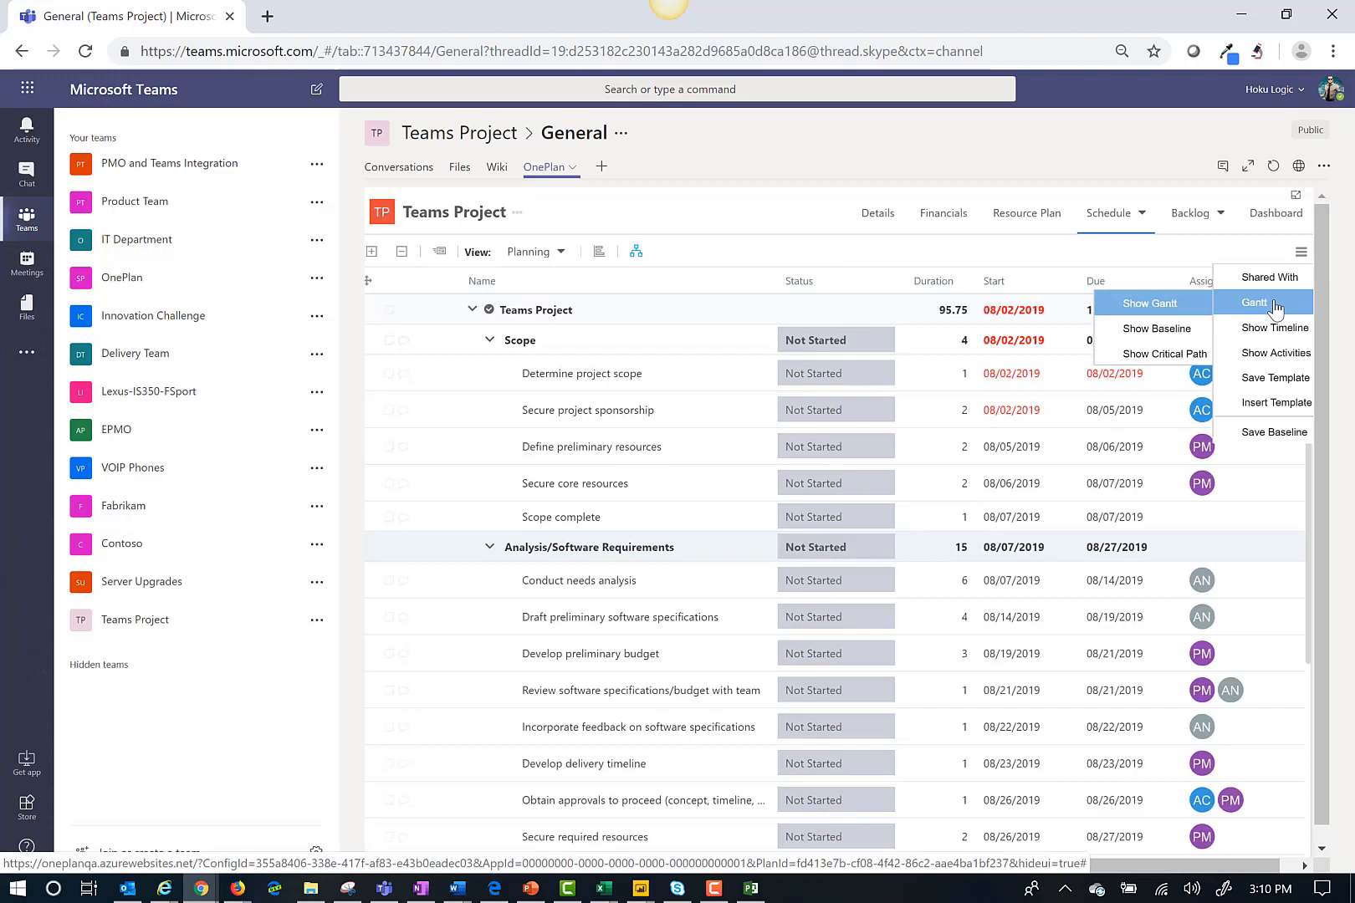
Step: Show activities for Define preliminary resources and add the Identify available resources activity
left_click(1277, 353)
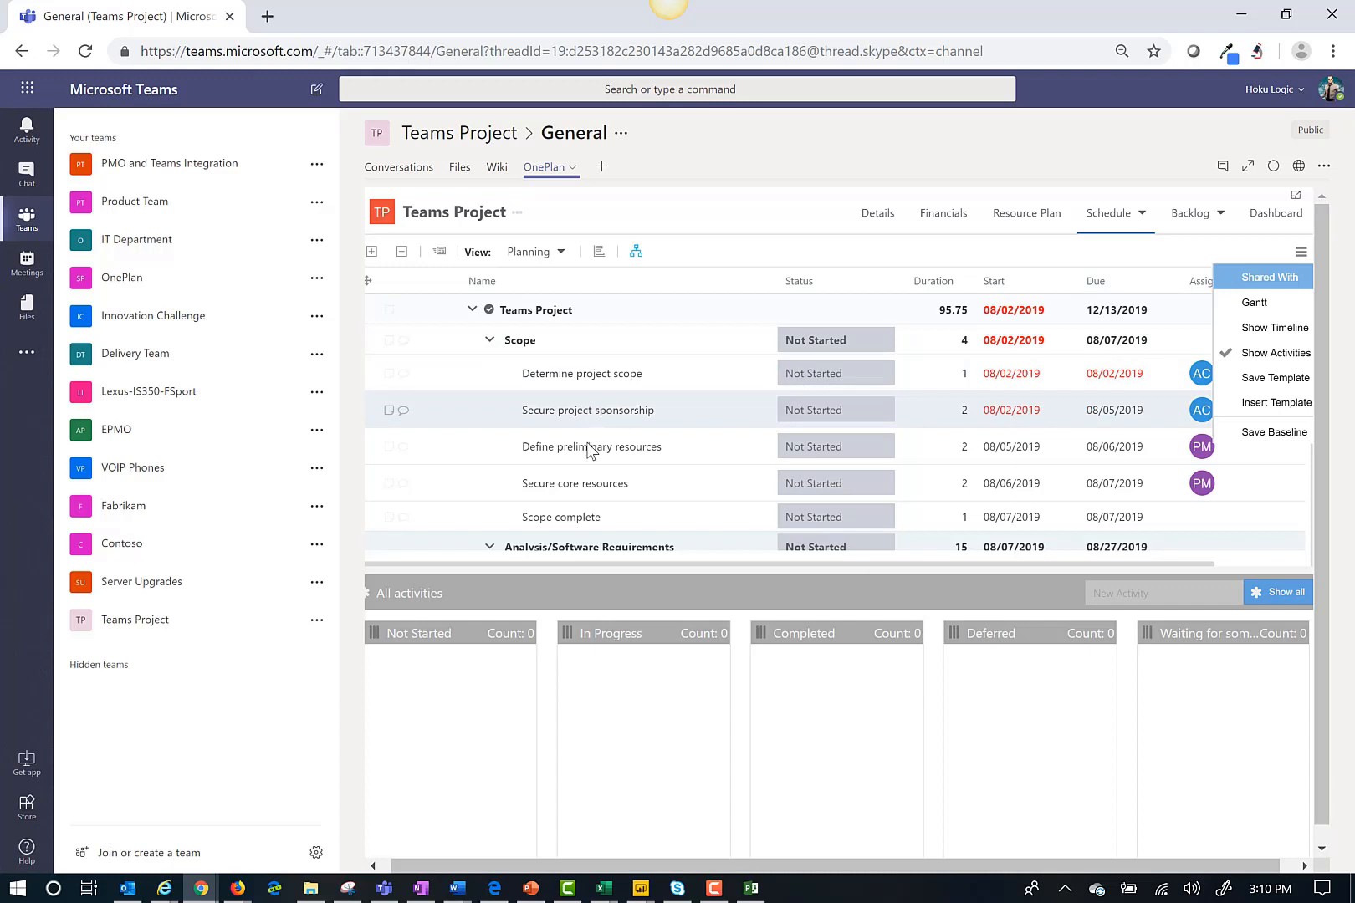
left_click(591, 446)
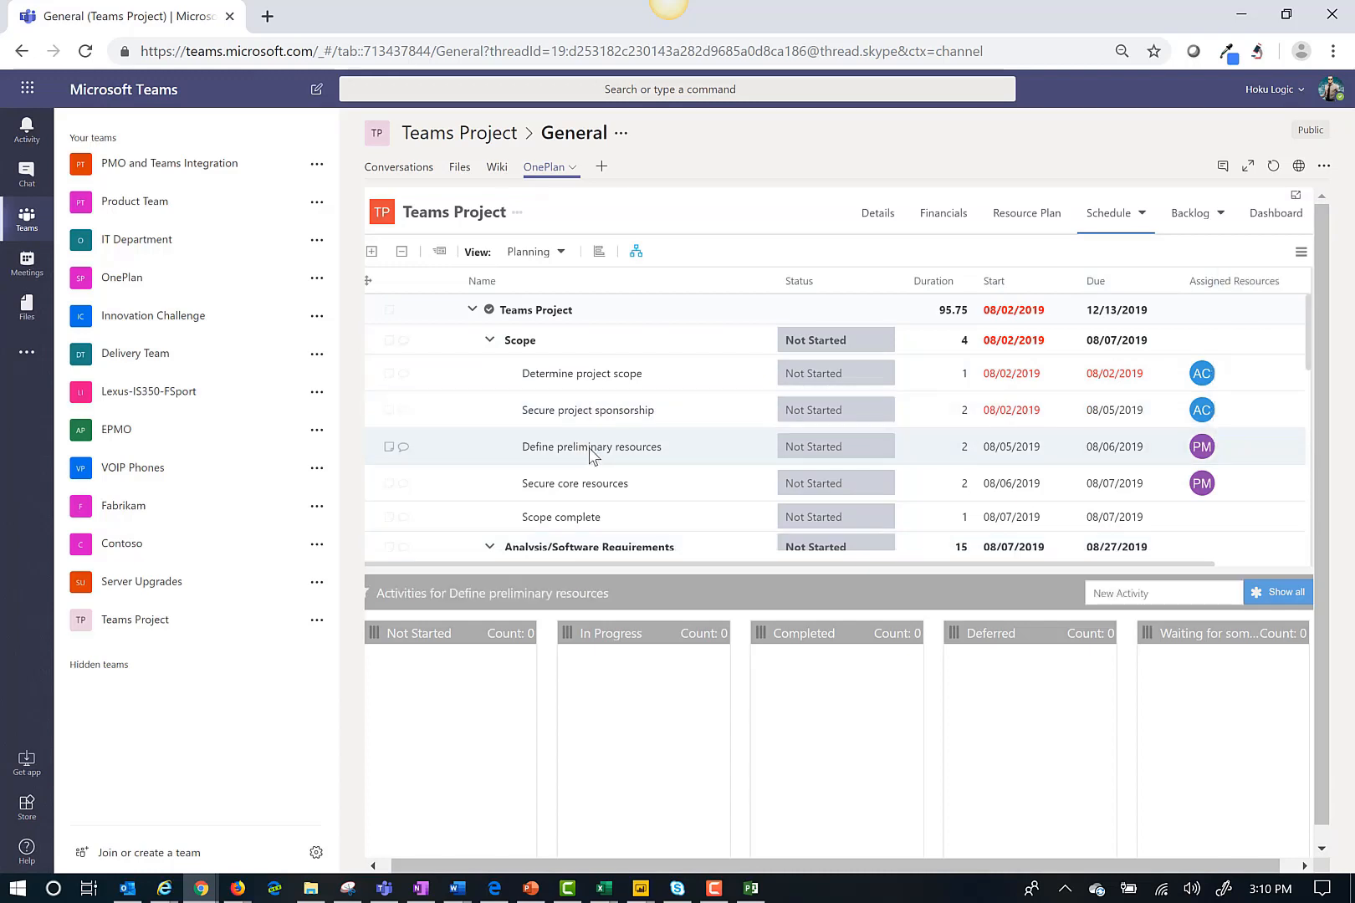
left_click(1163, 593)
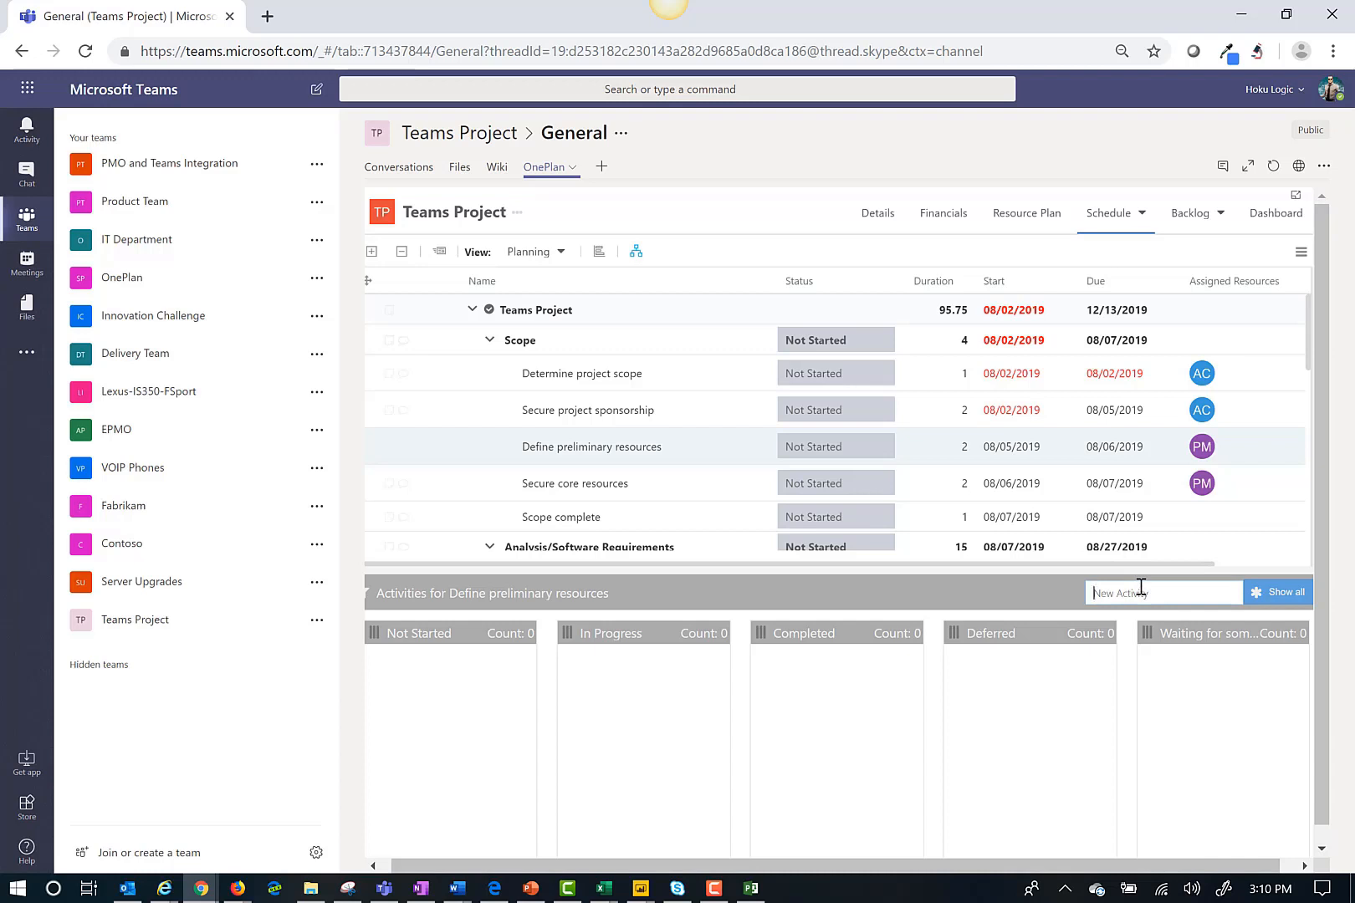
type("Identif")
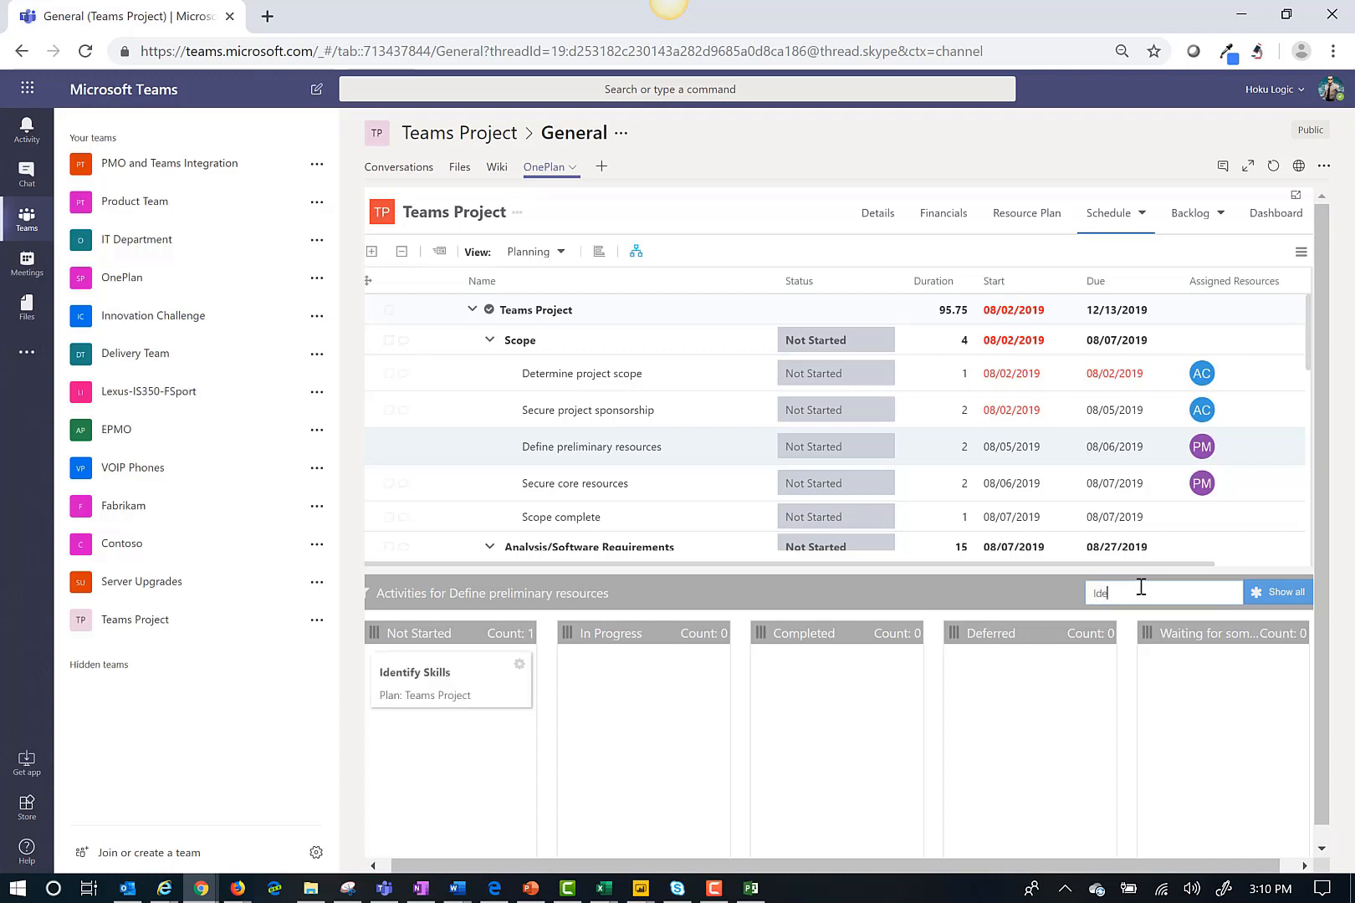
type("Identify avaible resources")
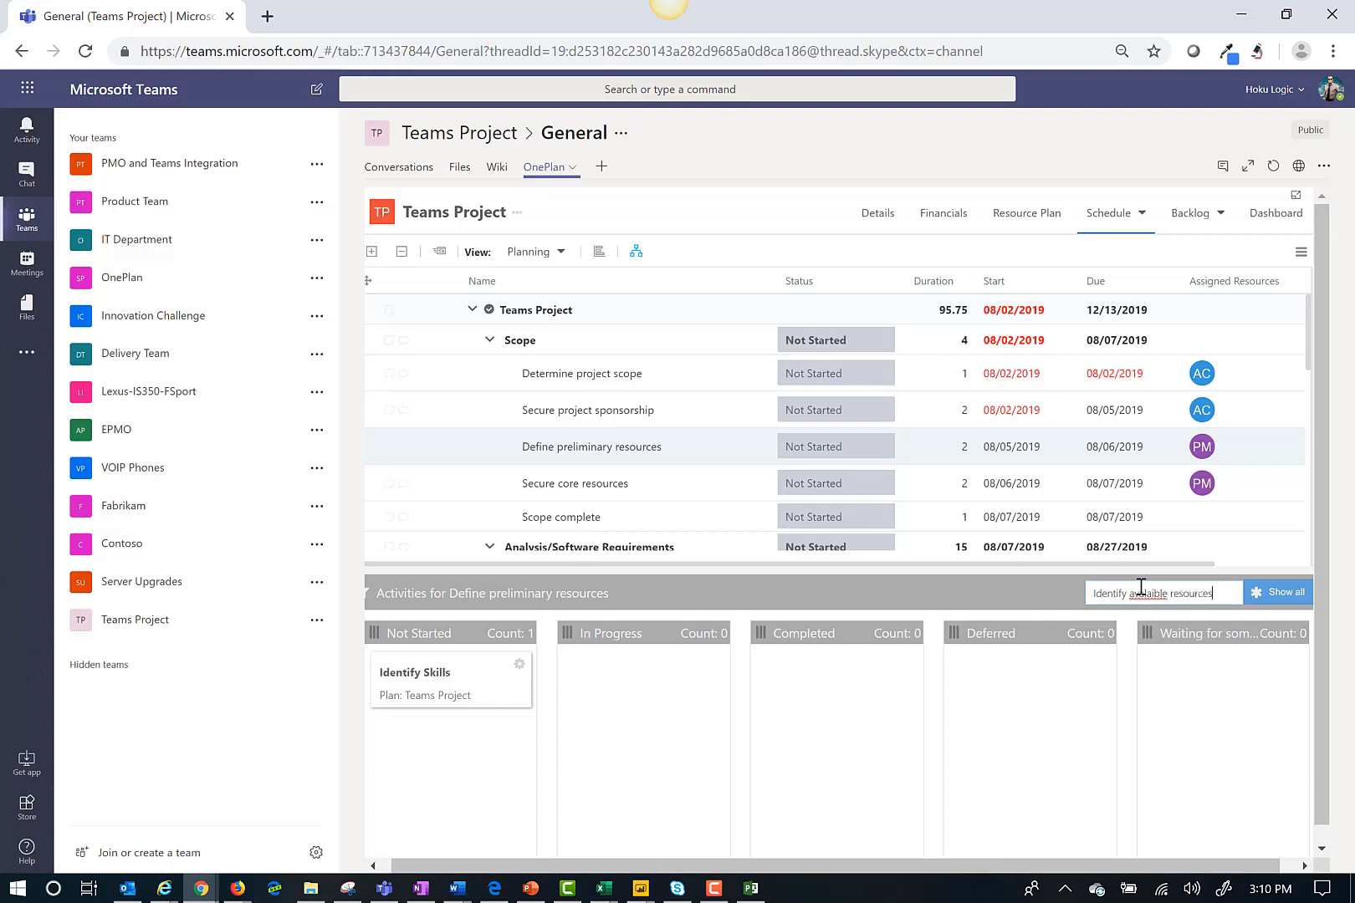
Step: Add the Select team activity and move Identify Skills into In Progress
left_click(1283, 592)
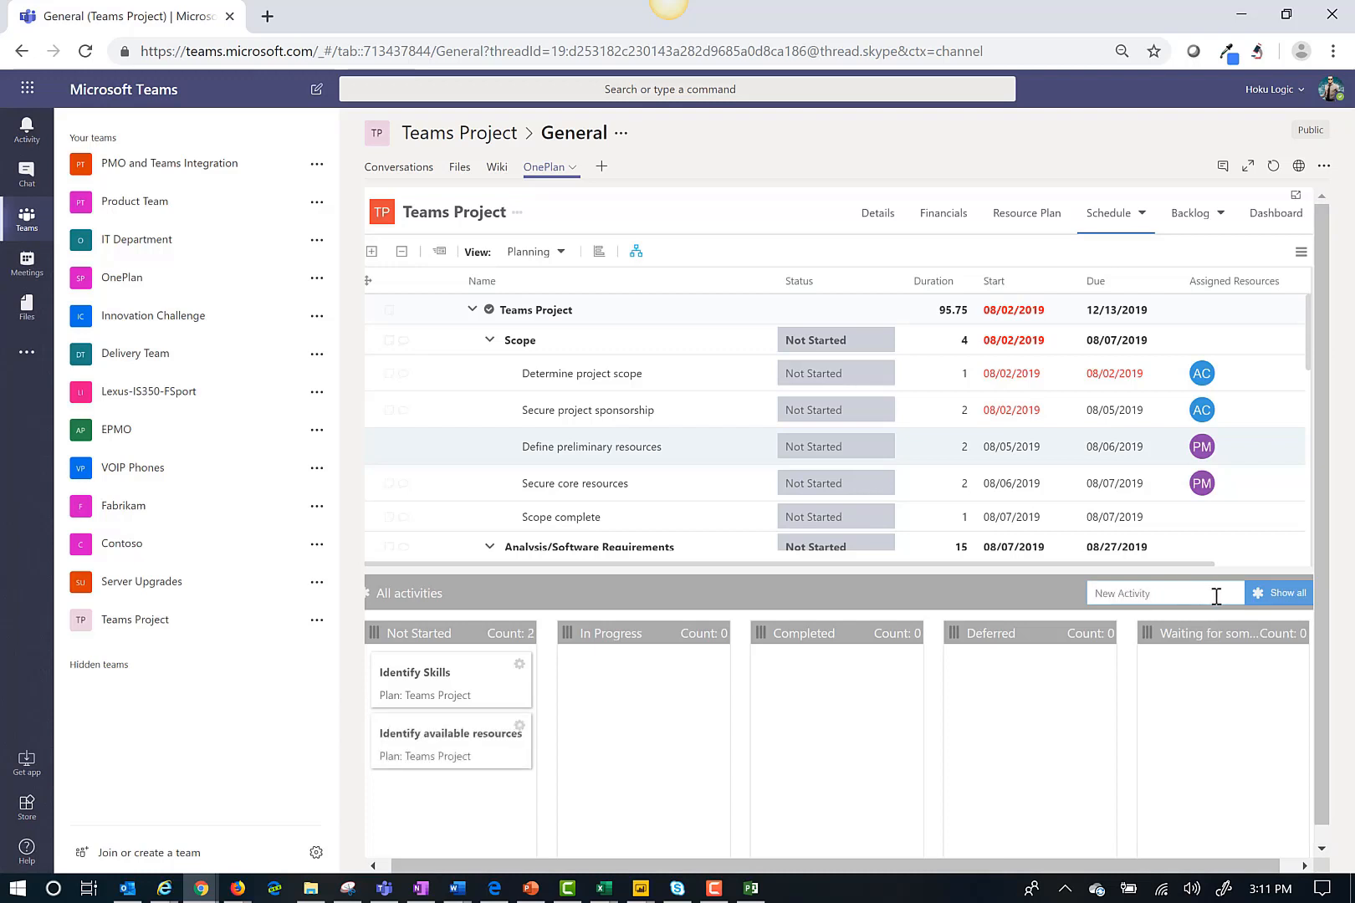
type("Slct")
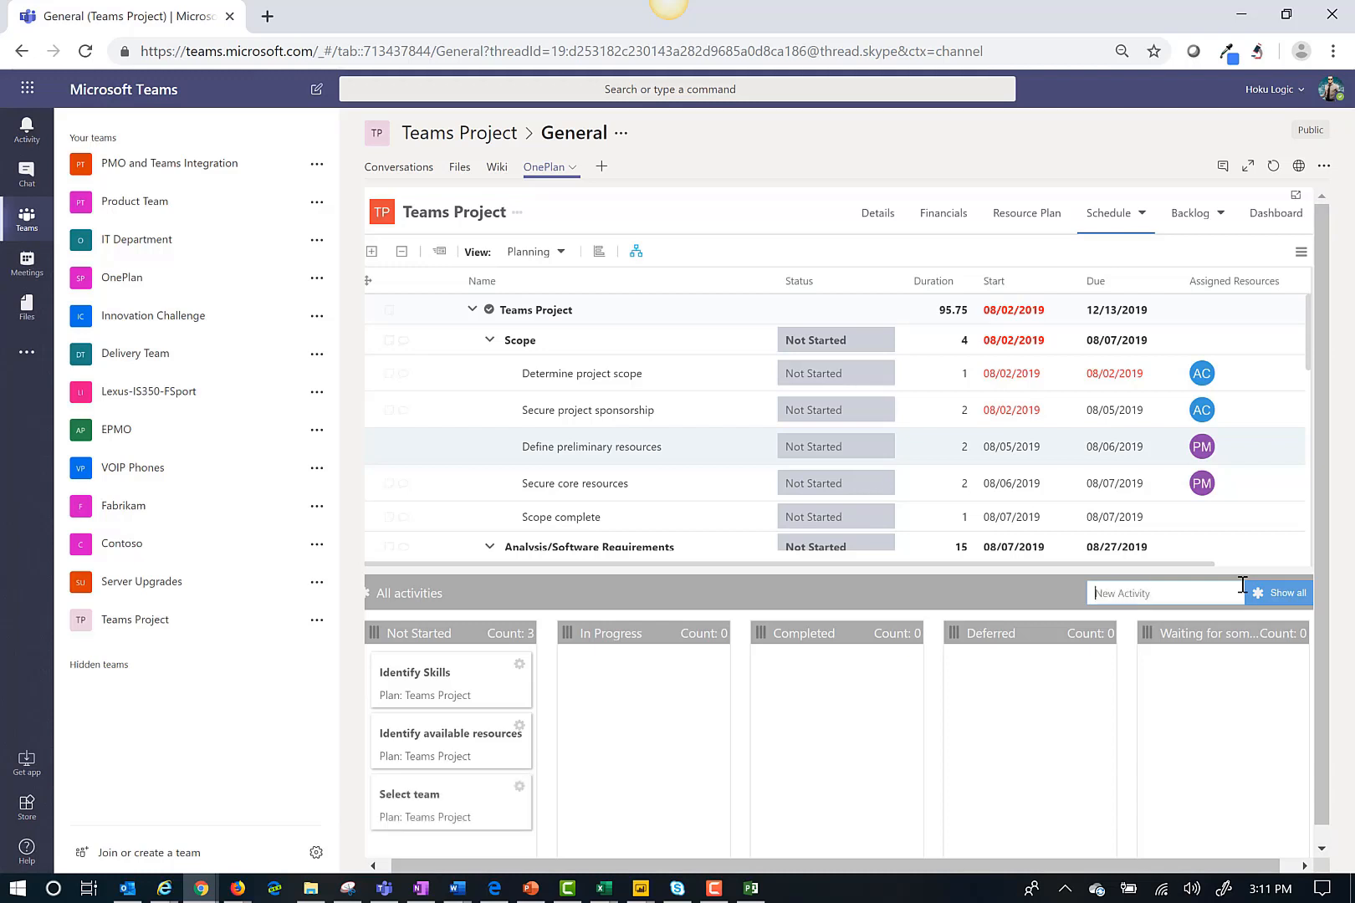
left_click_drag(449, 679, 644, 679)
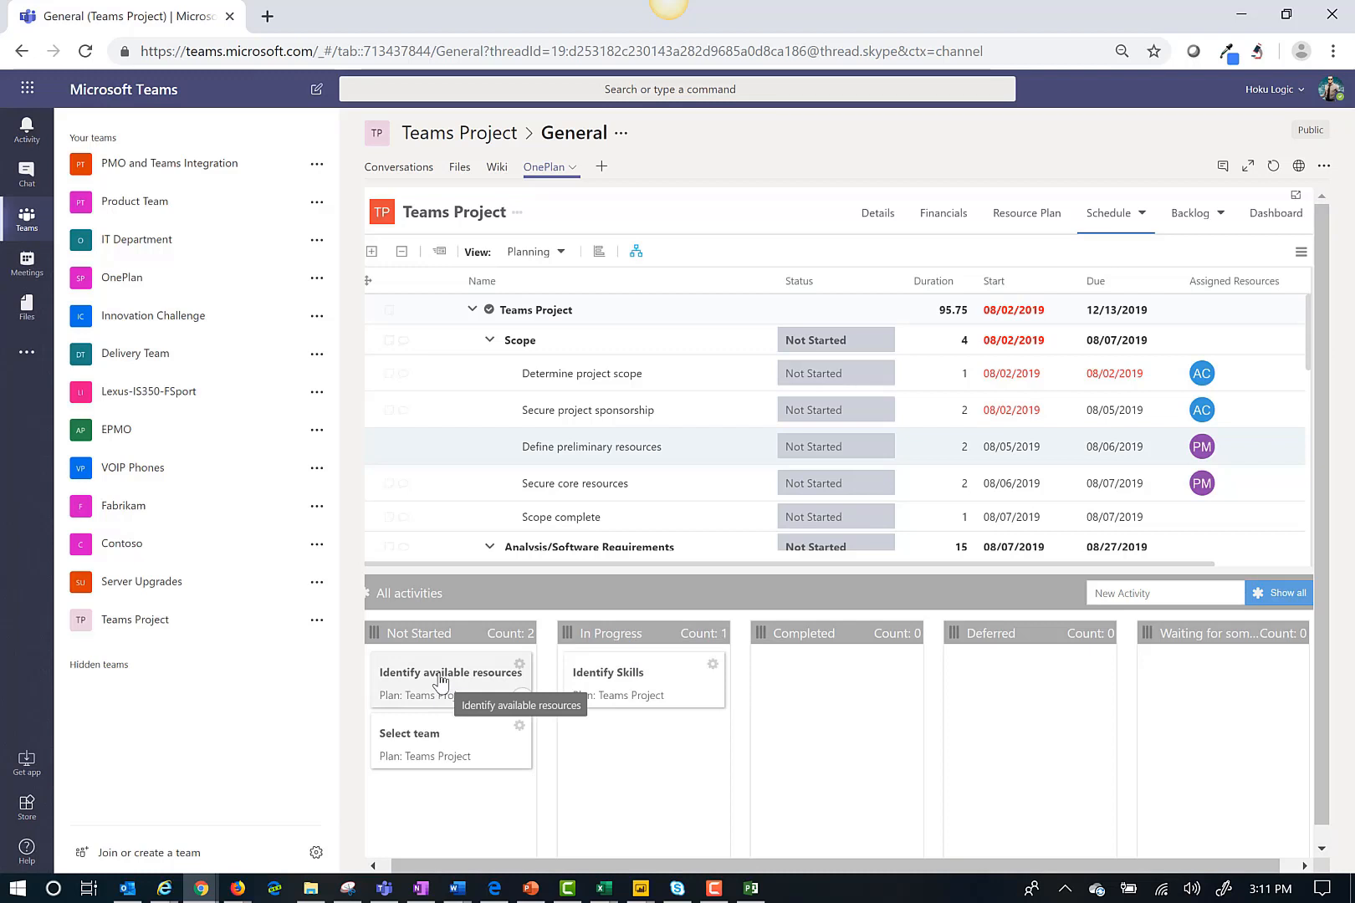
mouse_move(445, 682)
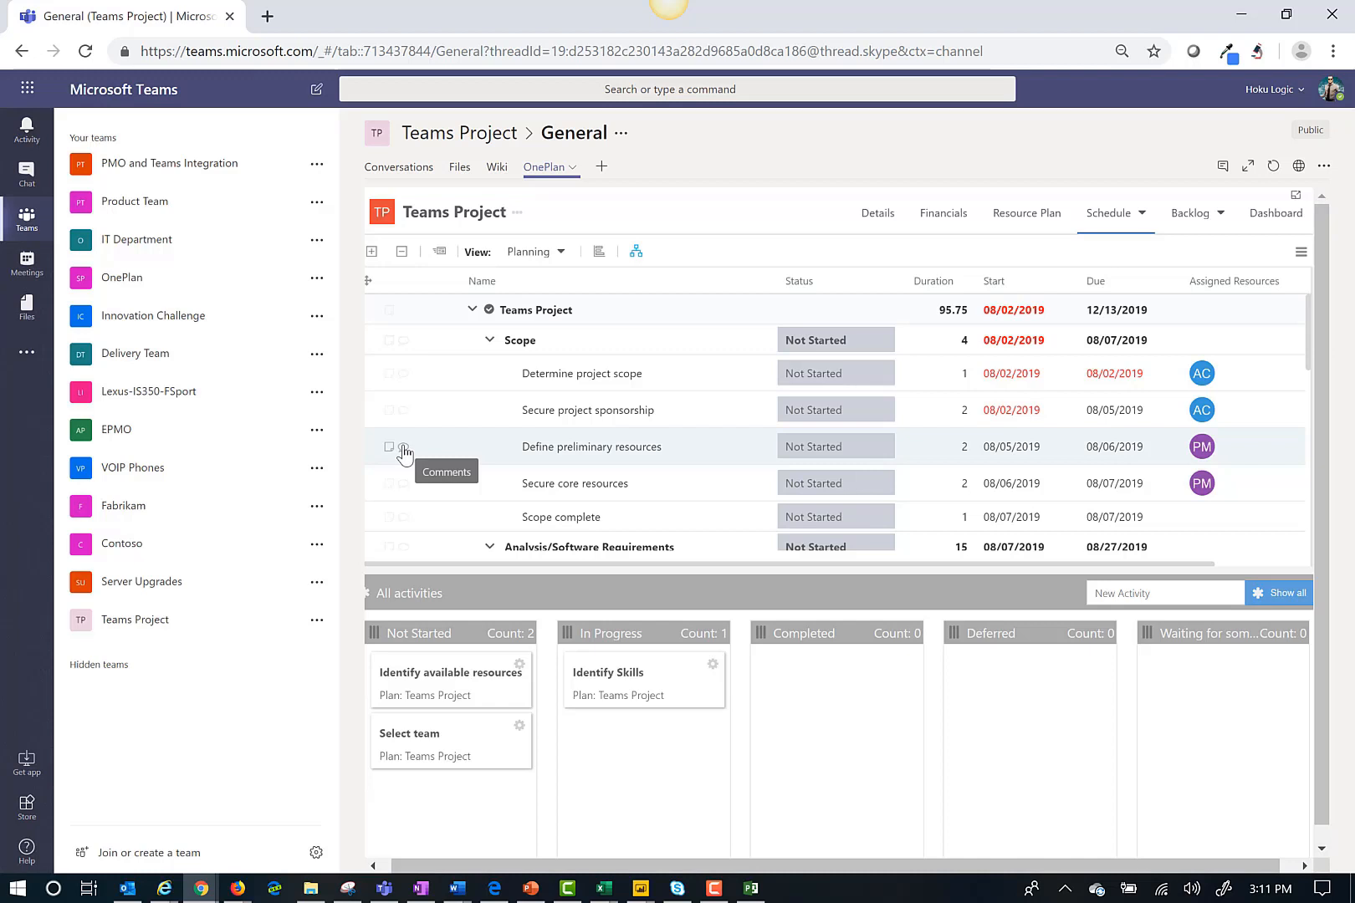
Step: Post the comment "Need a list of skills for this project" on Define preliminary resources and close comments
left_click(406, 447)
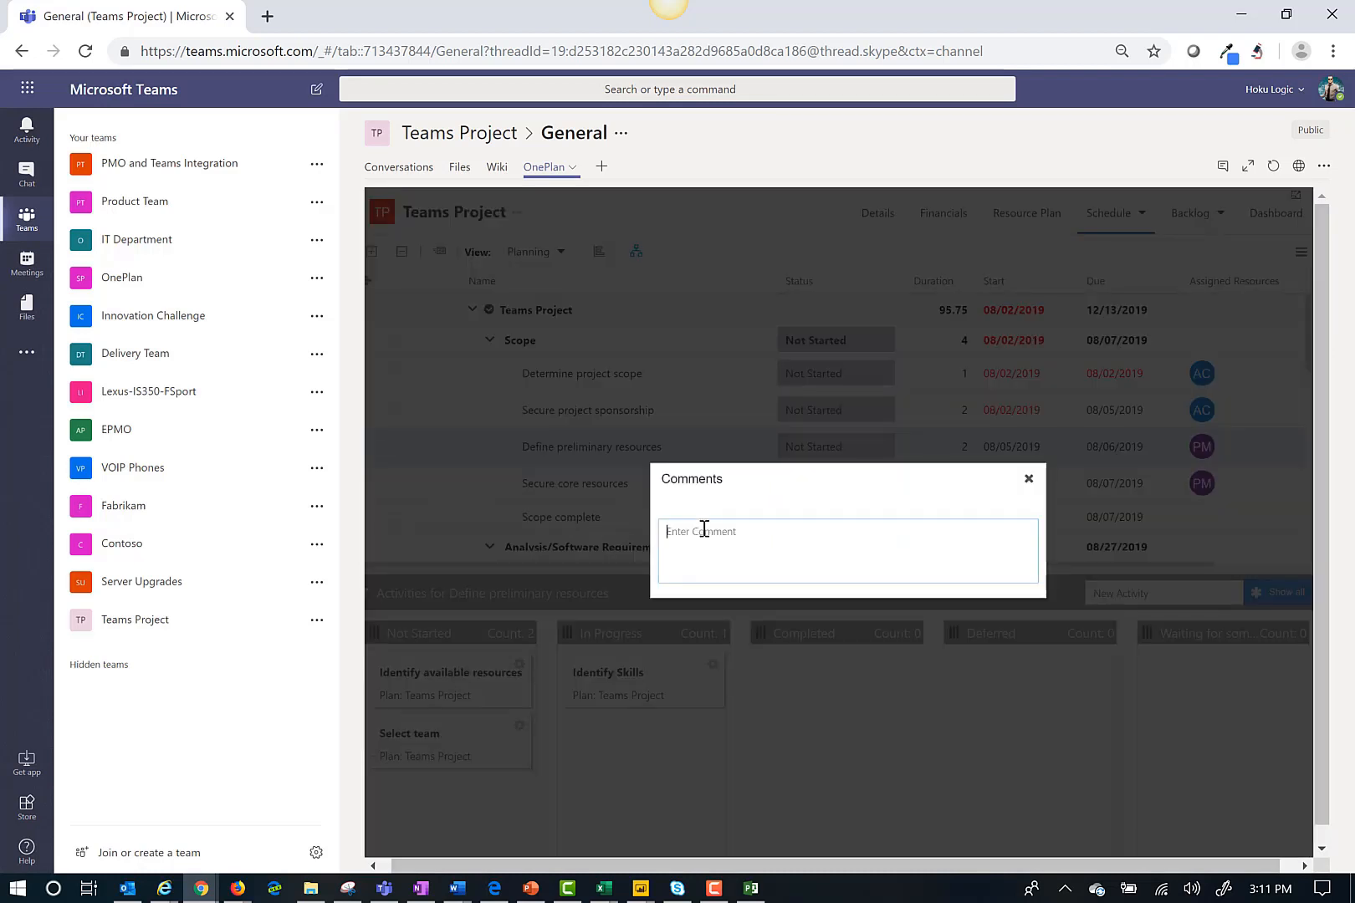
type("Need a")
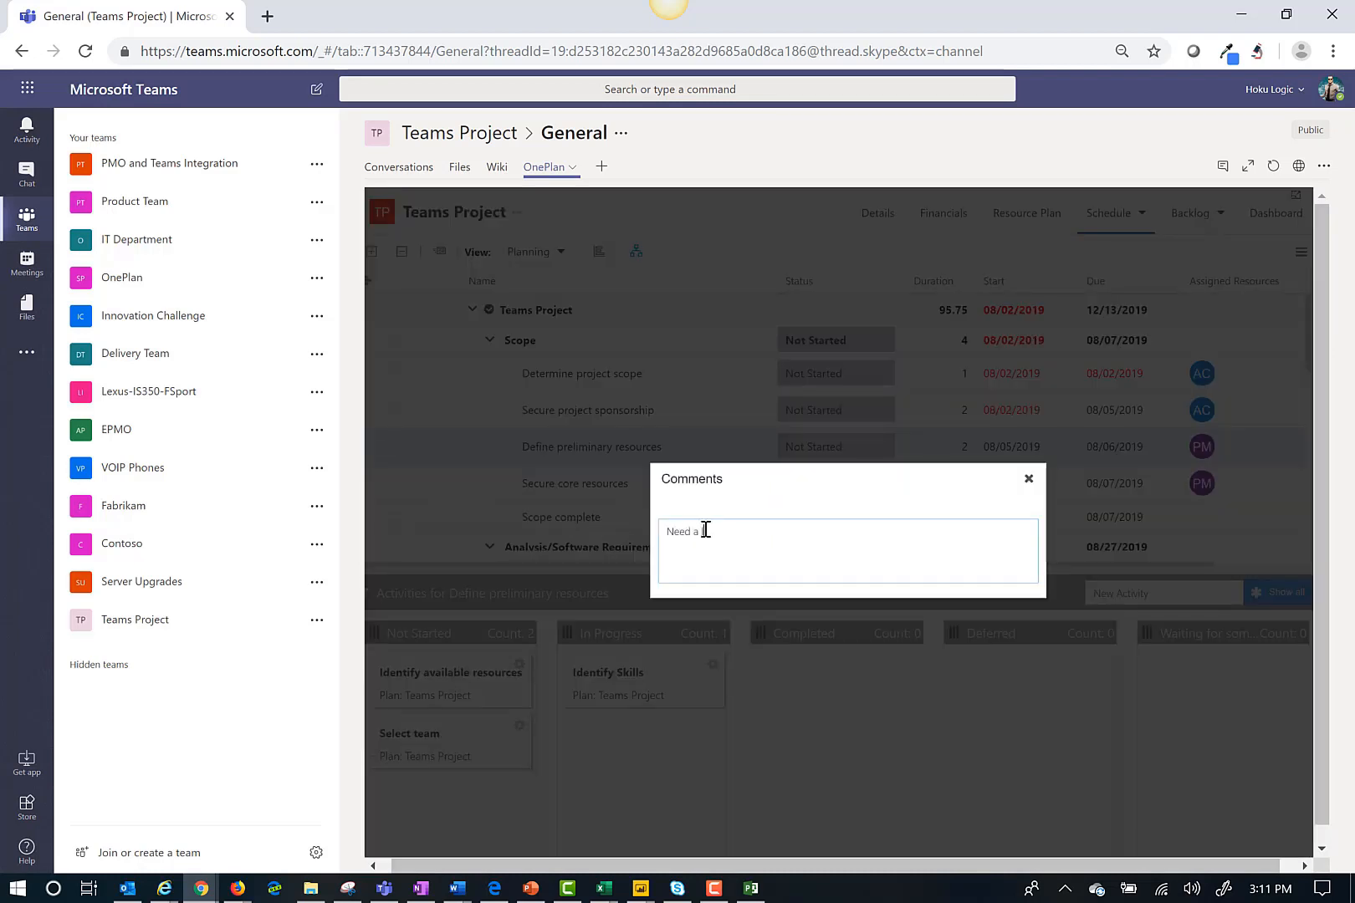
type("list of skills for this")
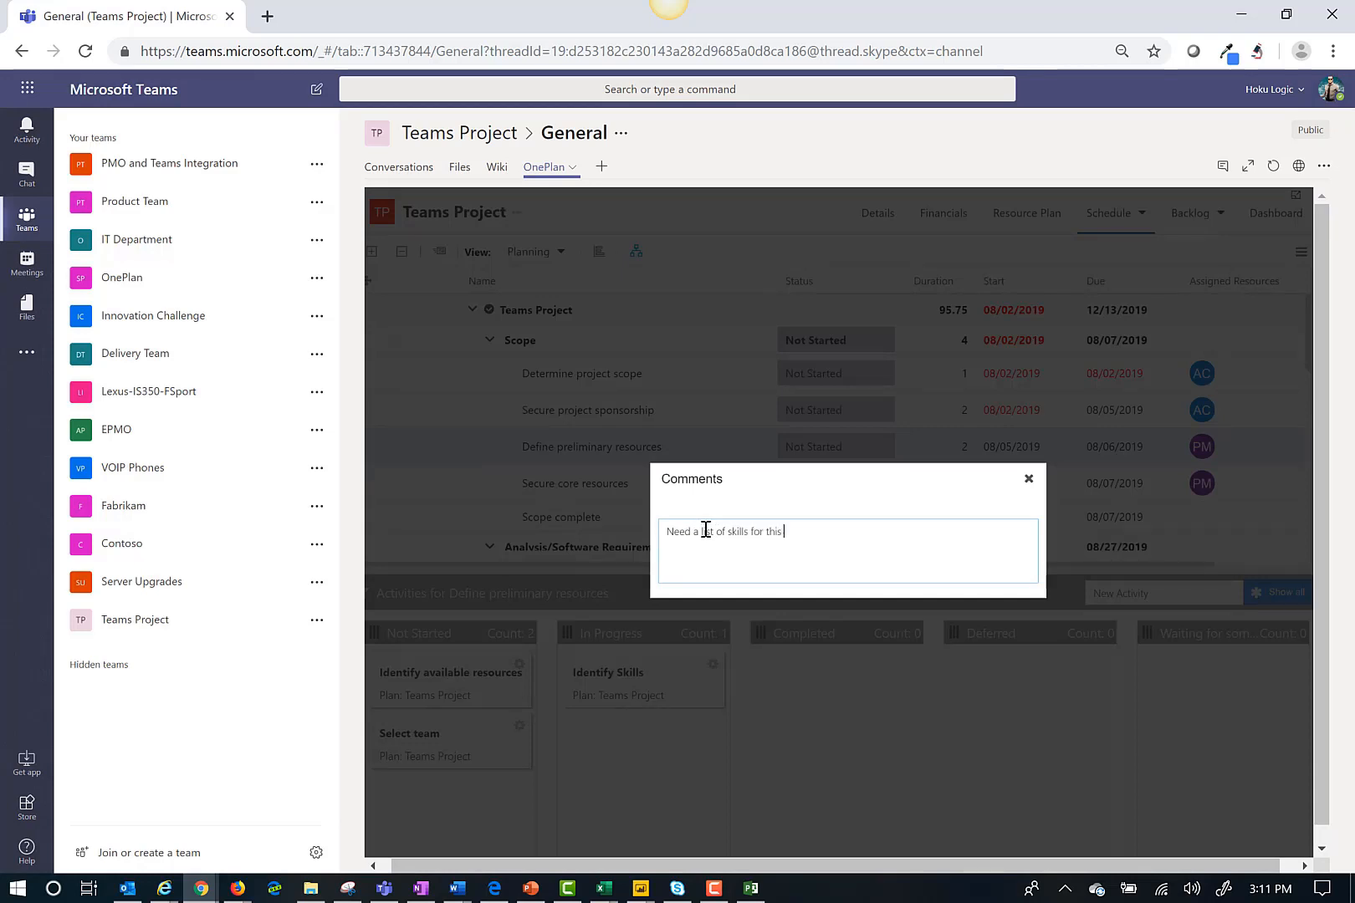
left_click(847, 550)
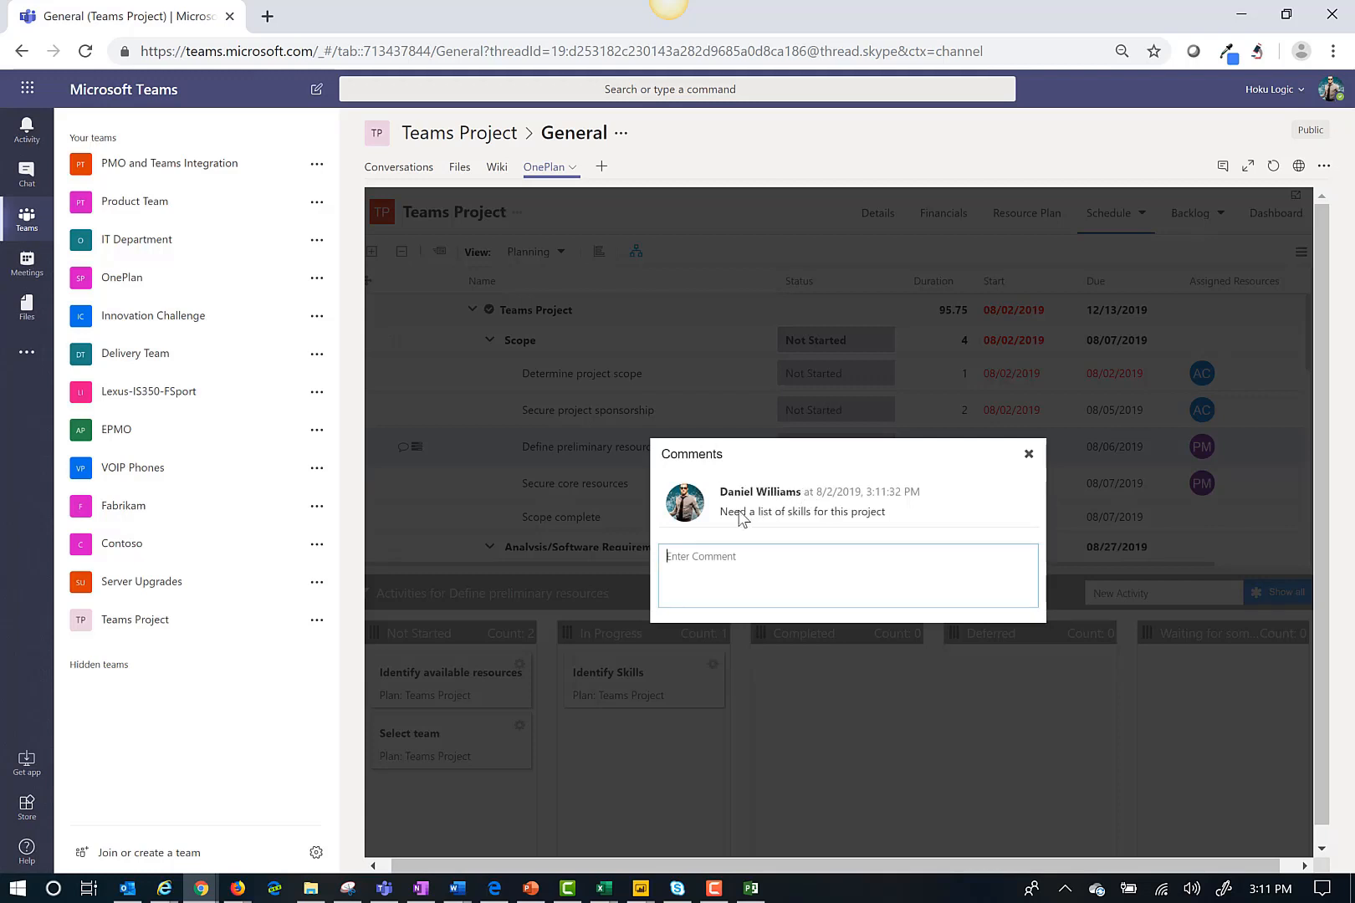
mouse_move(748, 522)
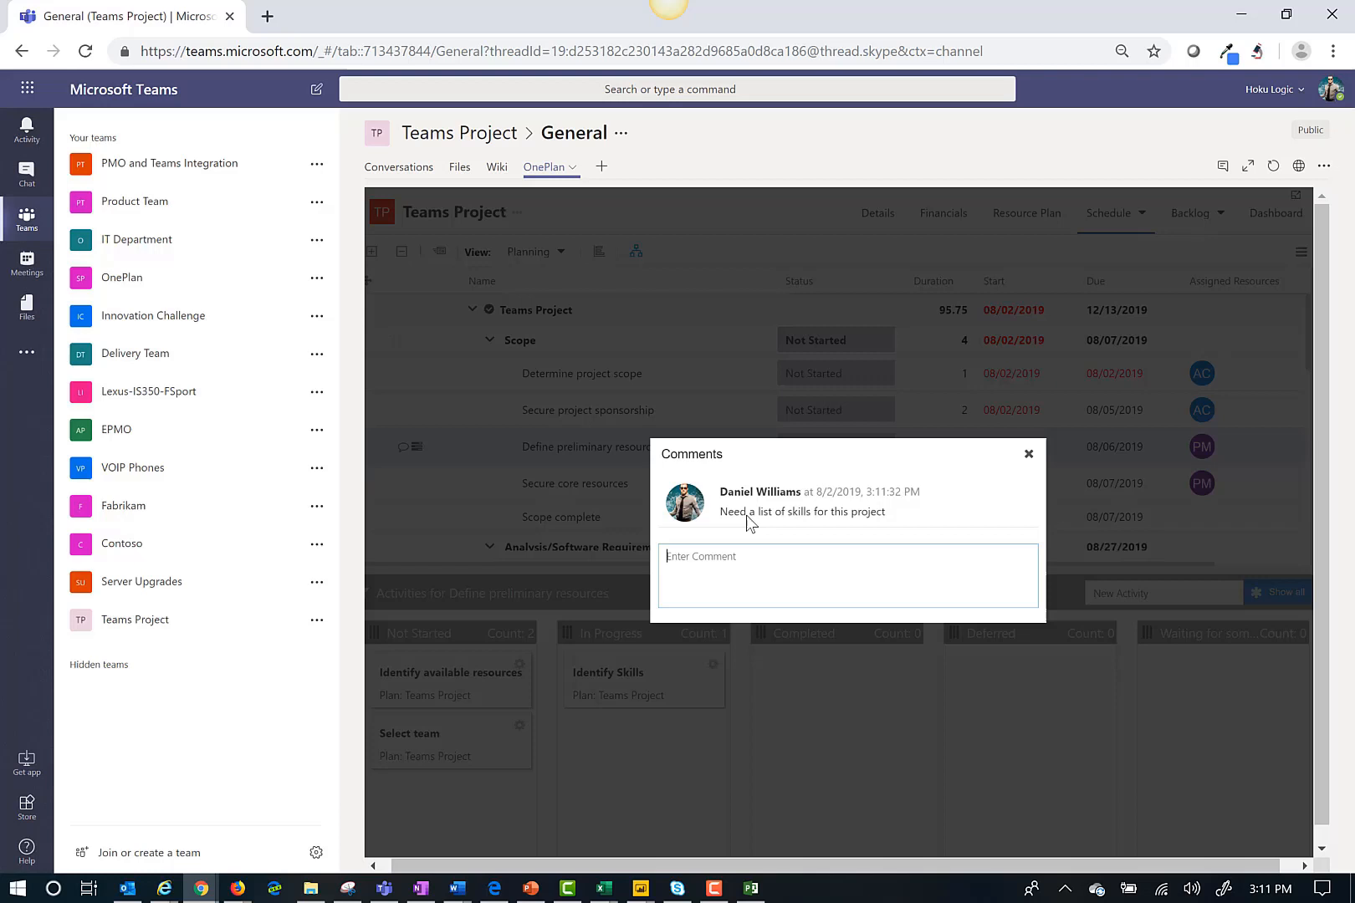
mouse_move(842, 527)
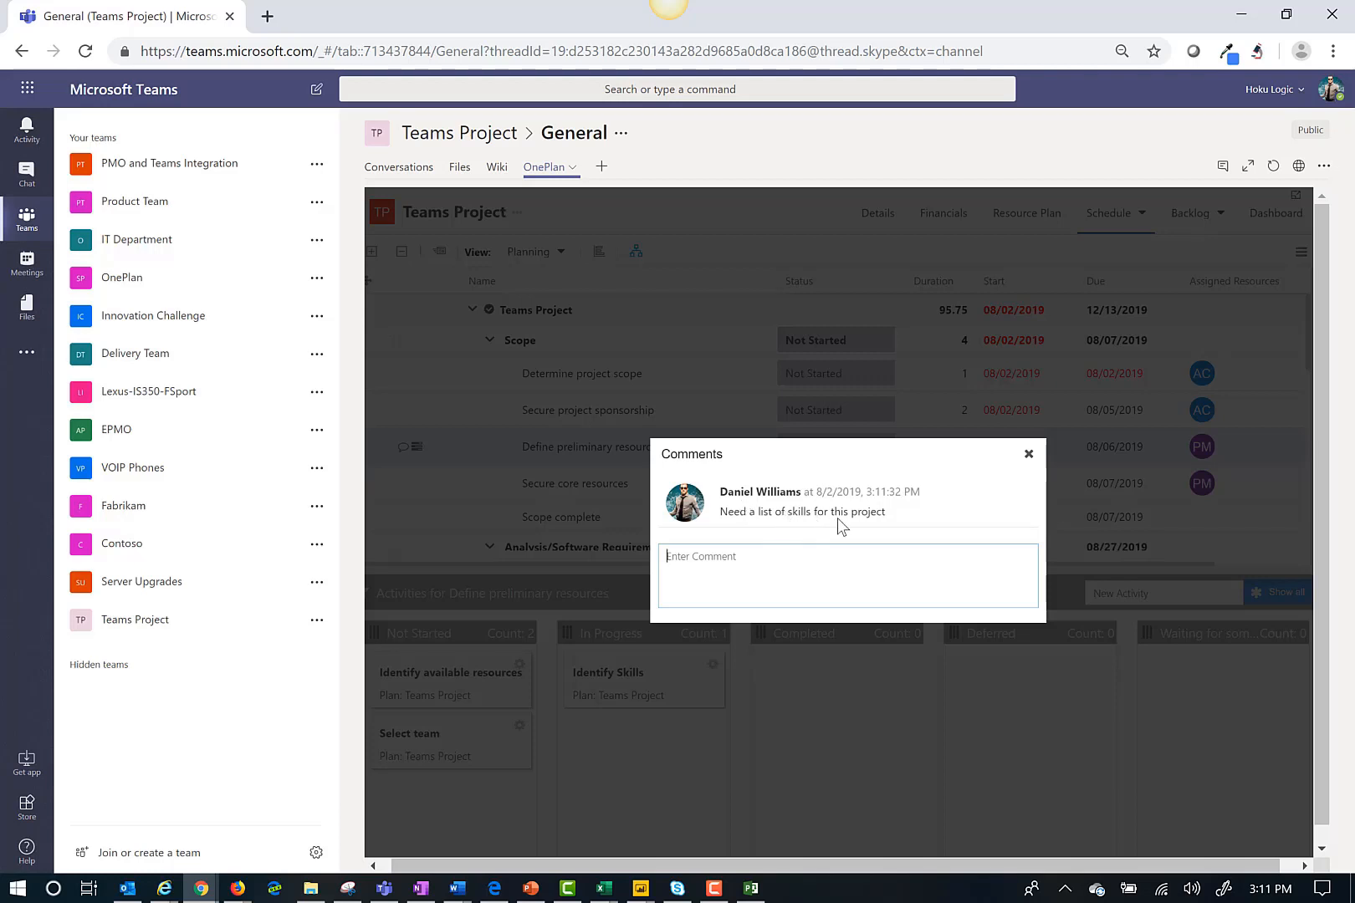
mouse_move(1027, 454)
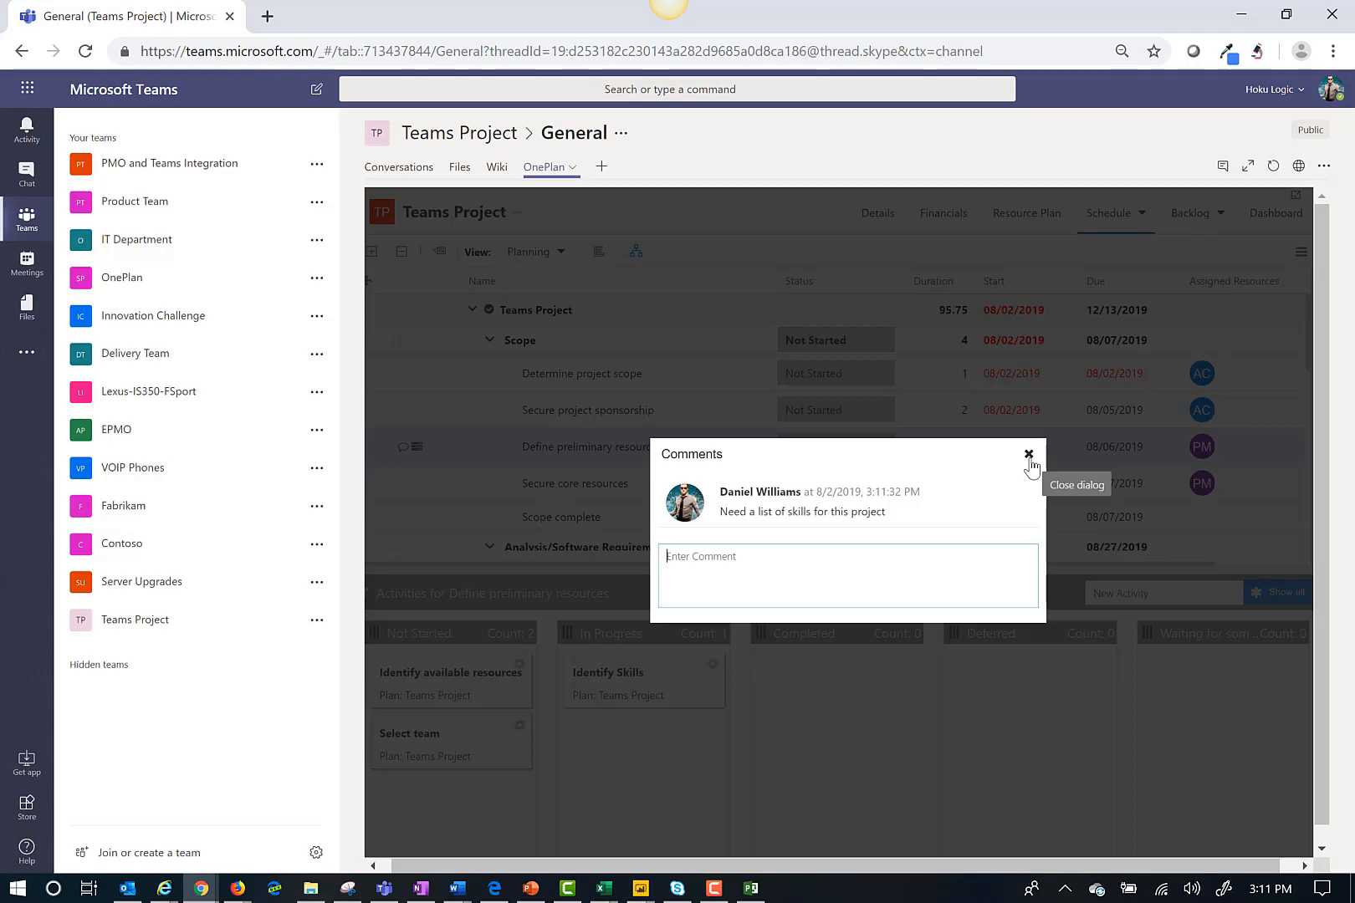
left_click(1028, 454)
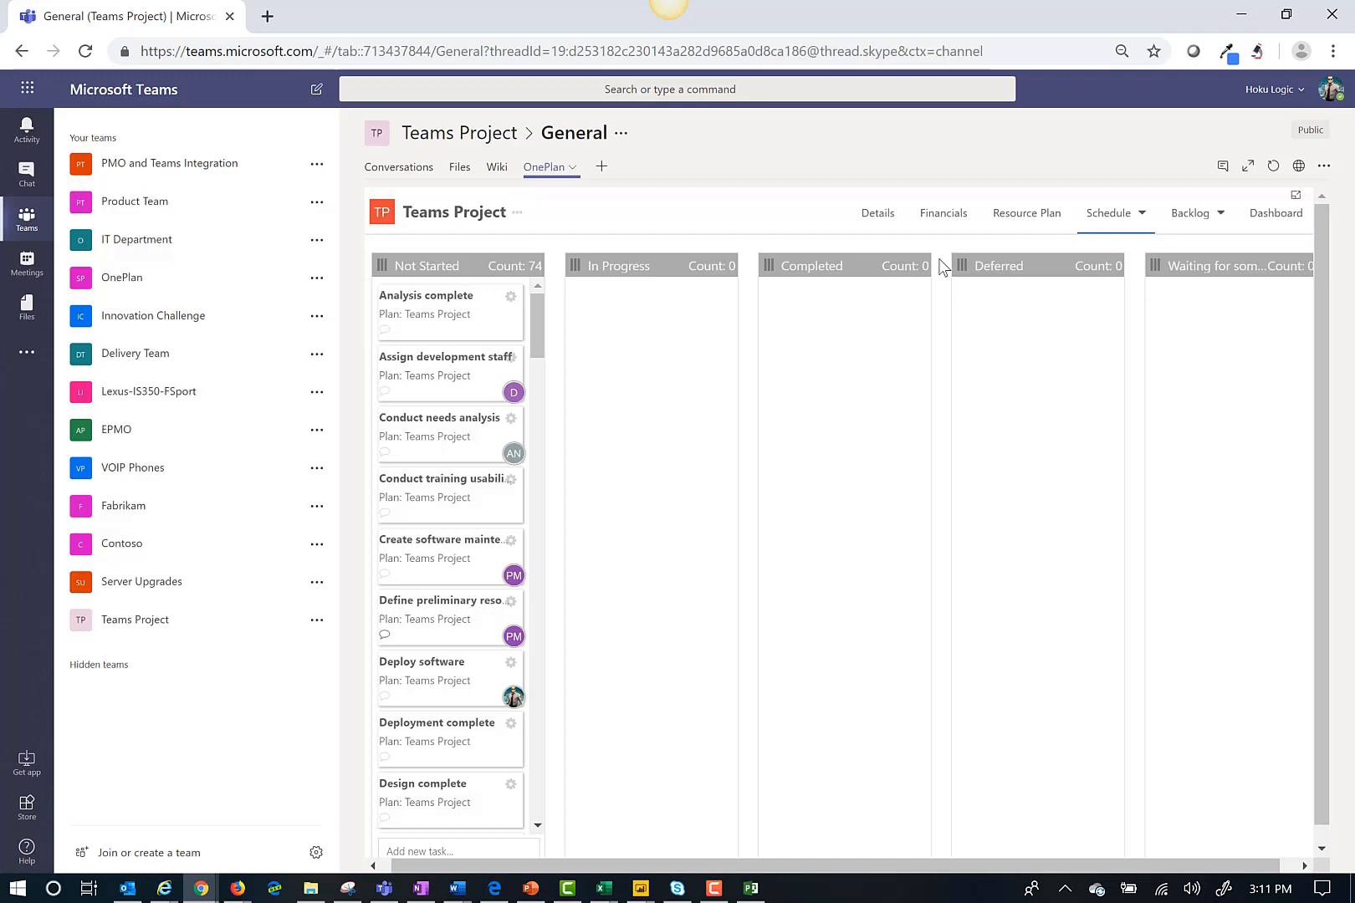
mouse_move(591, 338)
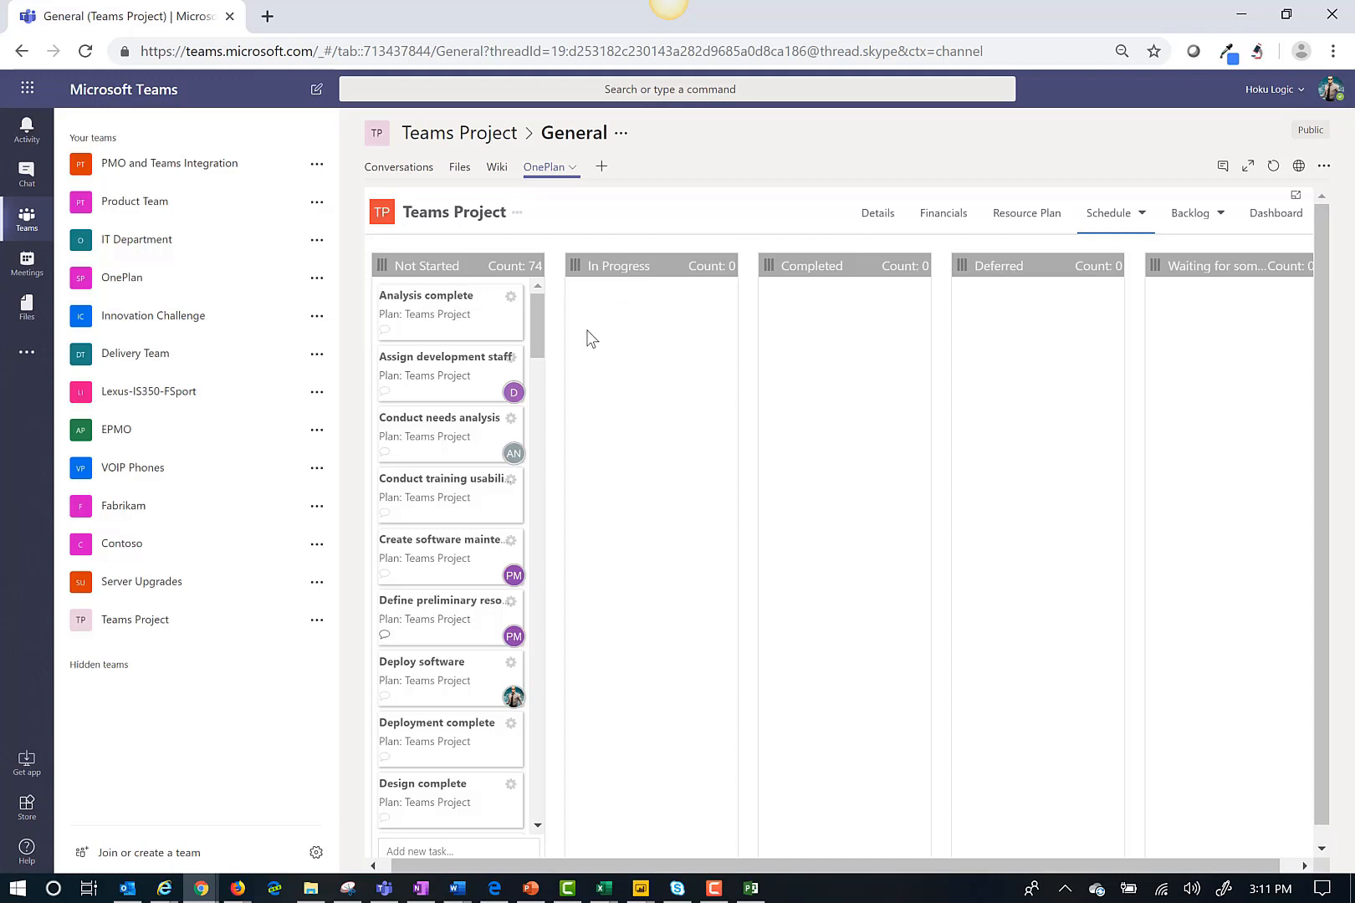
mouse_move(442, 389)
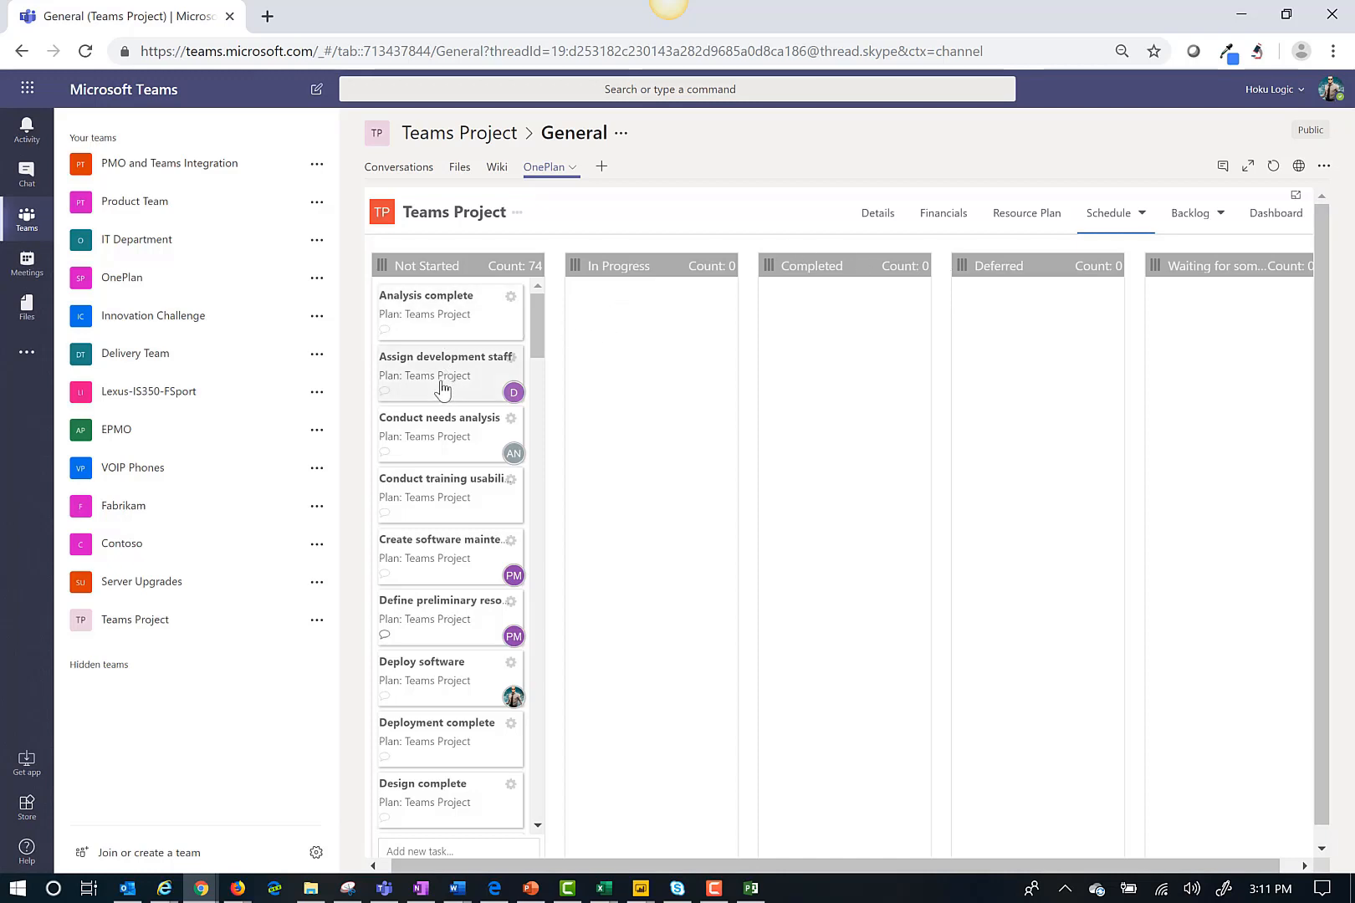
Step: Move Assign development staff and Conduct needs analysis to In Progress, Analysis complete to Completed, Deploy software to Waiting
left_click_drag(445, 357, 652, 311)
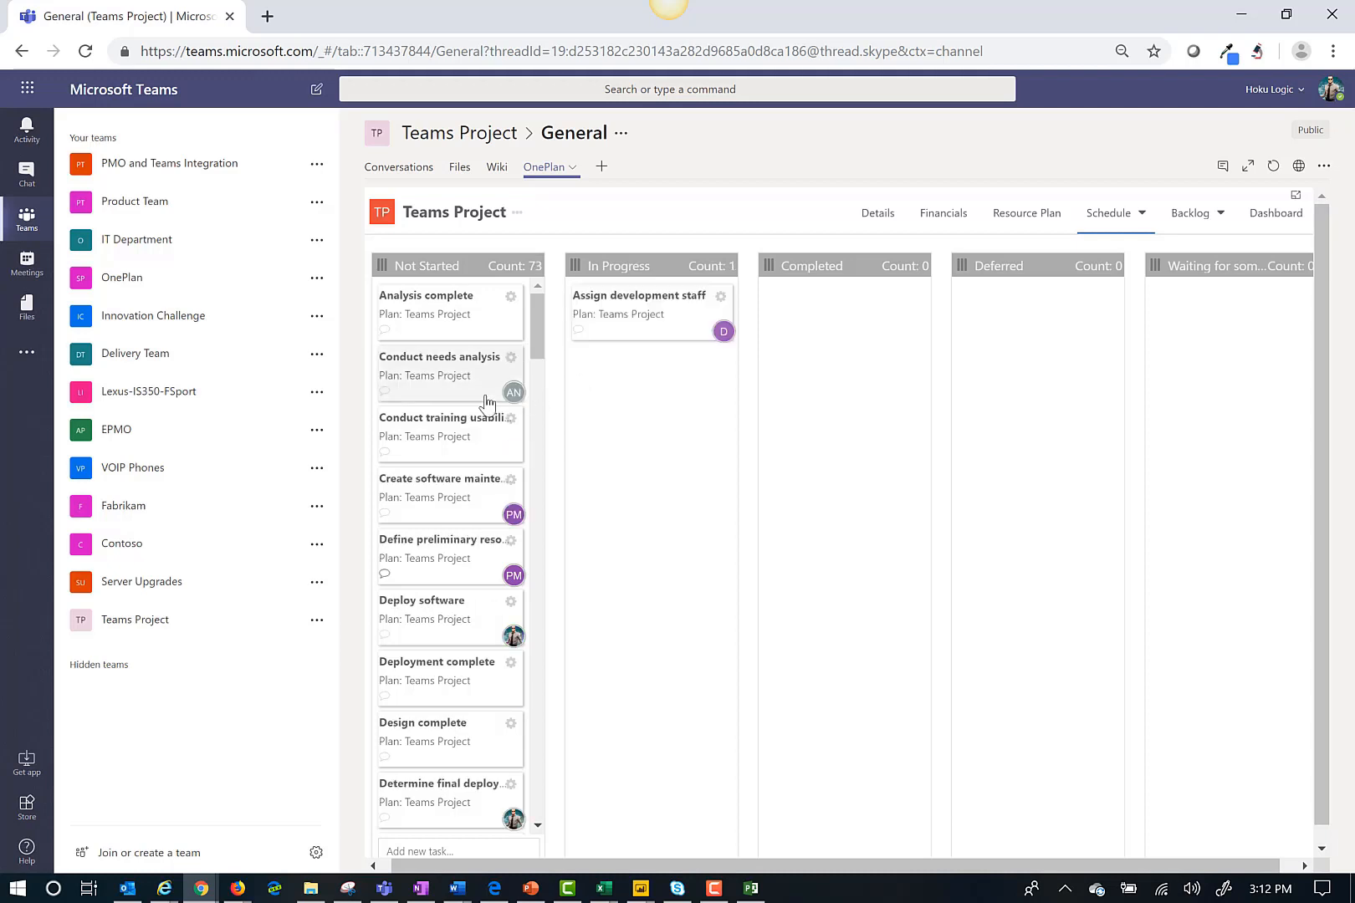
left_click_drag(443, 374, 652, 406)
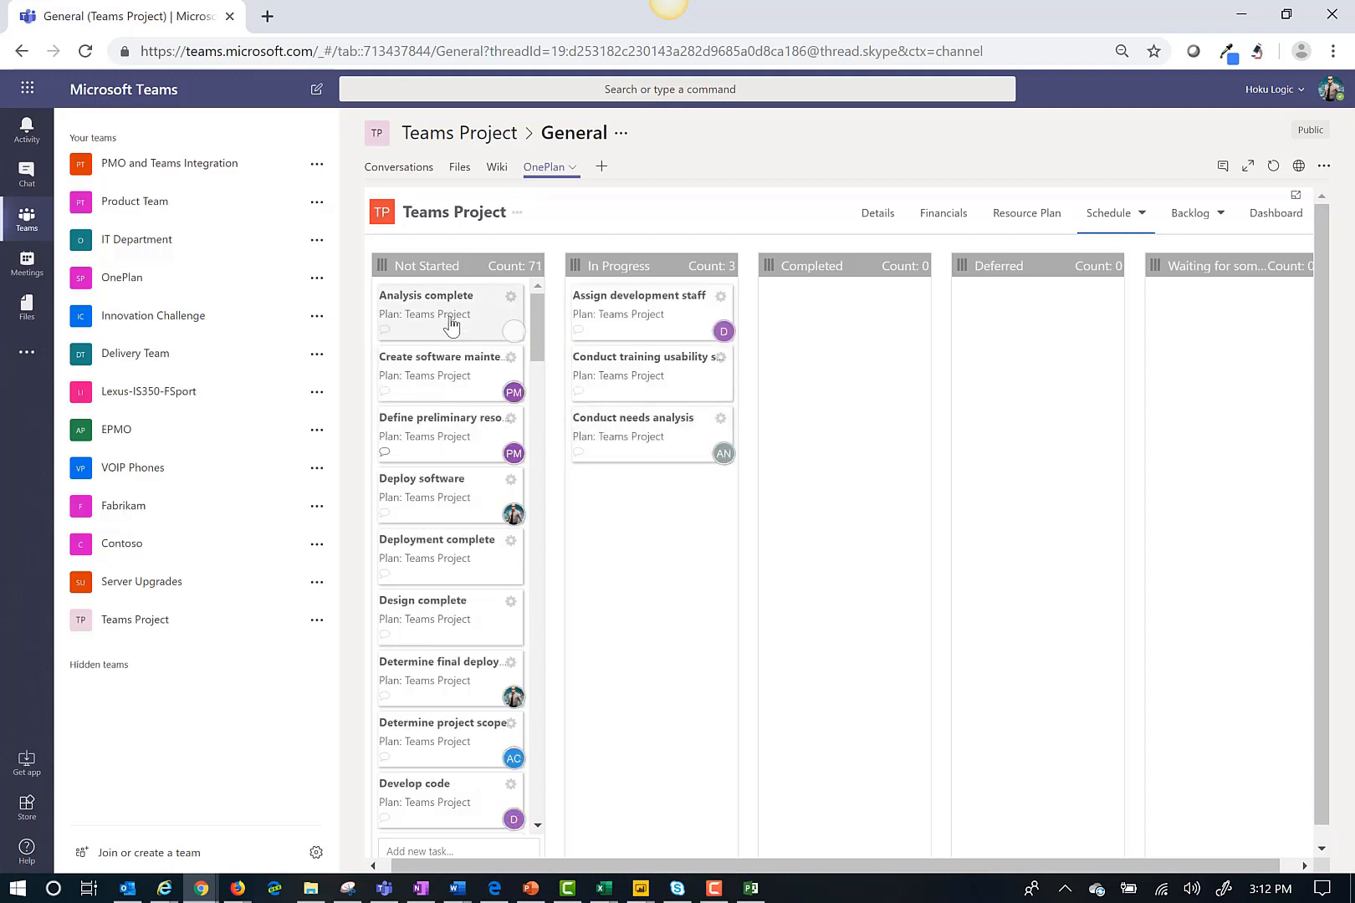
left_click_drag(449, 311, 844, 311)
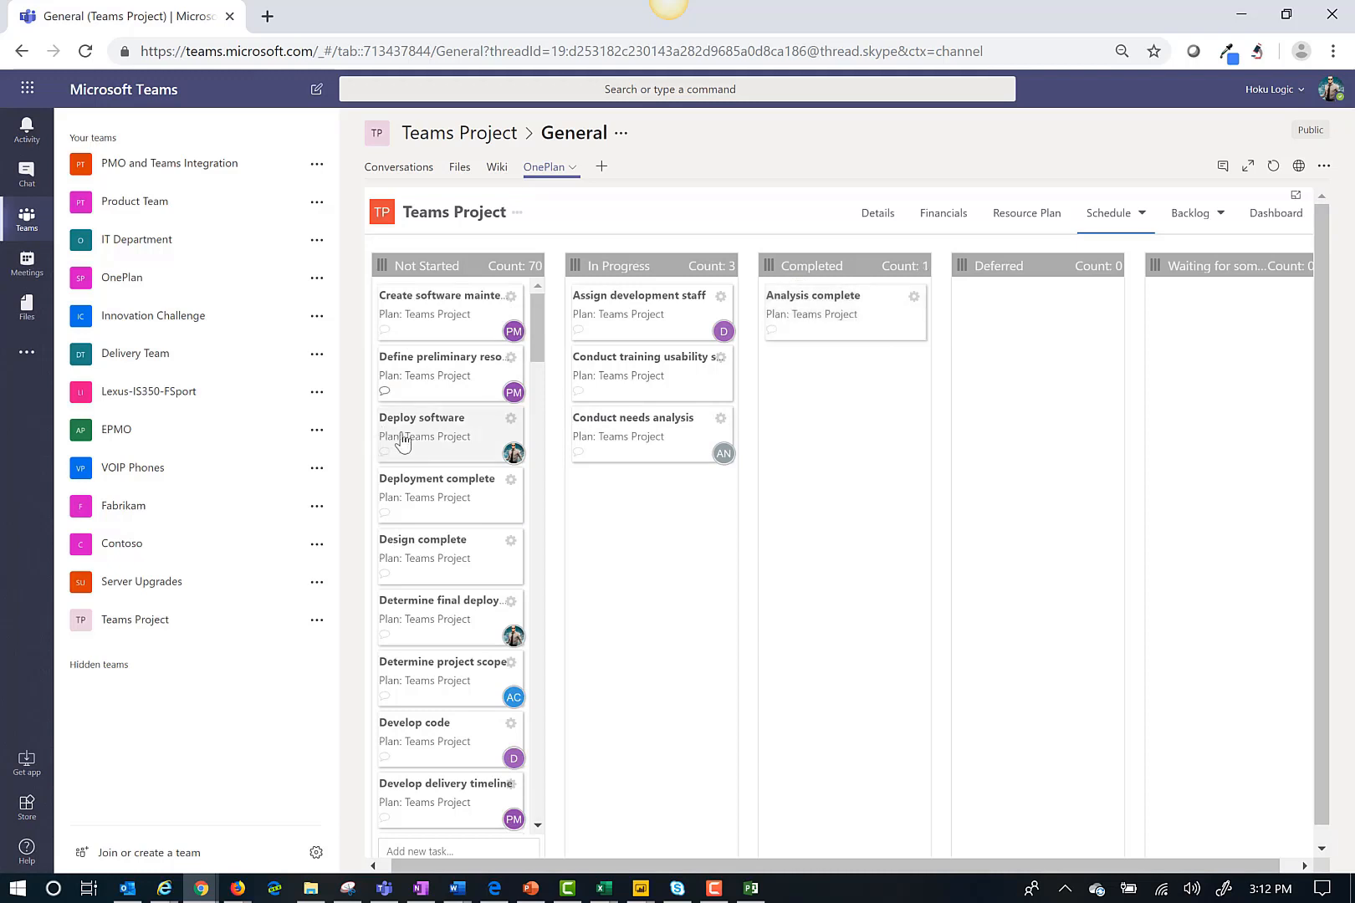
left_click_drag(423, 417, 1209, 414)
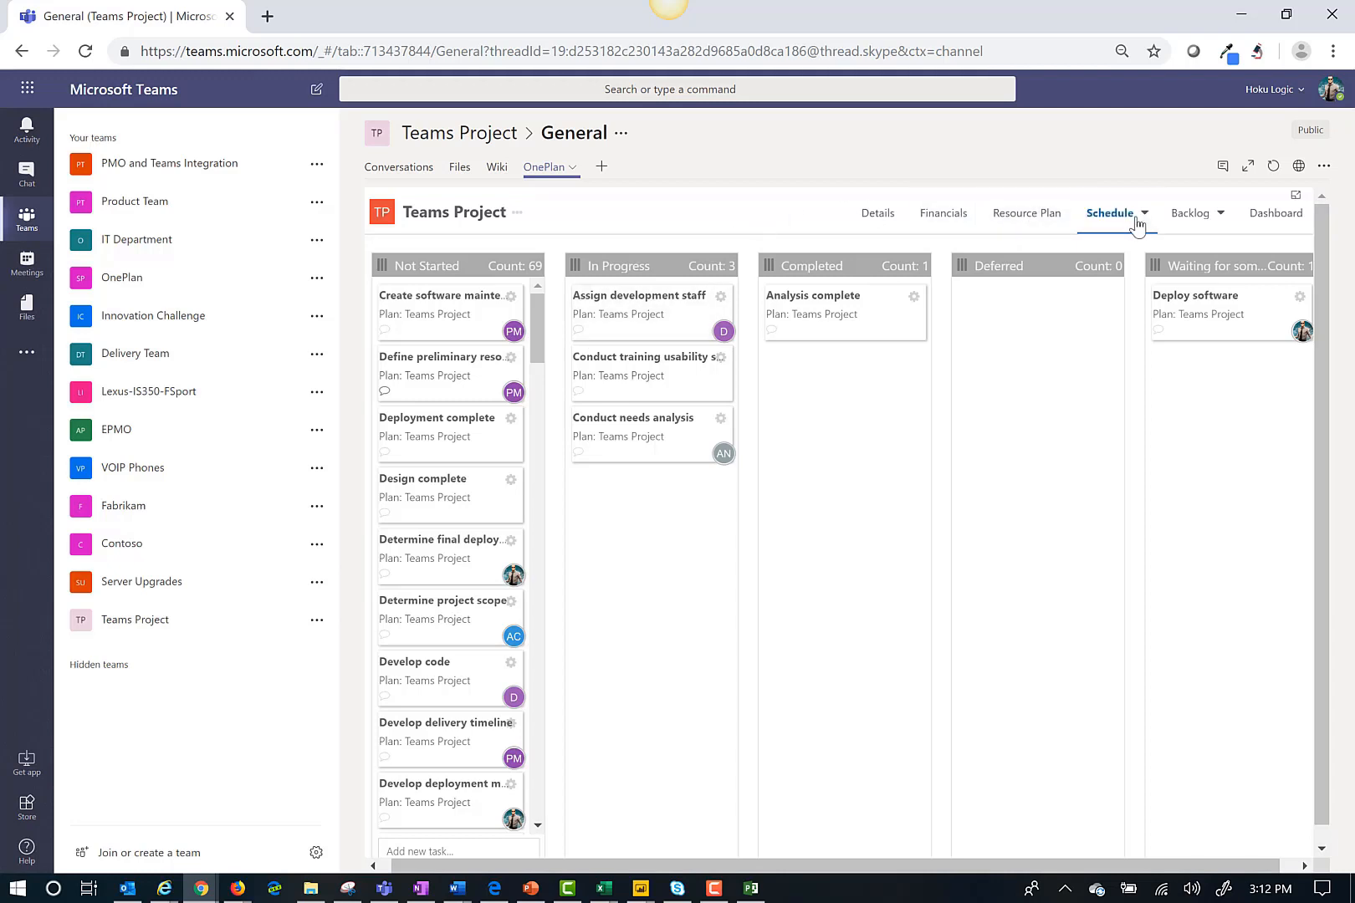
left_click(1110, 214)
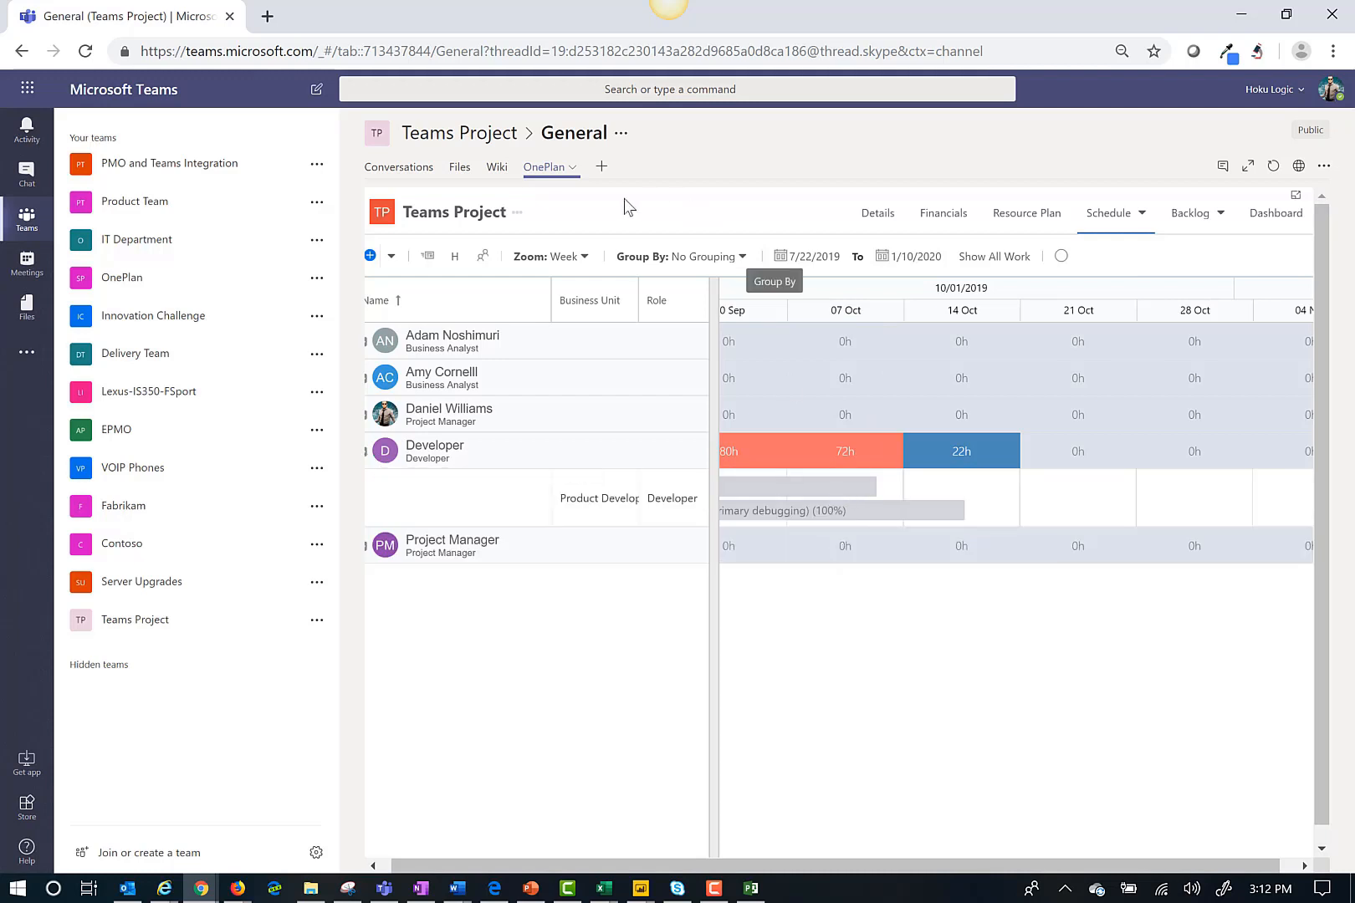
left_click(570, 256)
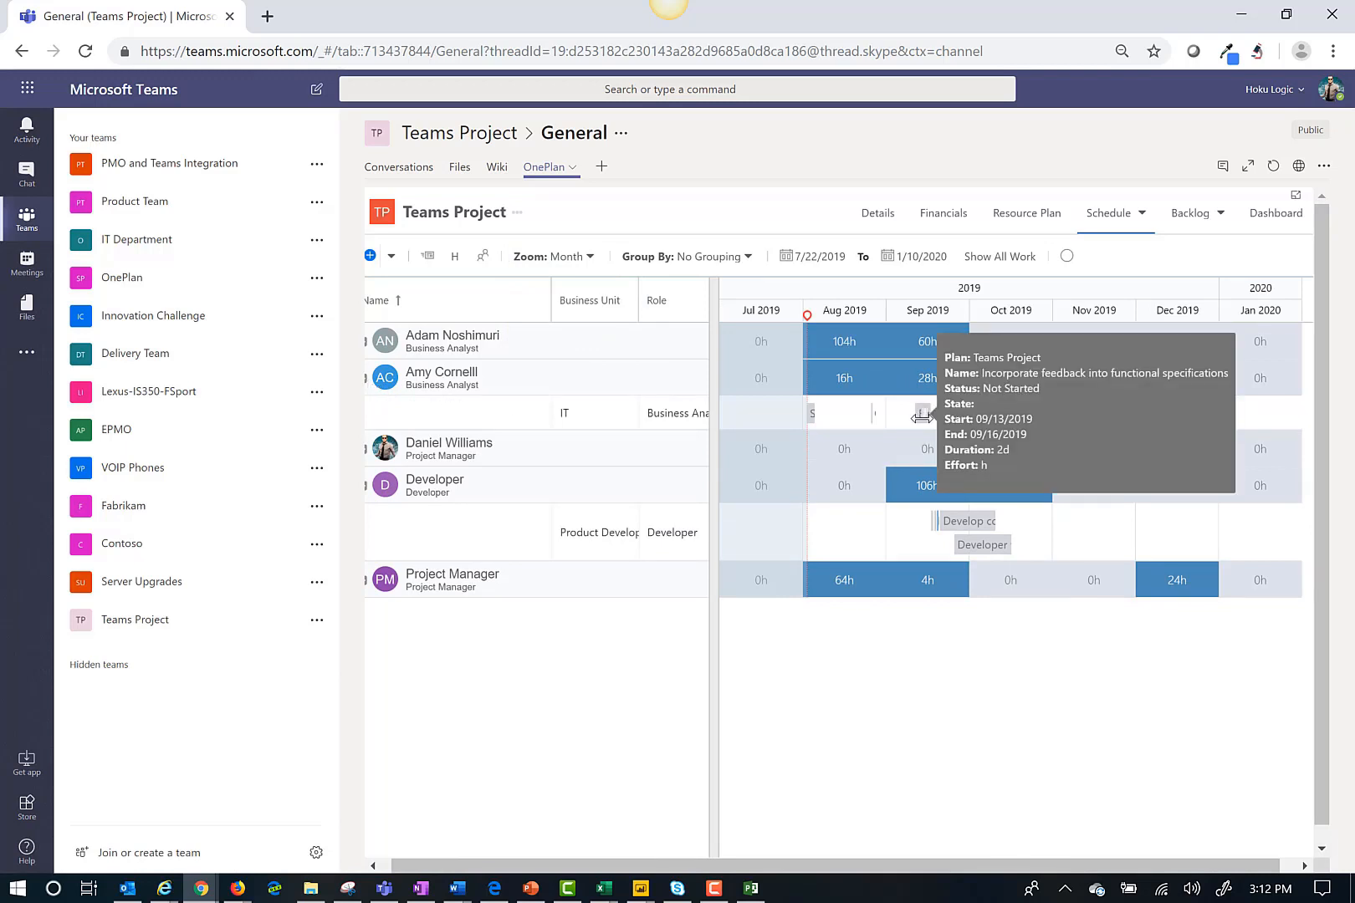
left_click(998, 256)
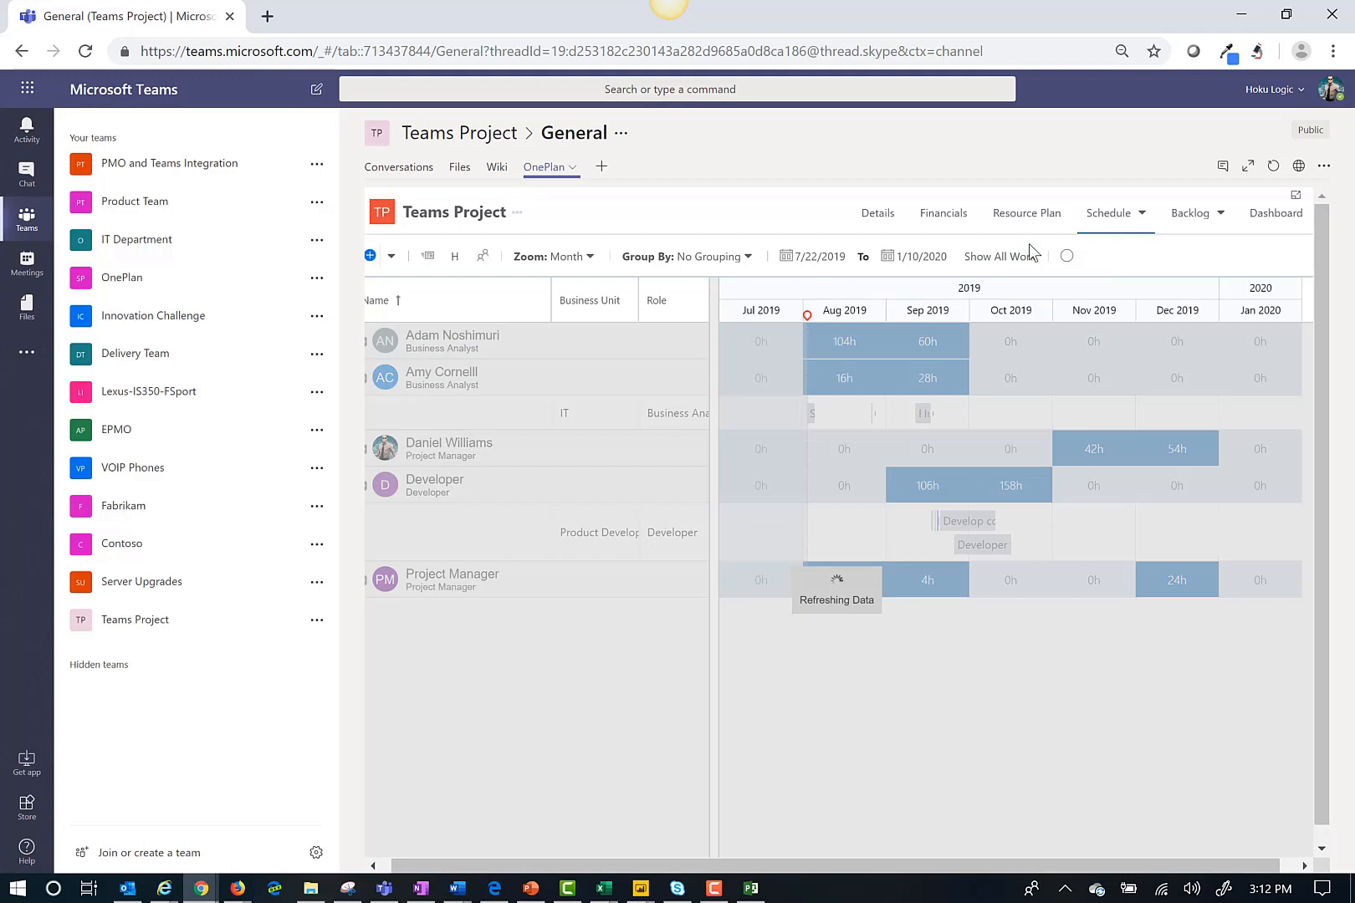
mouse_move(1000, 284)
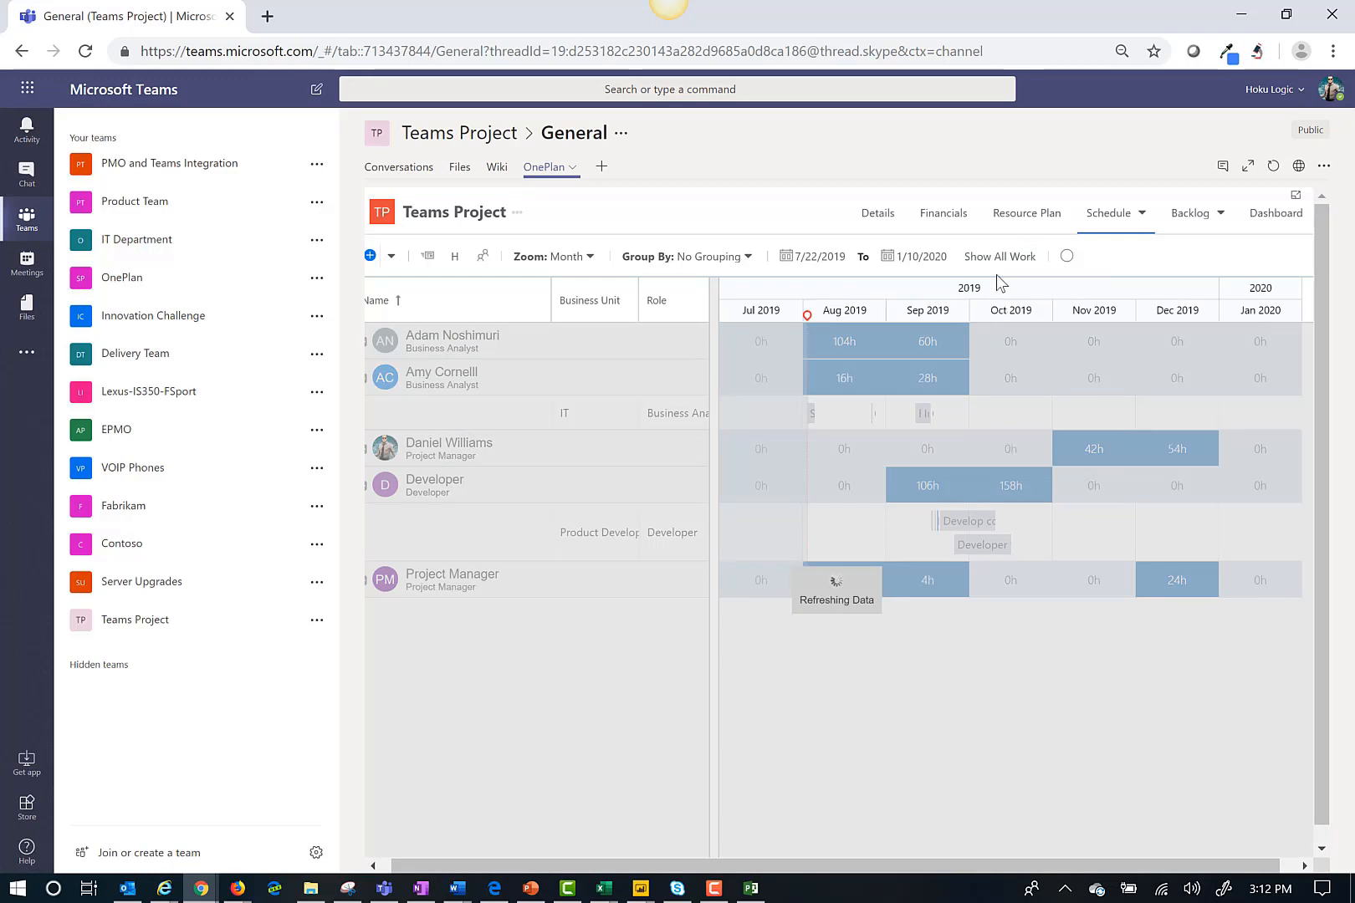
left_click(988, 256)
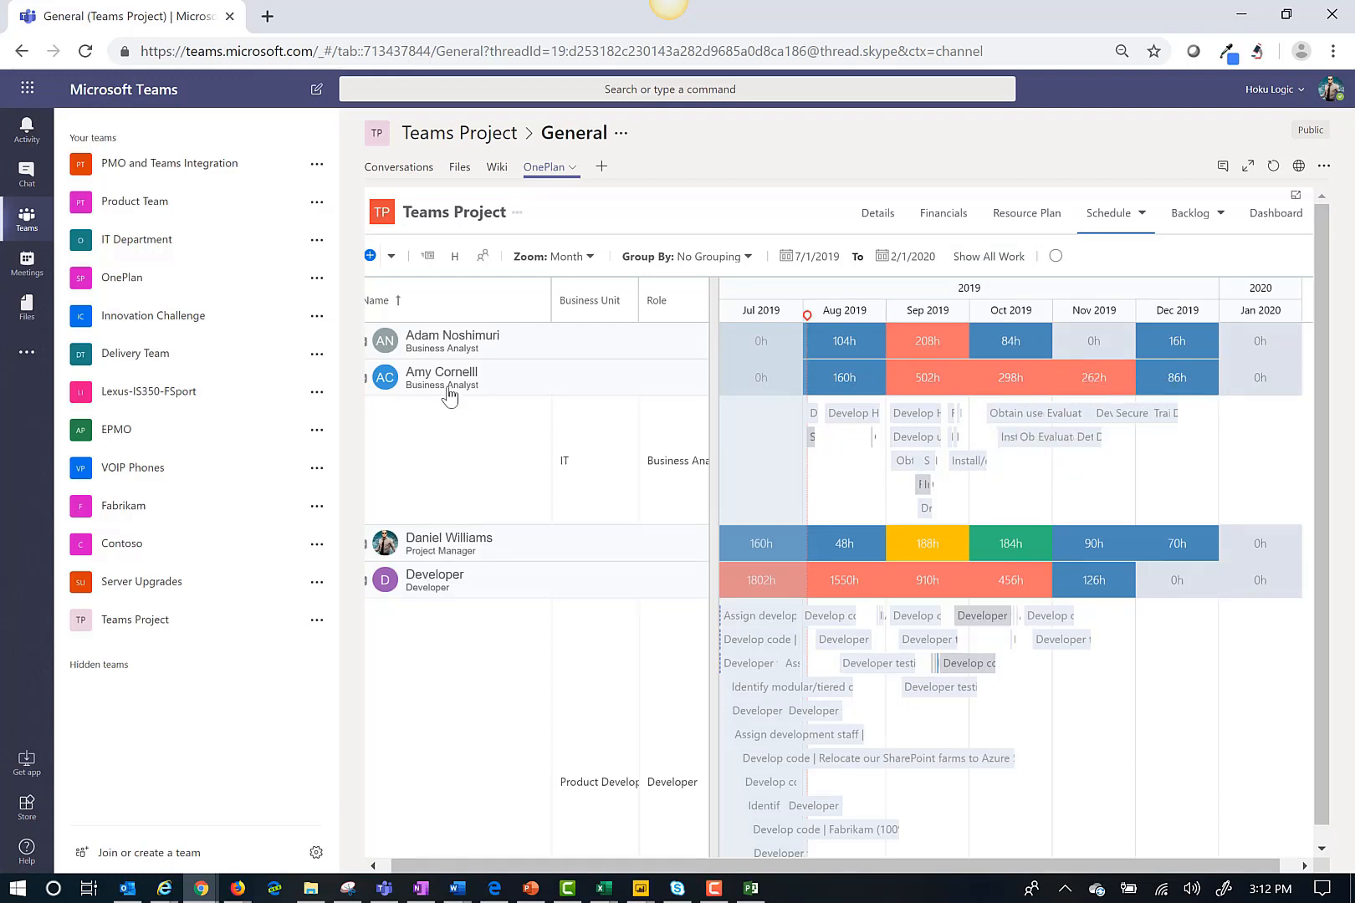
mouse_move(448, 390)
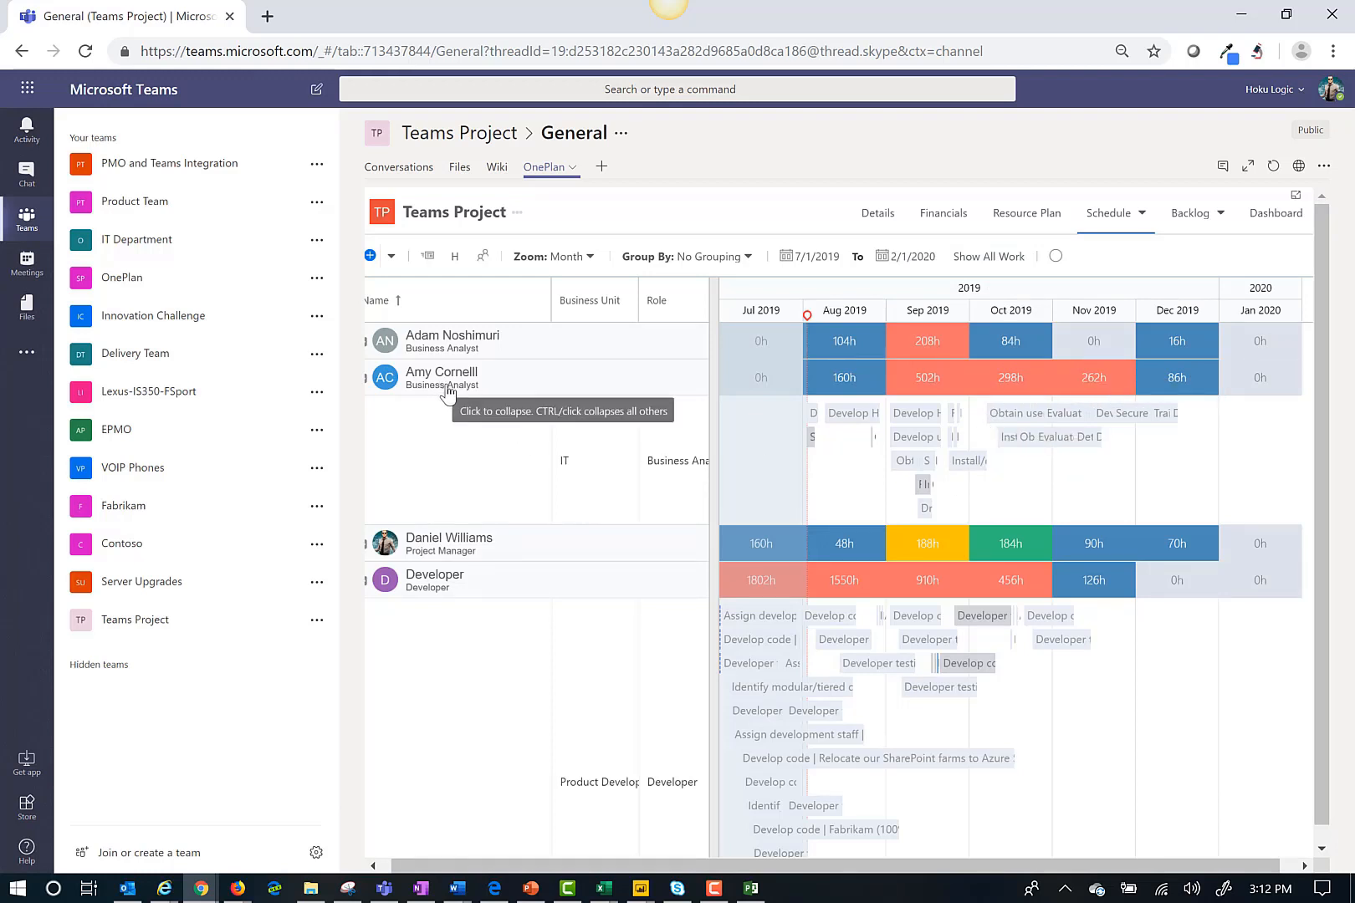
mouse_move(842, 406)
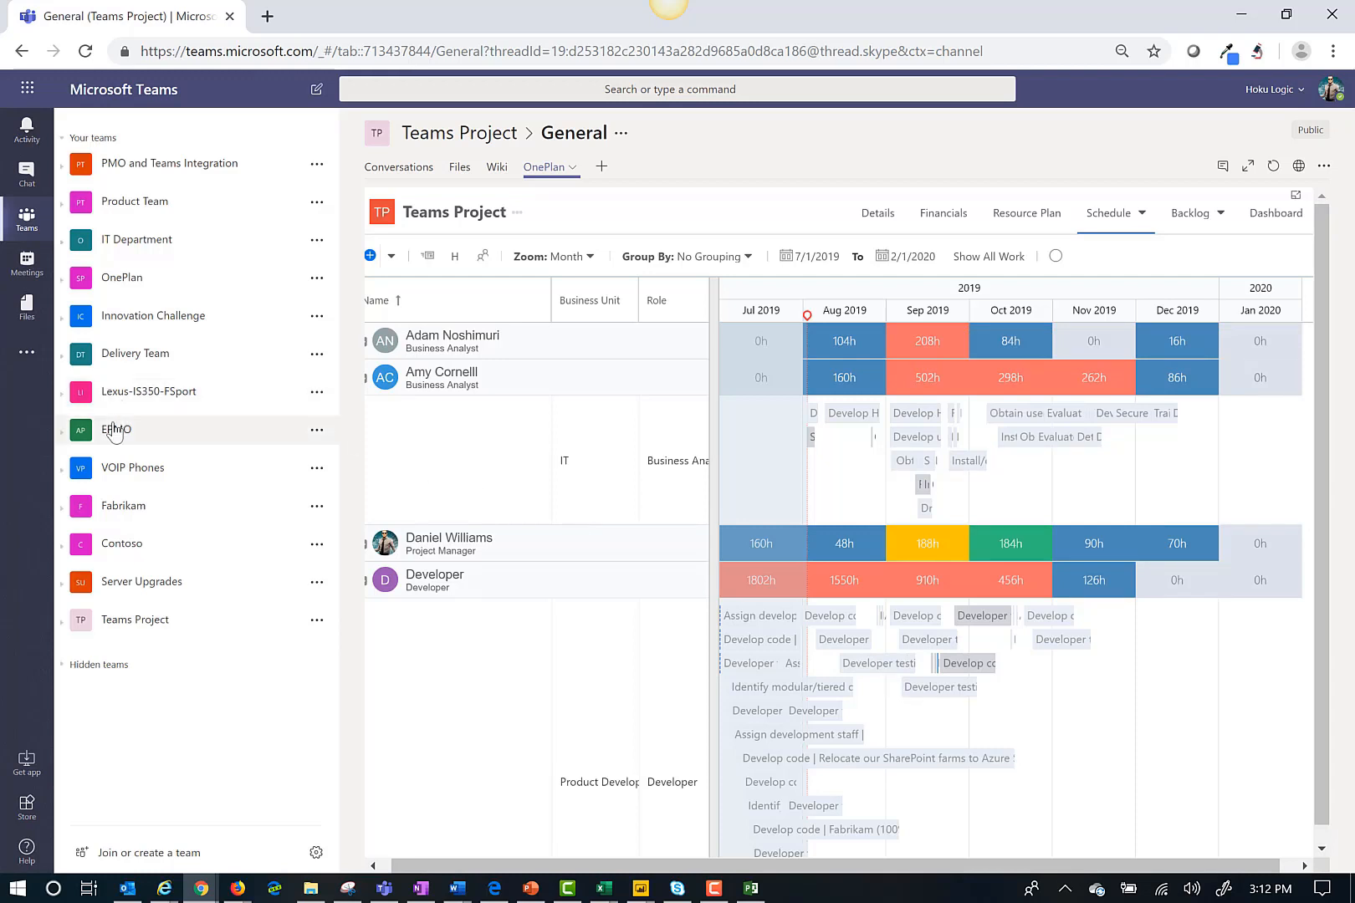
Step: Go to the EPMO team's General channel and show the My Work list
left_click(116, 429)
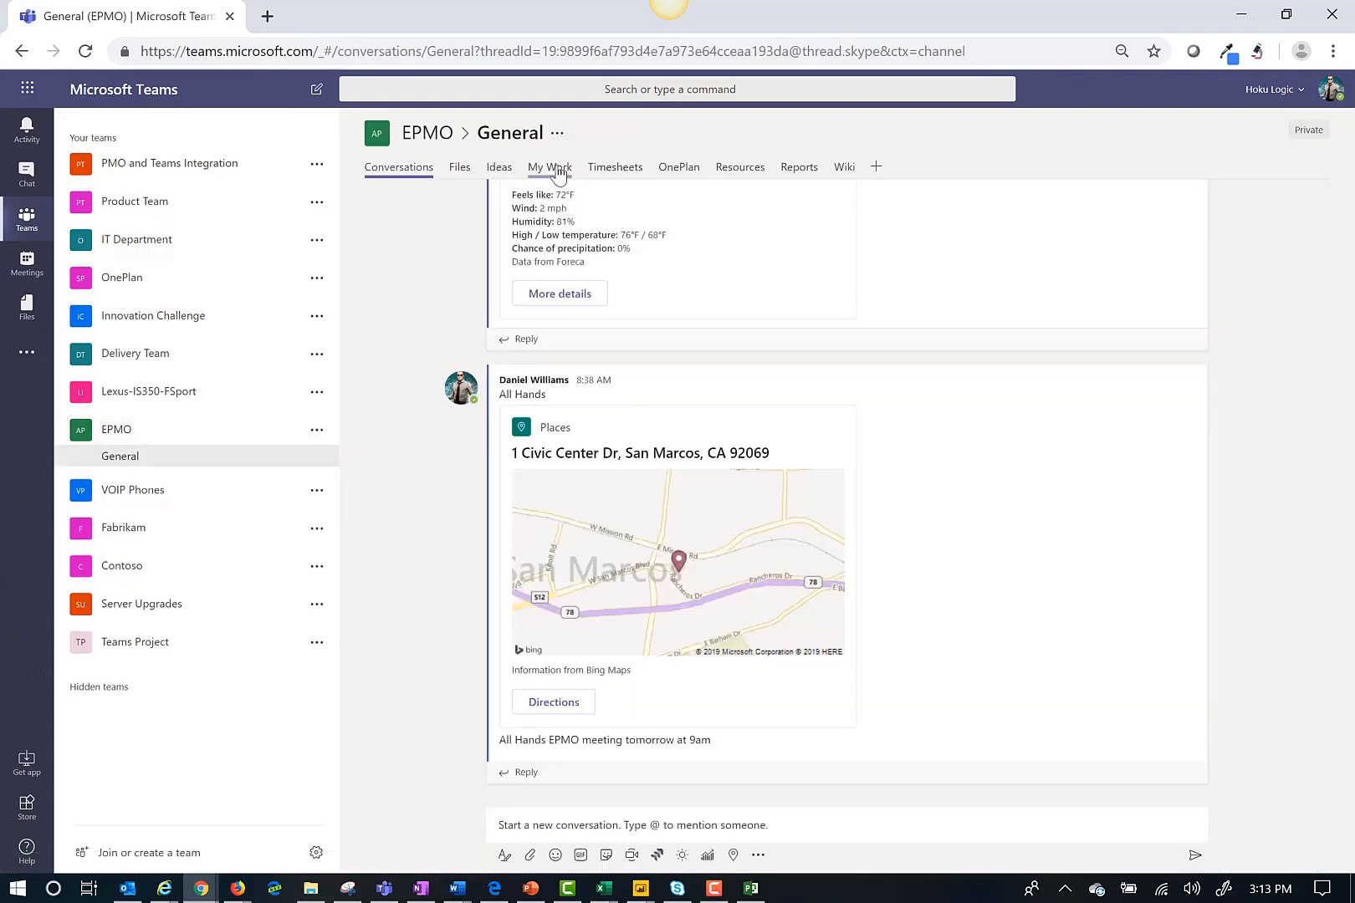
left_click(549, 166)
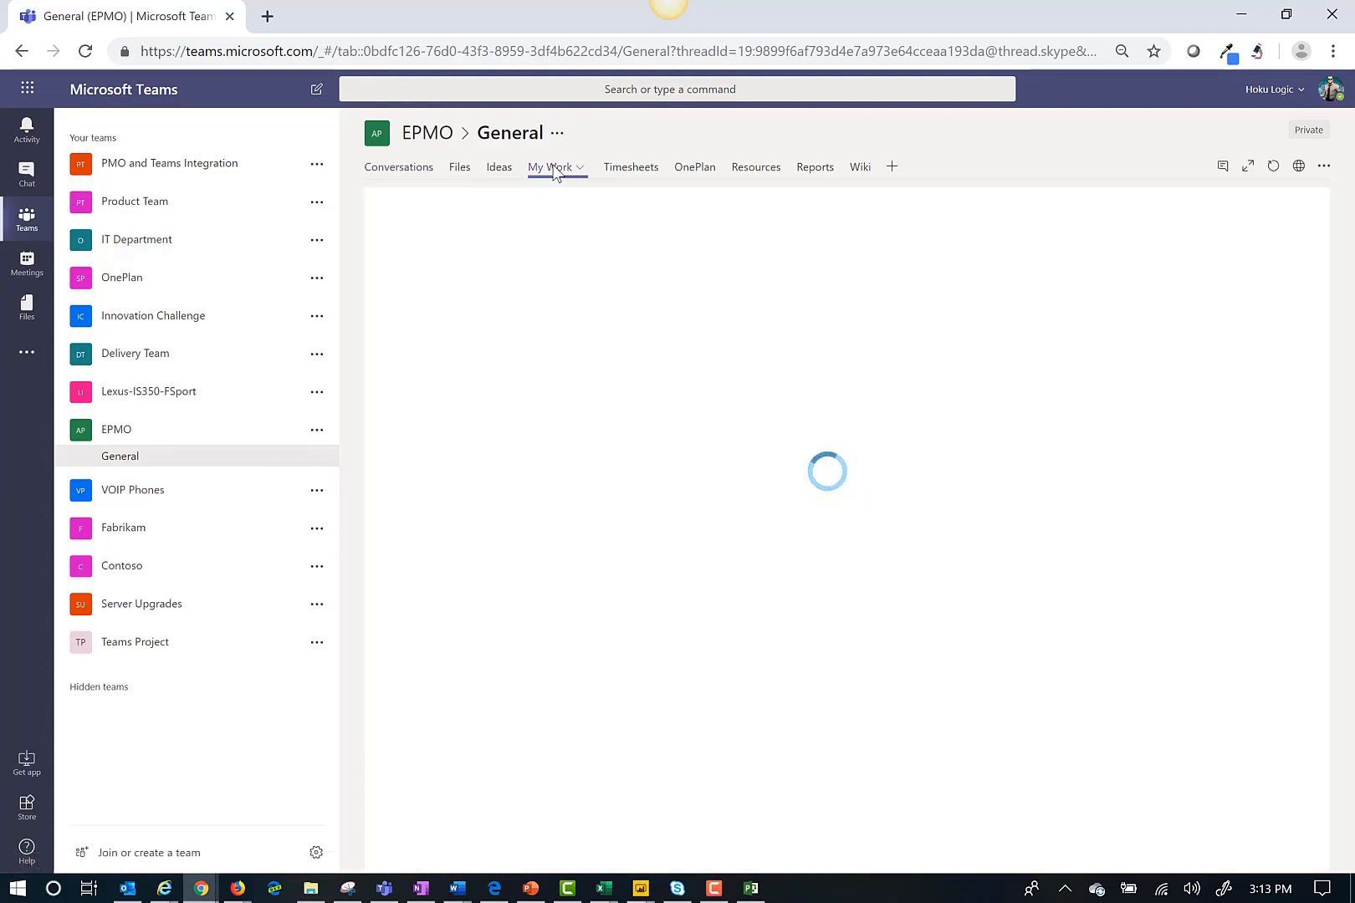
left_click(549, 167)
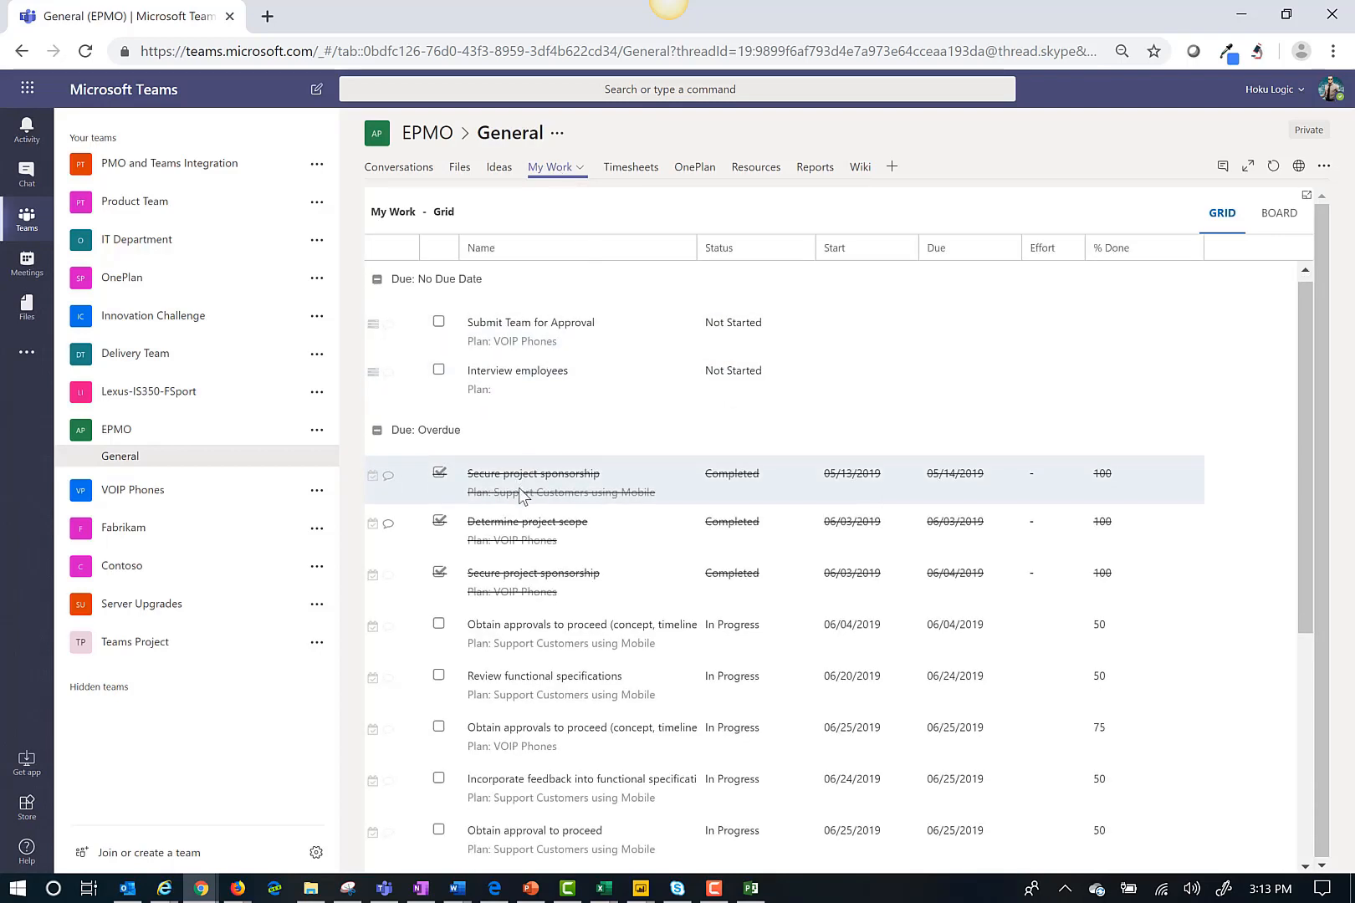
scroll("down", 3)
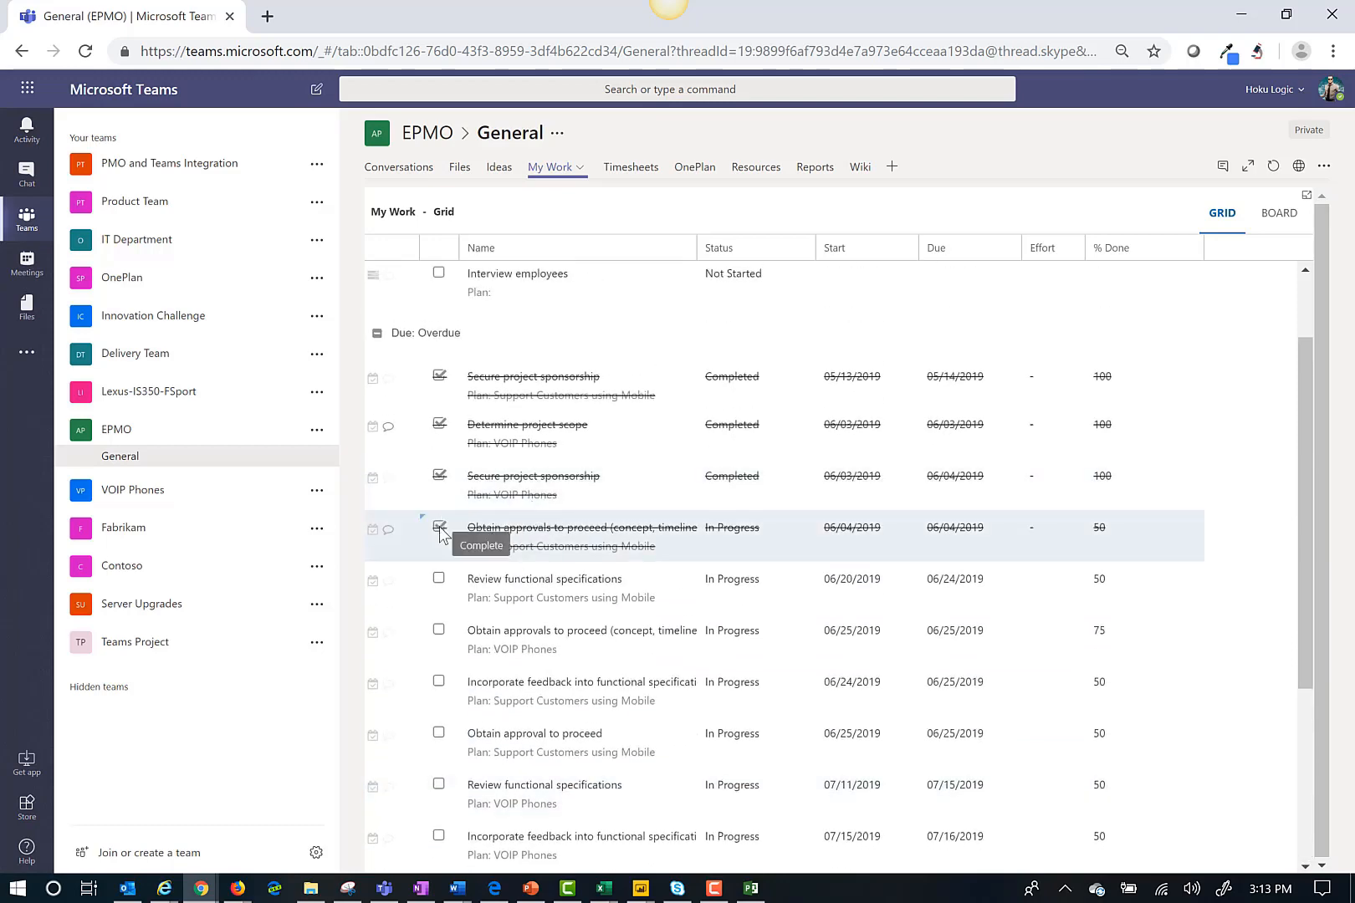
Step: Complete the Support Customers approvals task and set the VOIP Phones approvals due date to 06/28/2019
left_click(439, 529)
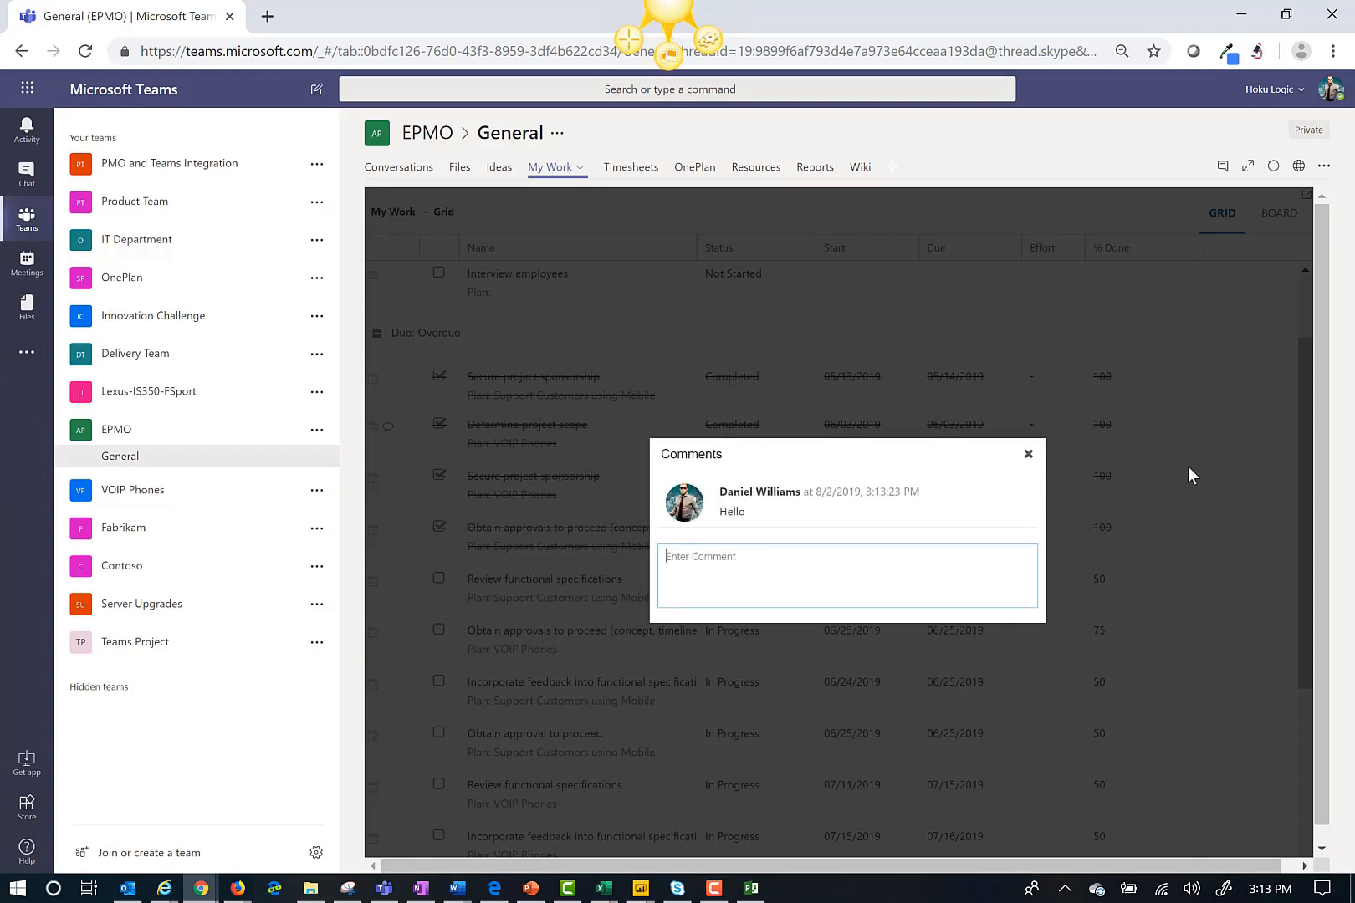
left_click(1028, 454)
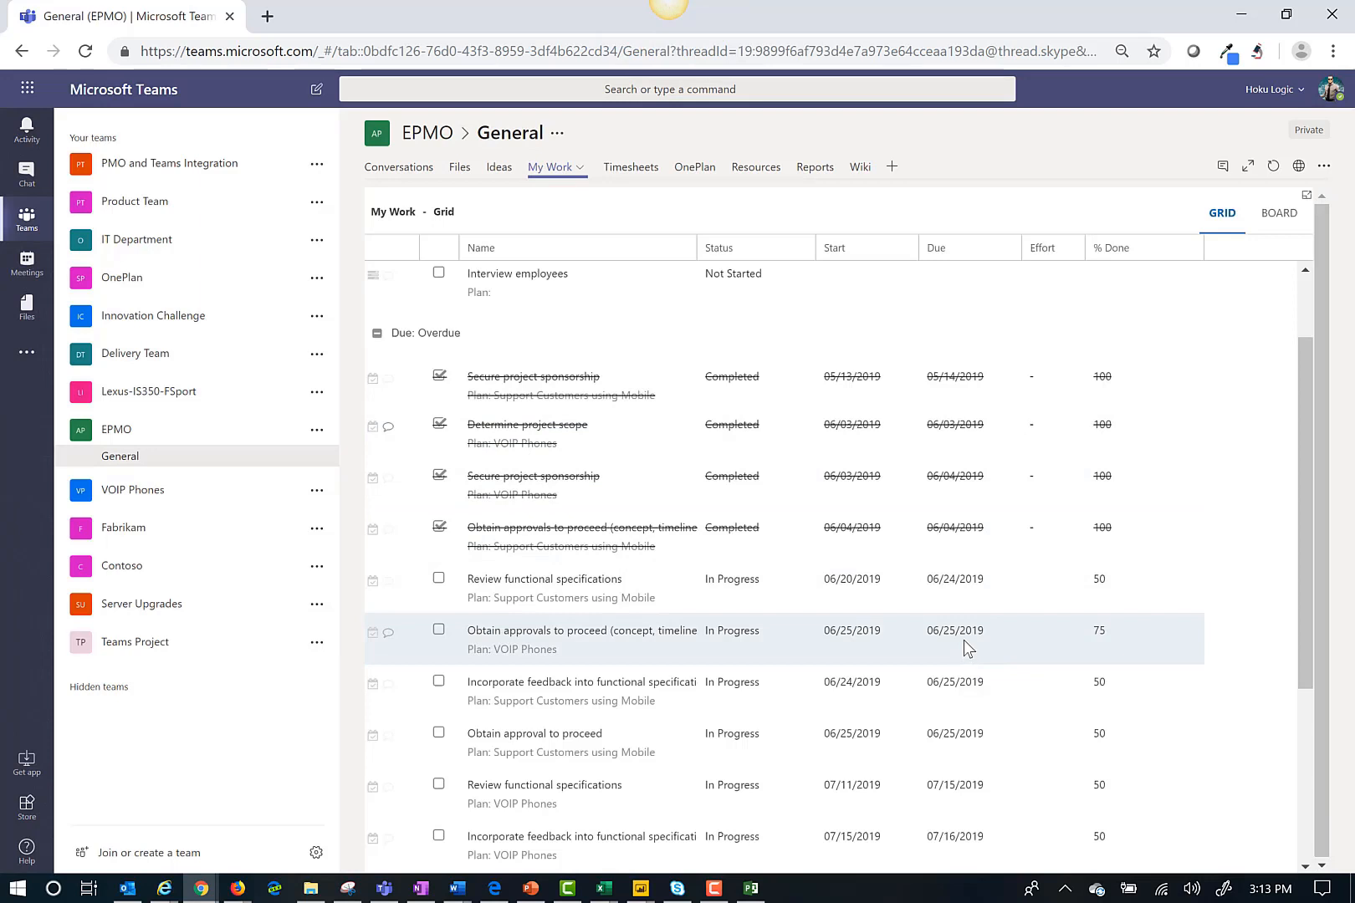
left_click(955, 630)
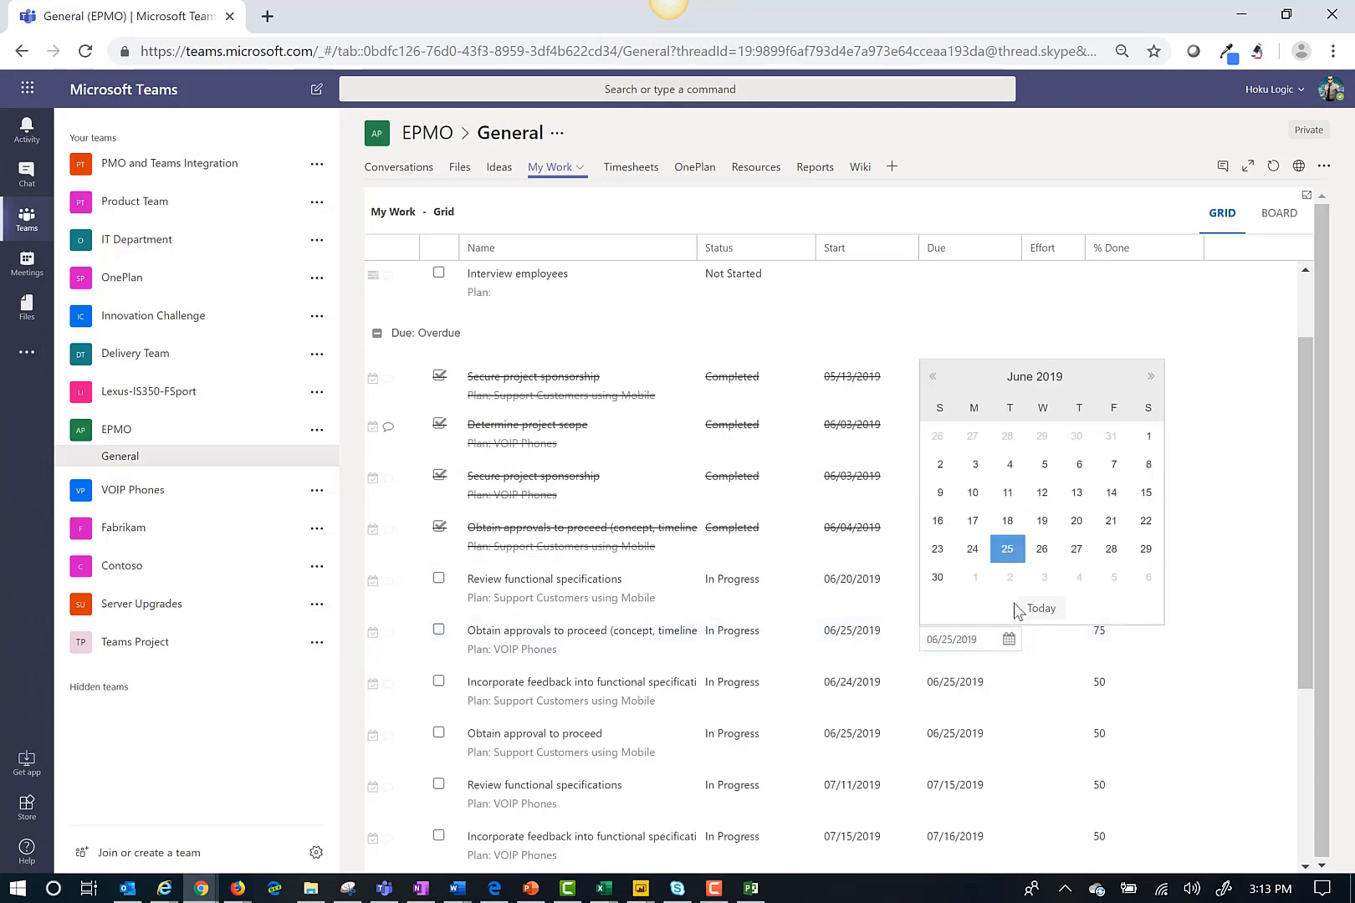
left_click(1112, 549)
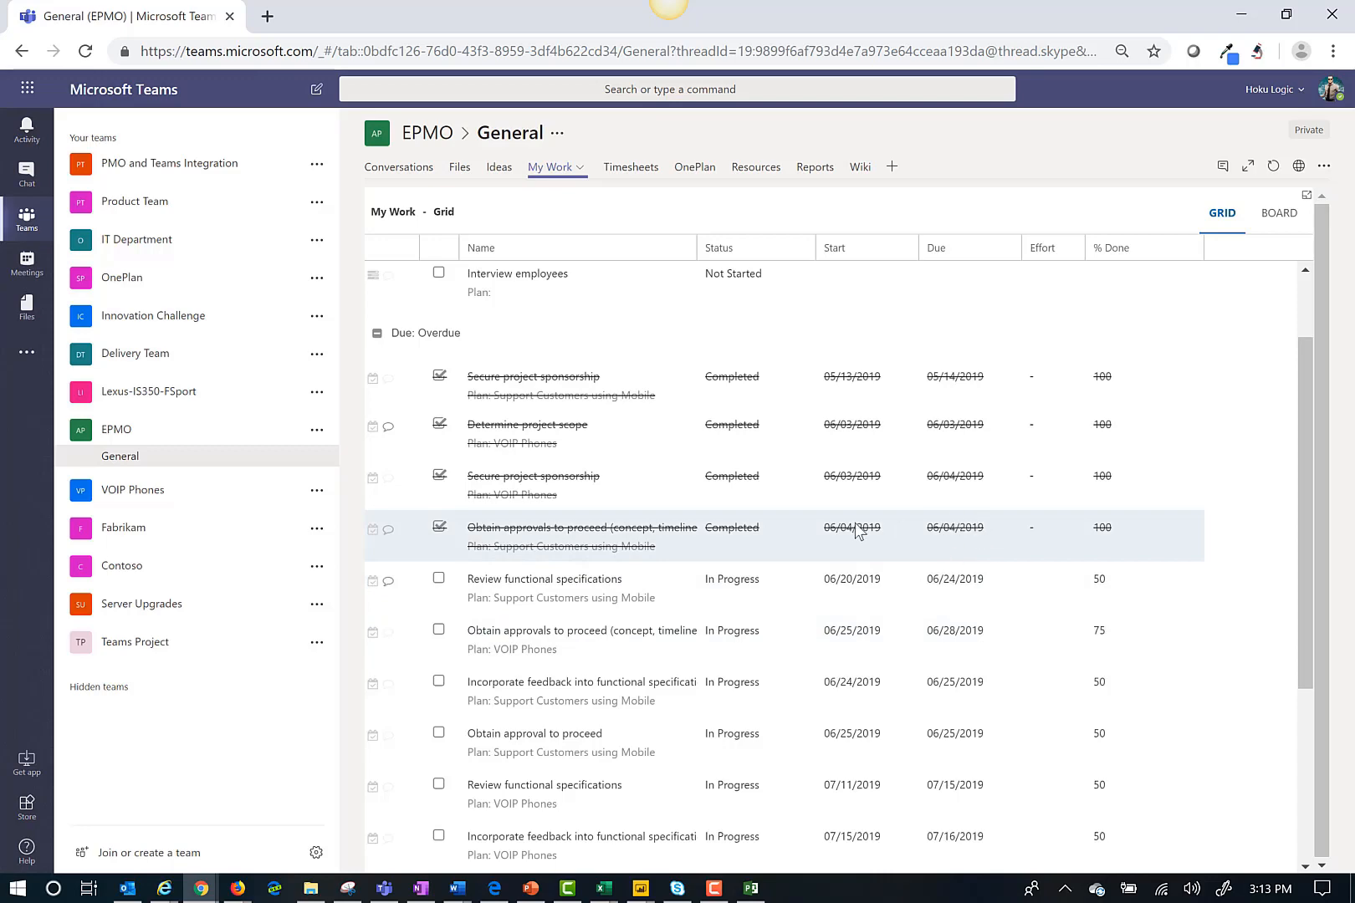
mouse_move(700, 527)
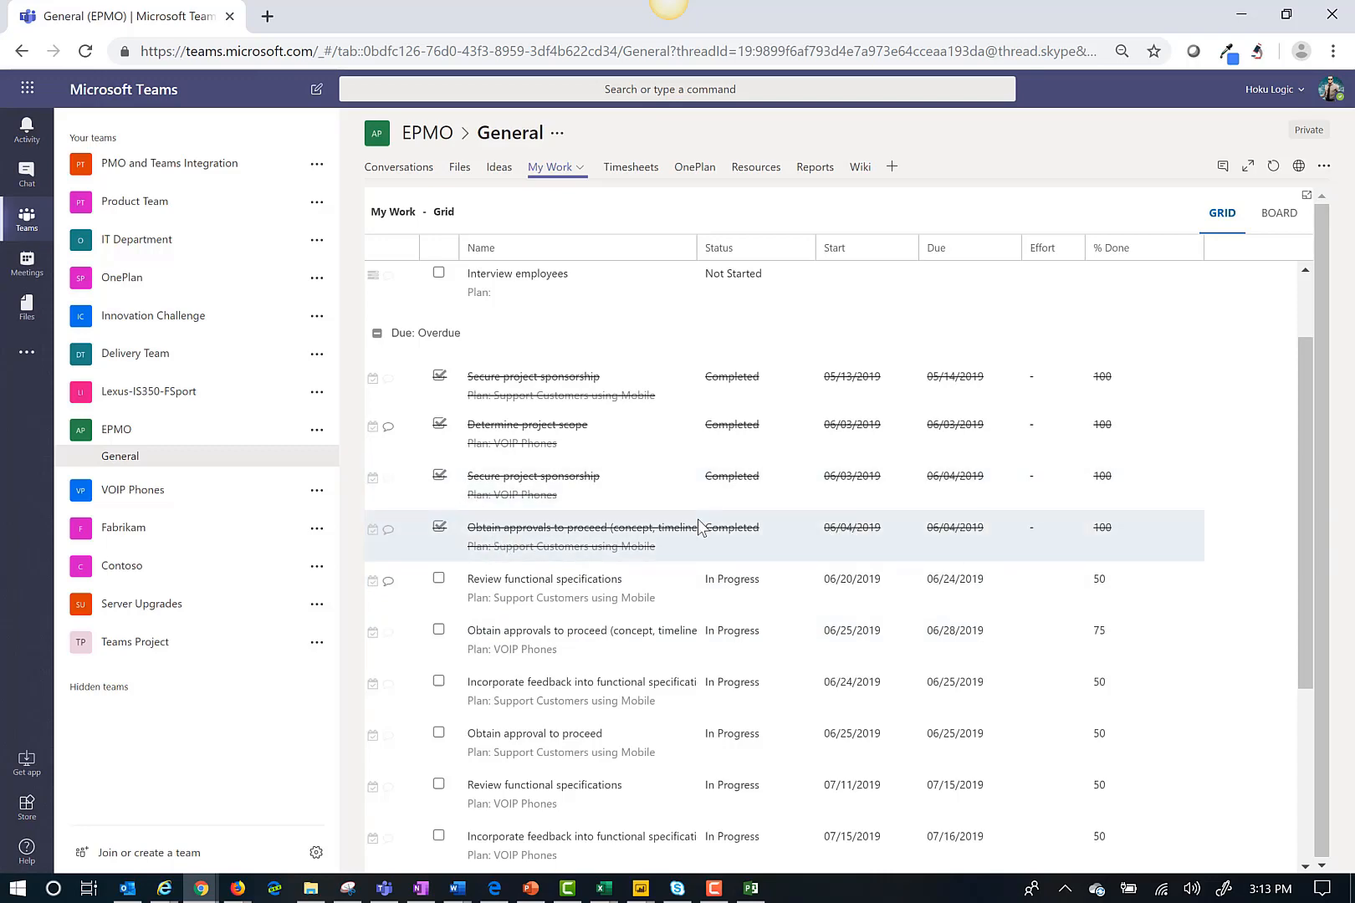
left_click(749, 888)
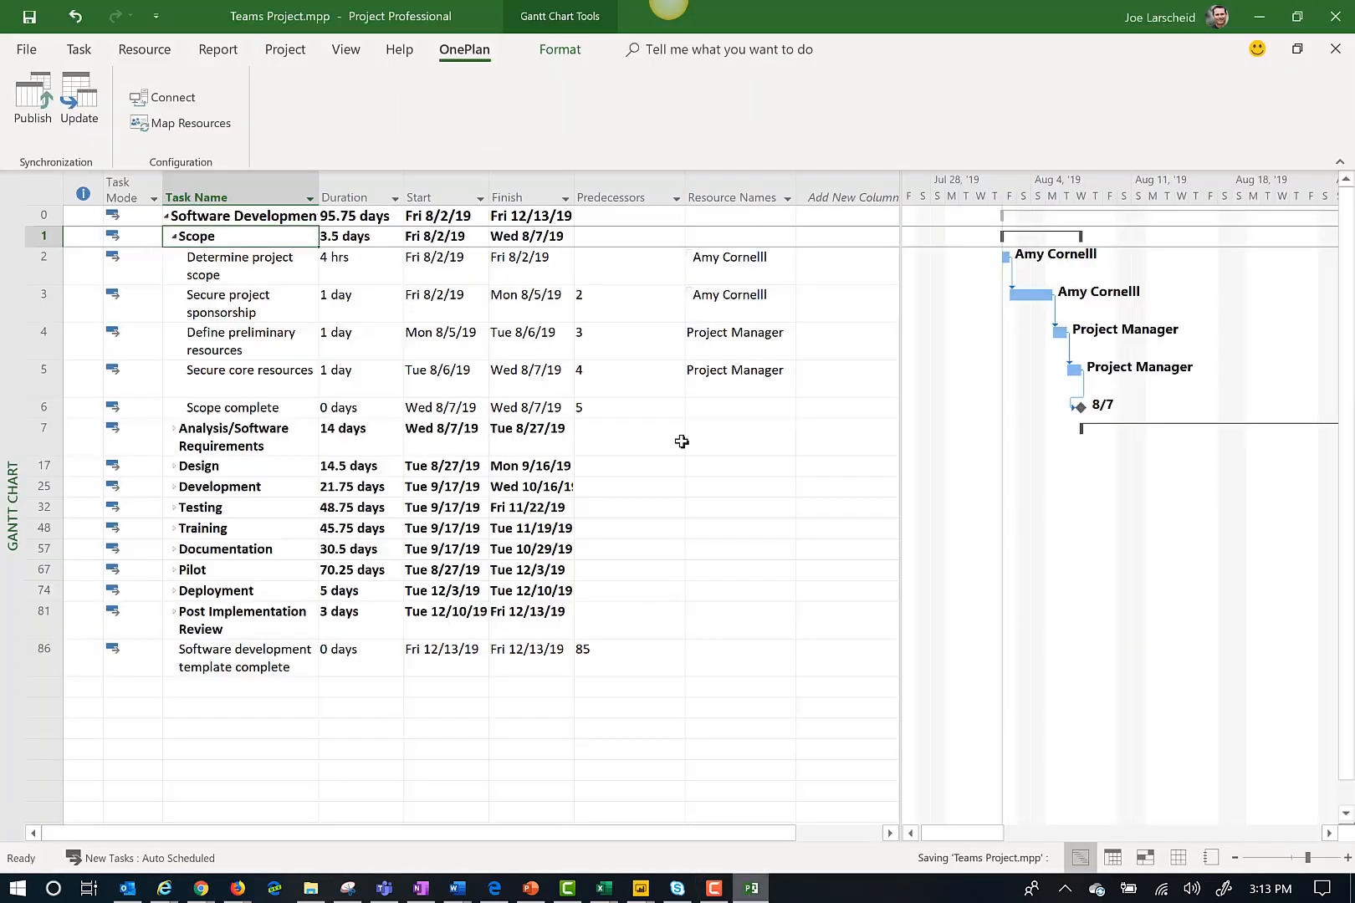
mouse_move(77, 99)
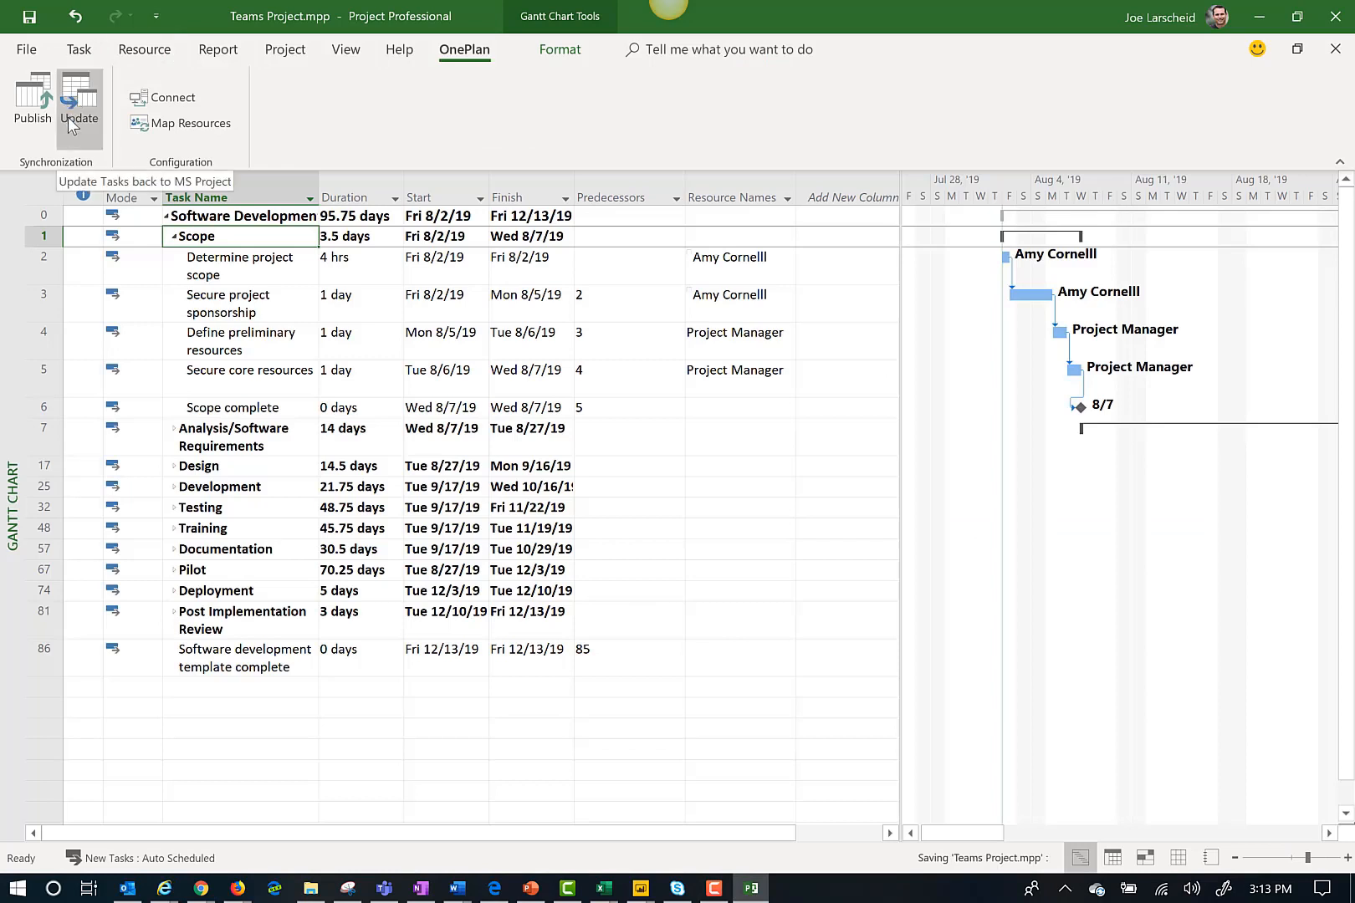